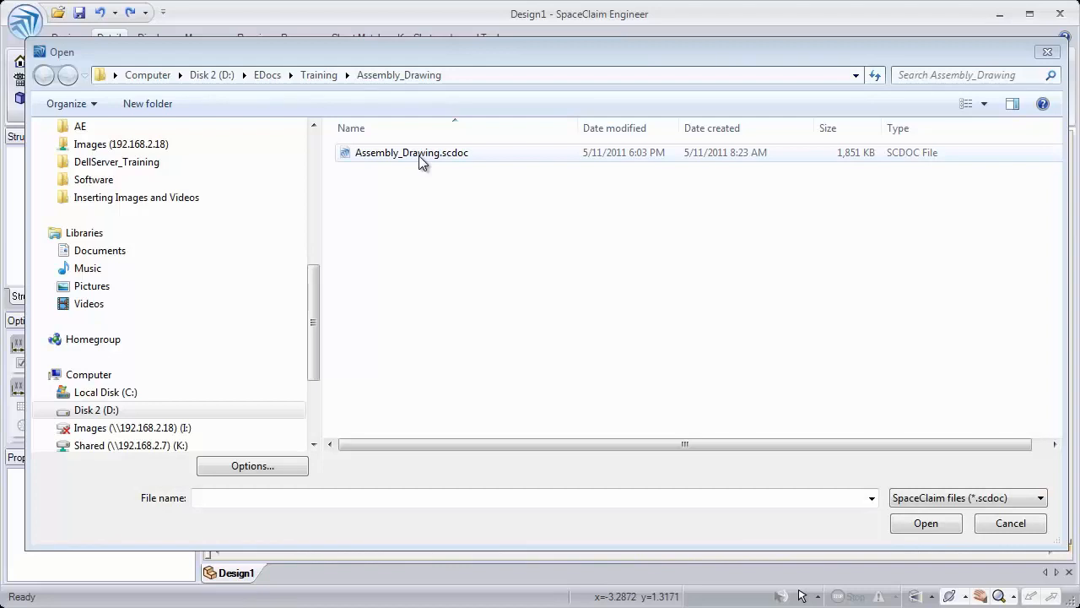
Open Assembly_Drawing.scdoc and expand Base_SubAssembly in the Structure tree to list its five parts
double_click(411, 153)
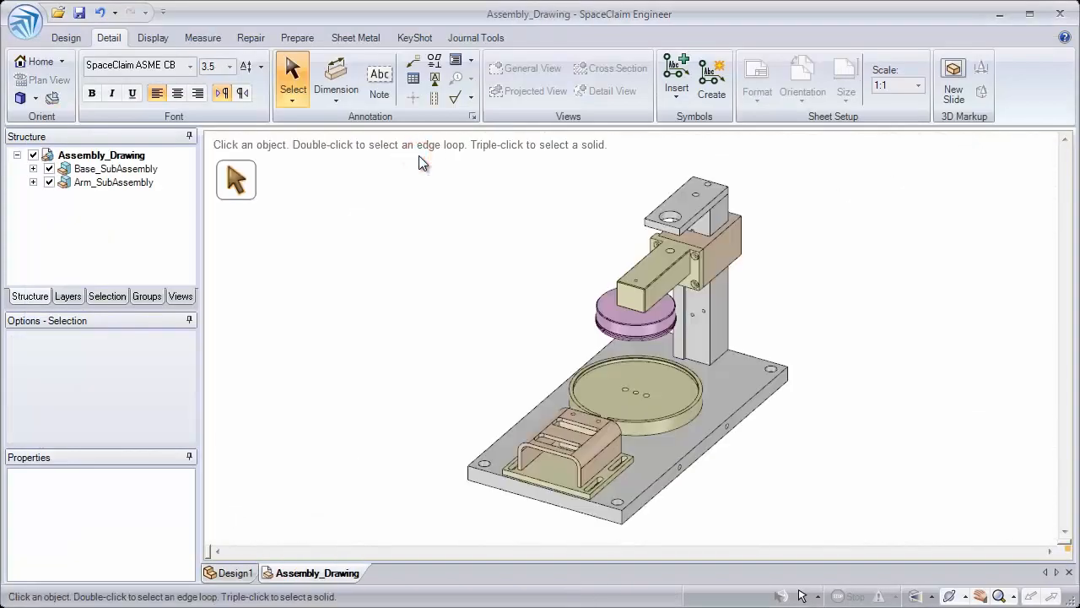
click(101, 154)
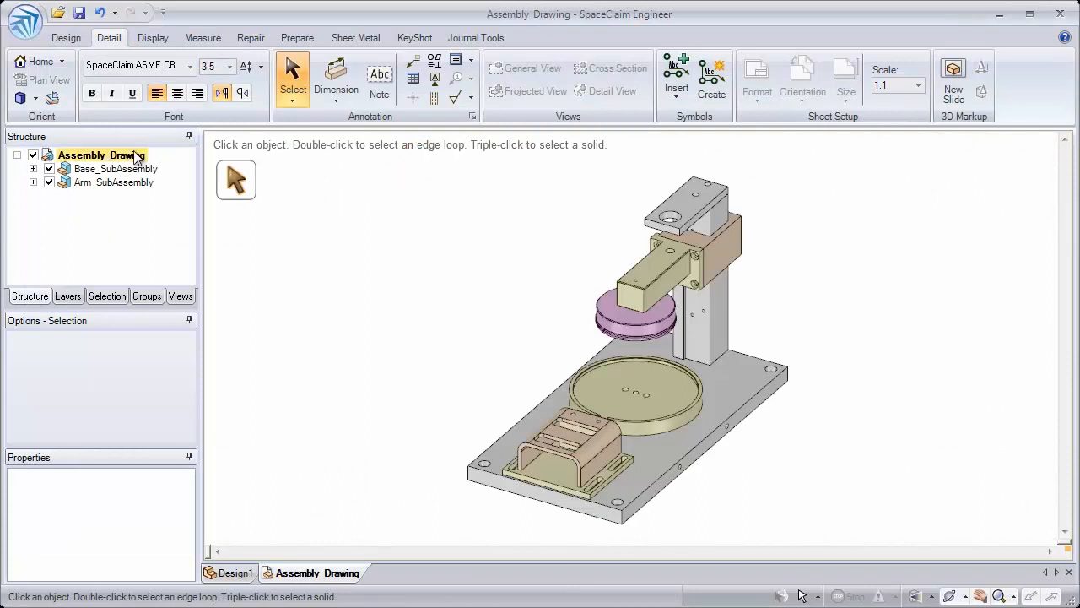
click(33, 168)
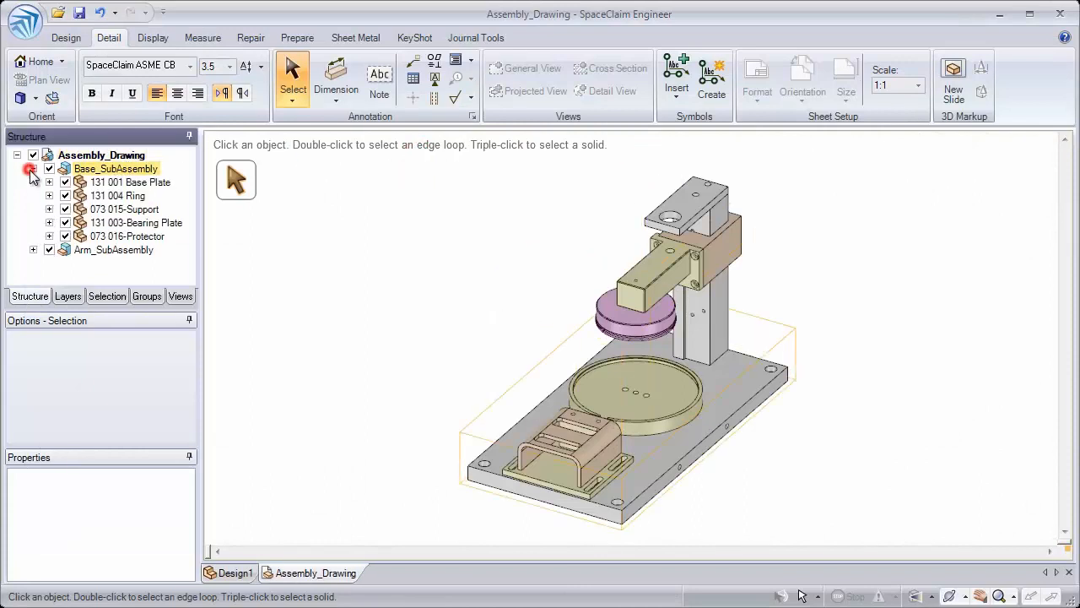
click(49, 181)
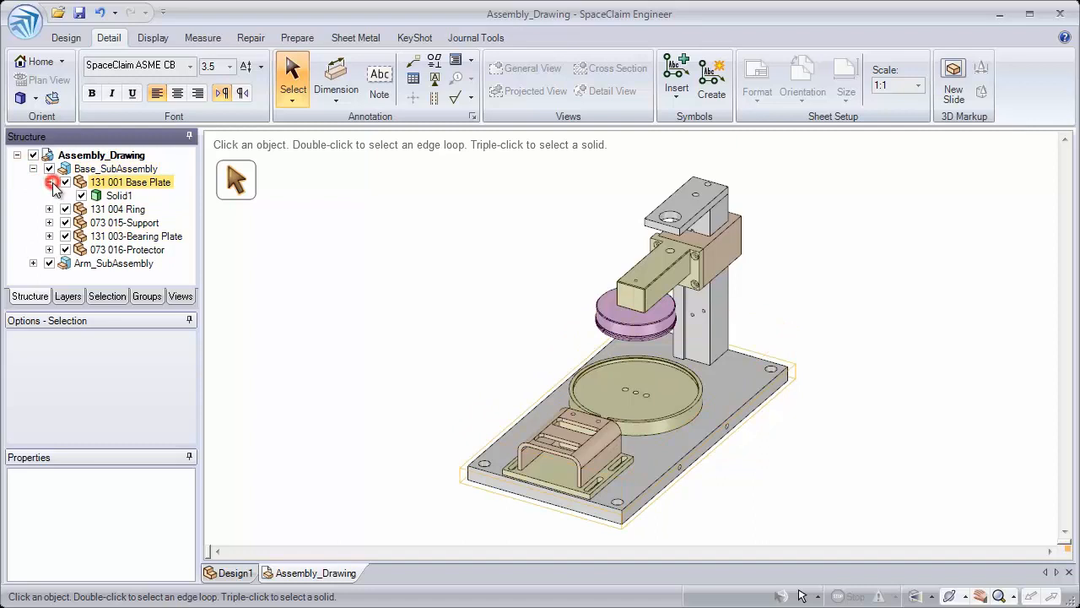
click(49, 181)
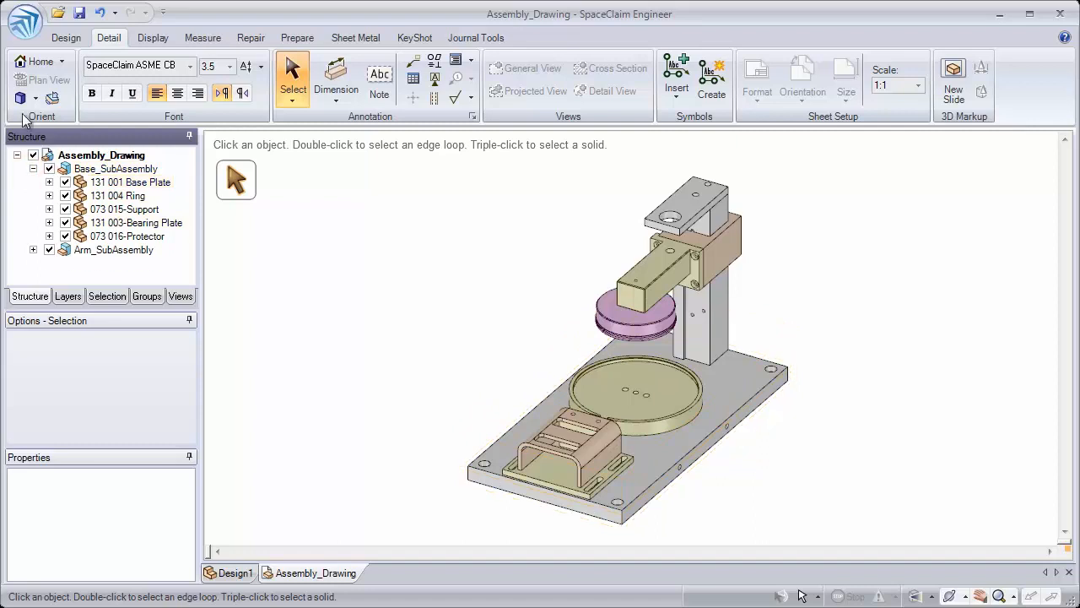
Create drawing Sheet 1 of Assembly_Drawing with front, top and right views
click(24, 23)
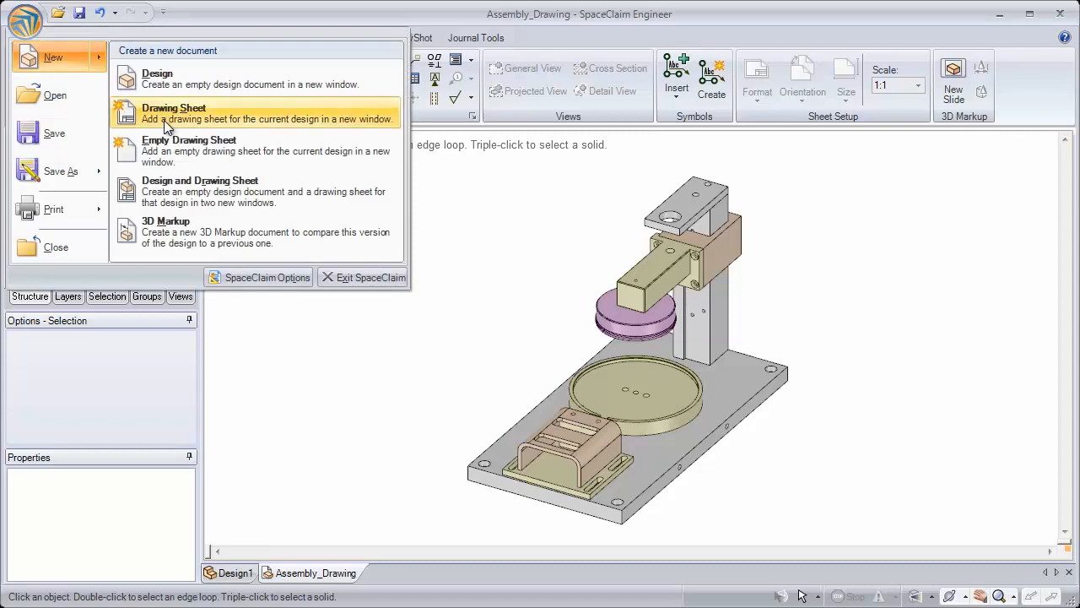
click(173, 113)
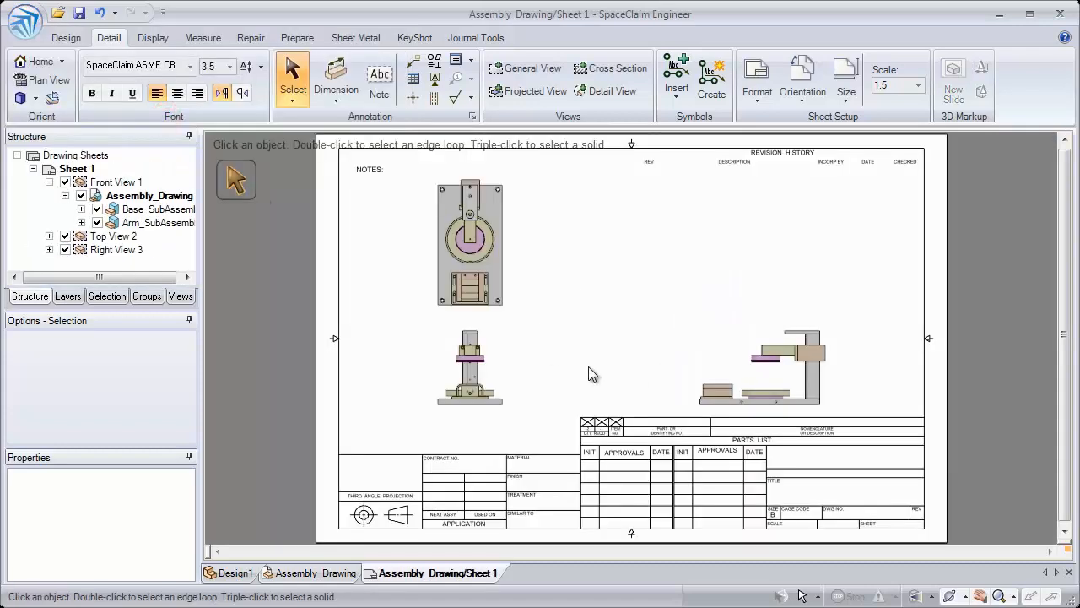
mouse_move(564, 360)
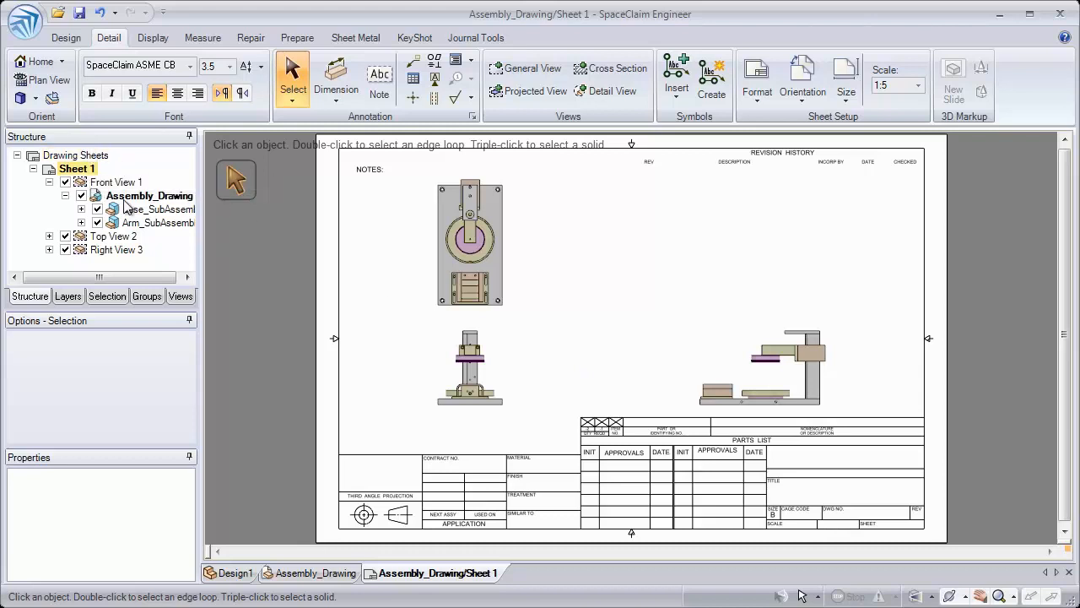
click(310, 572)
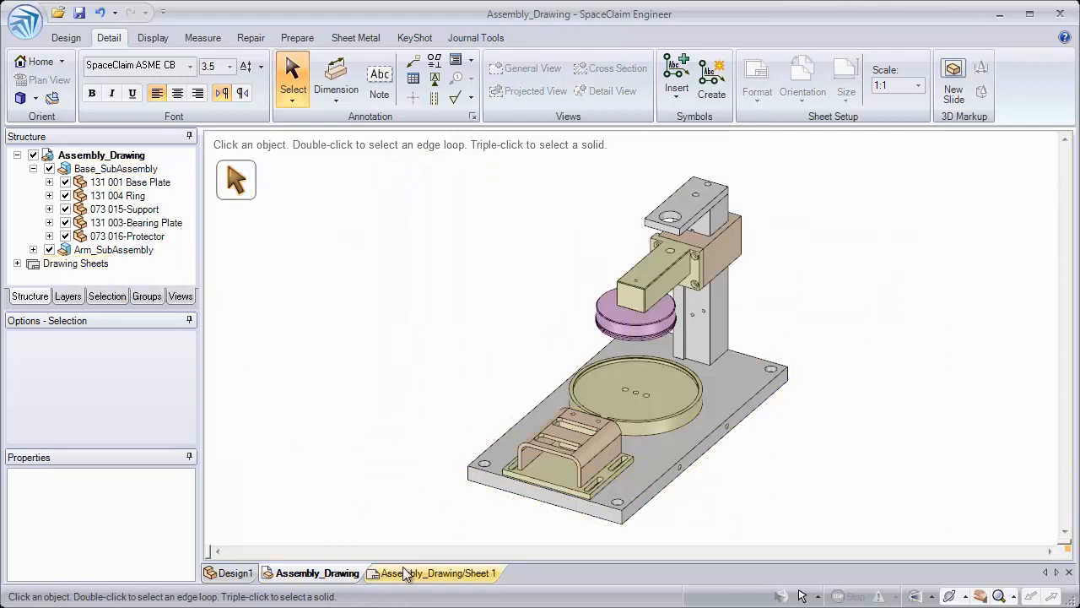
click(436, 573)
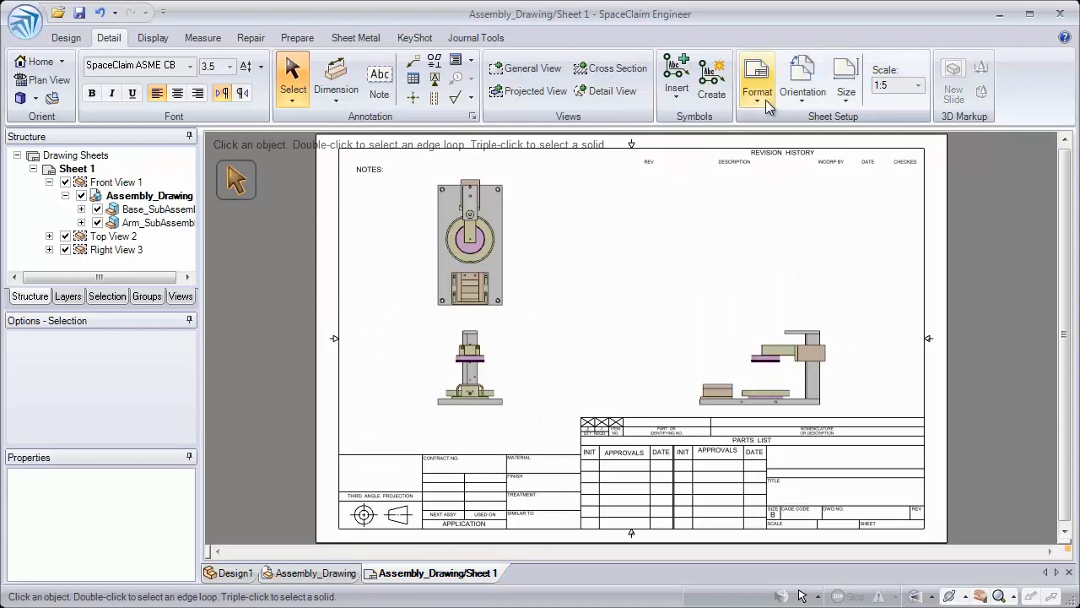
Remove the current border and title-block format from Sheet 1
click(757, 80)
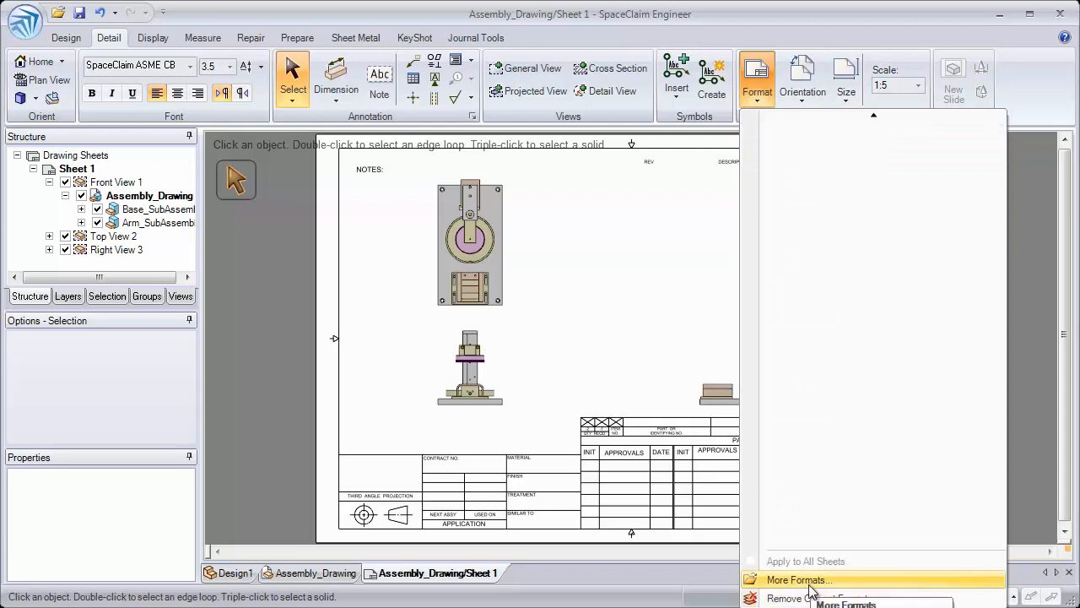
mouse_move(817, 598)
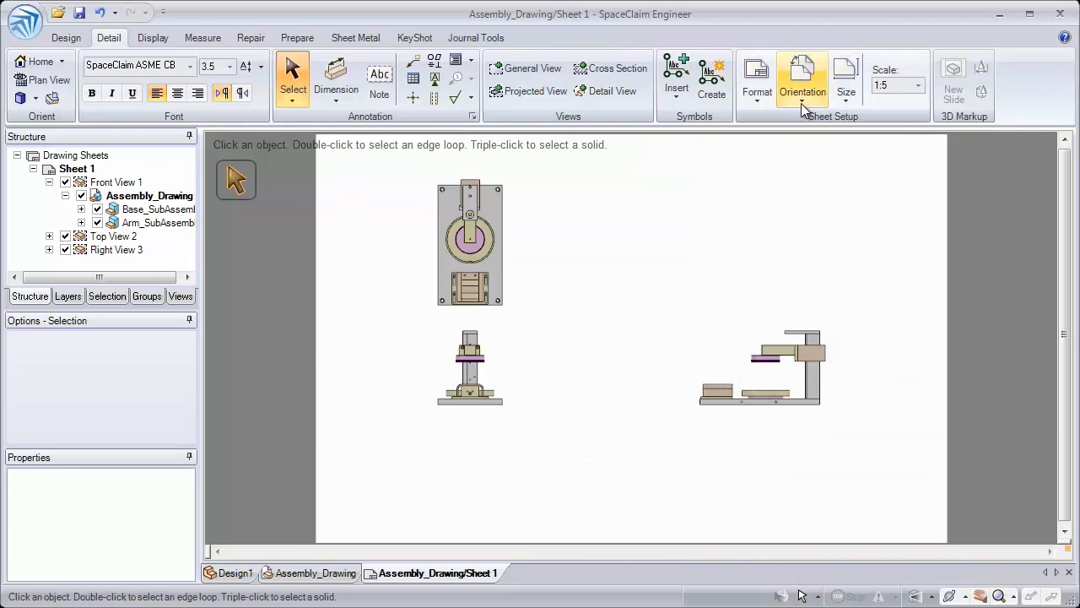
click(846, 80)
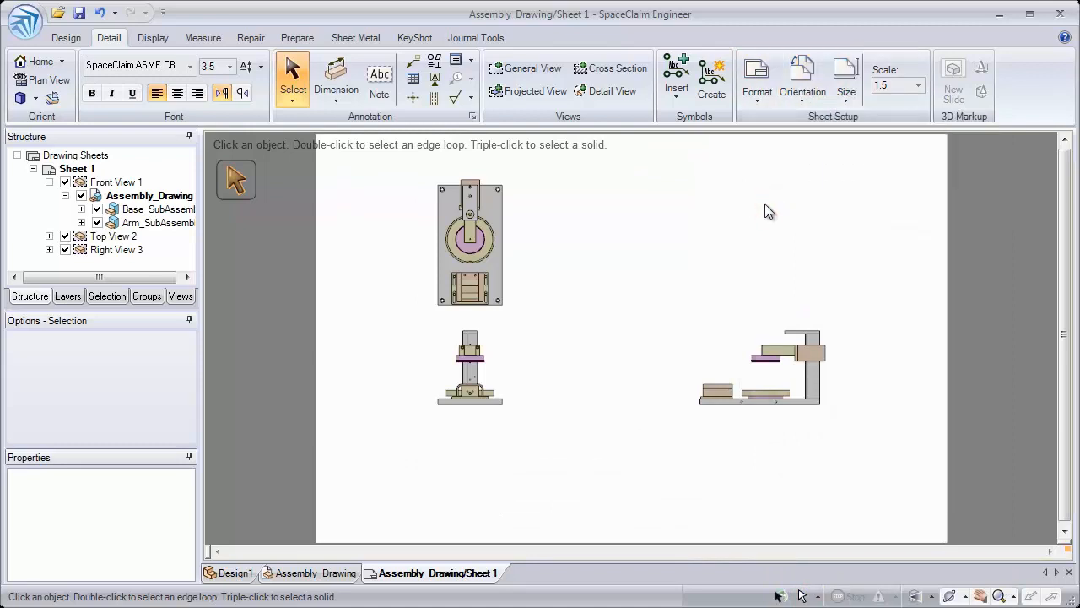
Review the Detailing Size and Format options, then the General view and annotation defaults
click(24, 21)
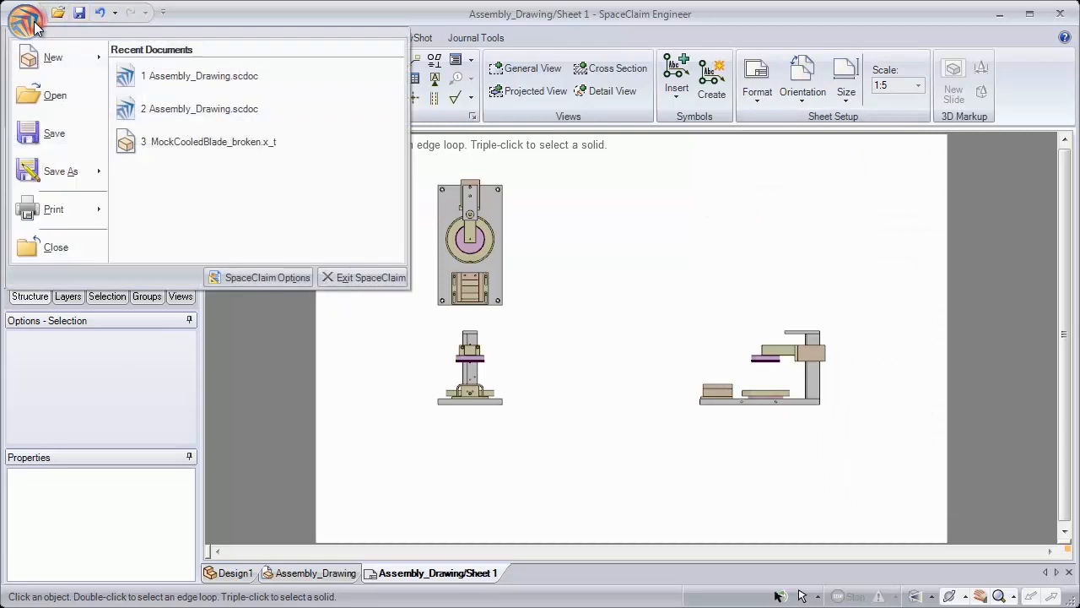
mouse_move(267, 278)
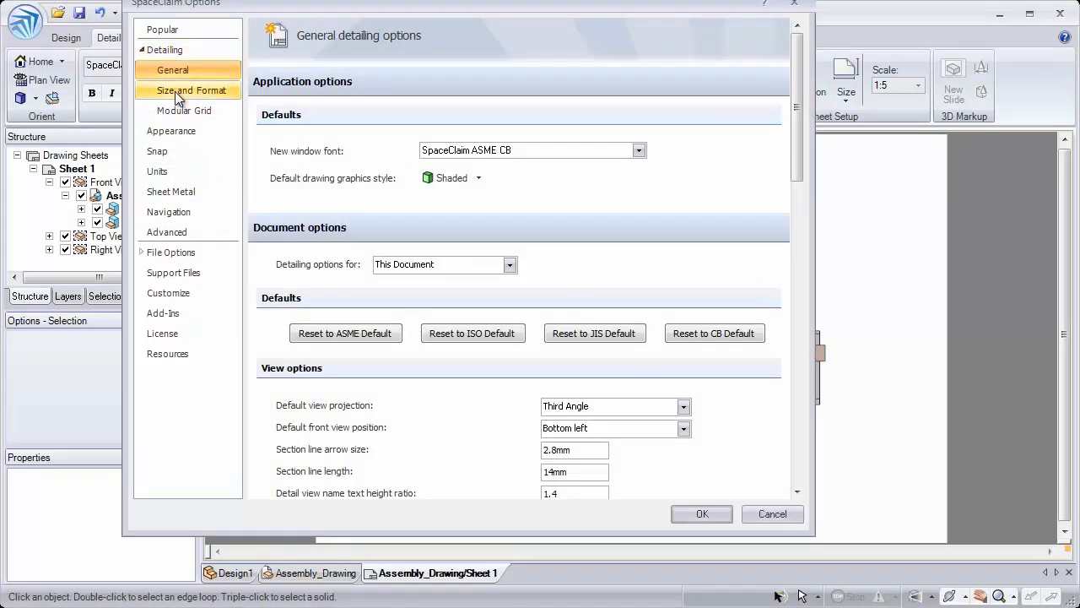
click(192, 91)
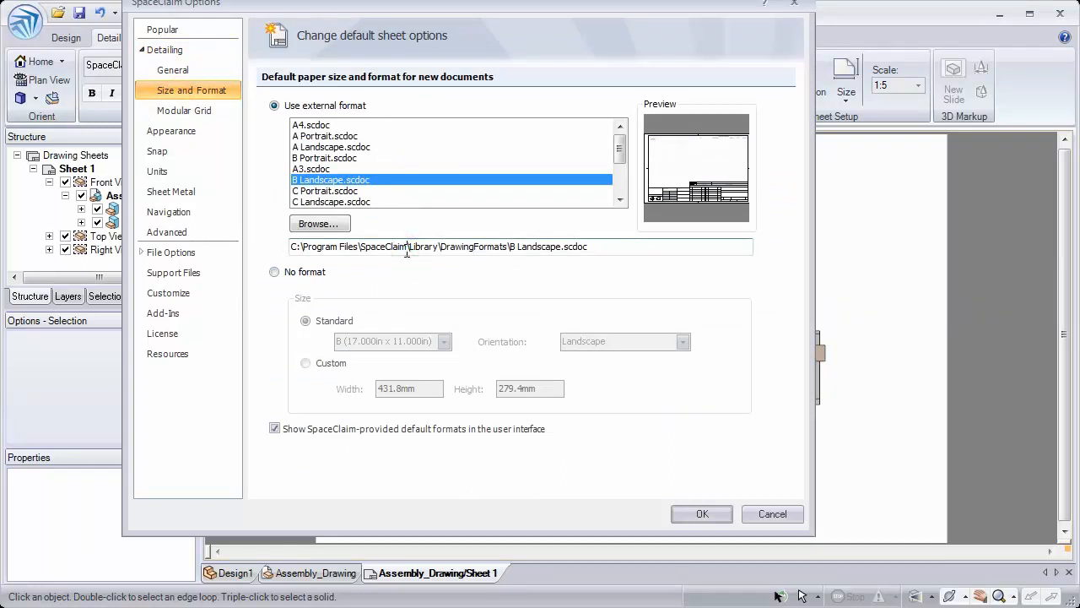
mouse_move(173, 70)
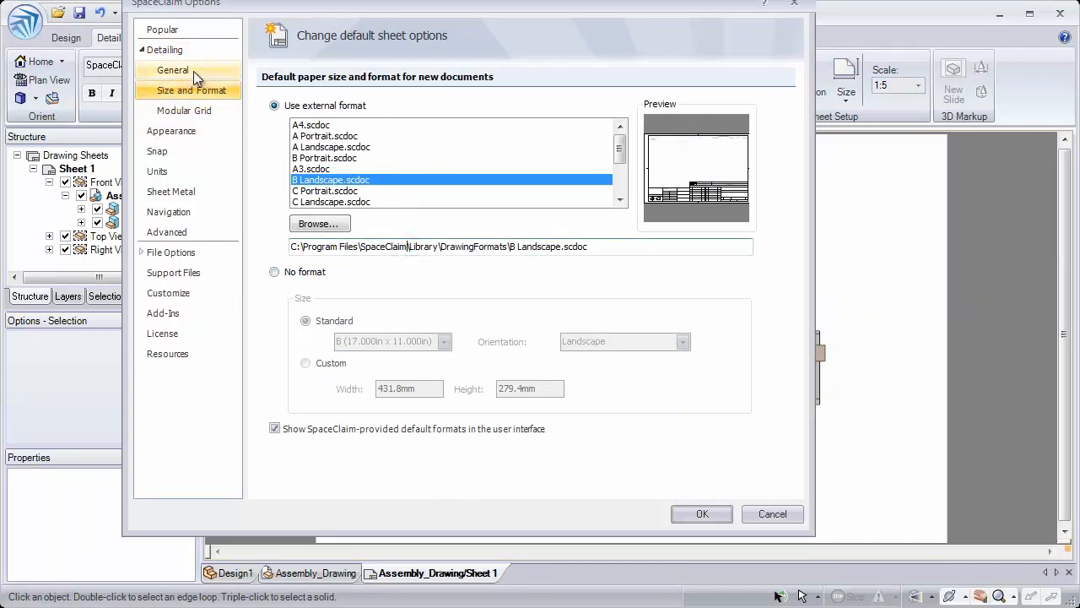
click(173, 70)
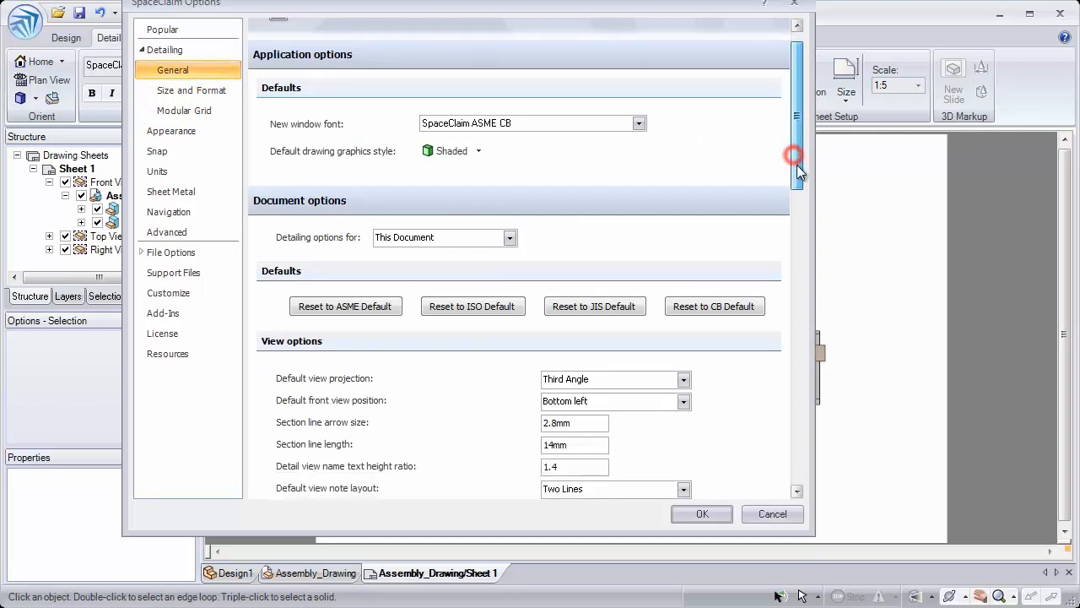
scroll(down, 3)
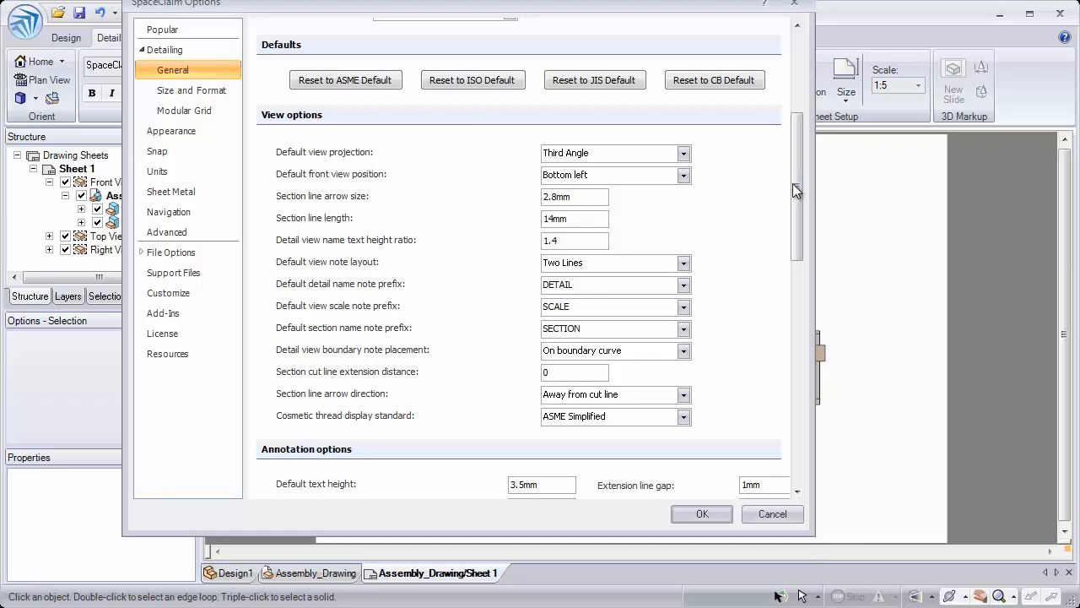
scroll(down, 3)
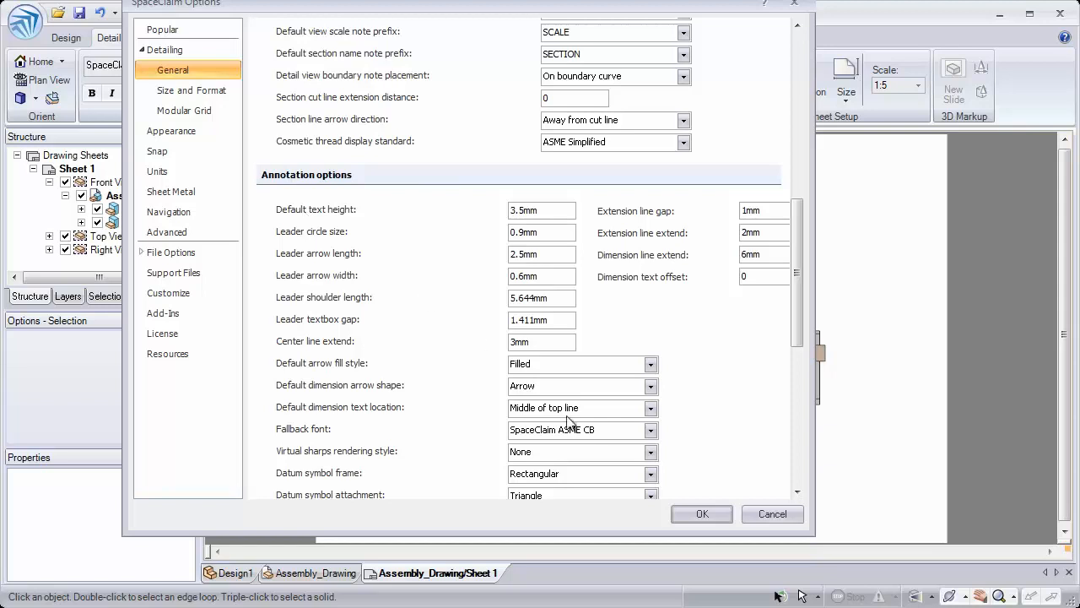
Close the Options dialog and select the front view to reposition it
click(701, 513)
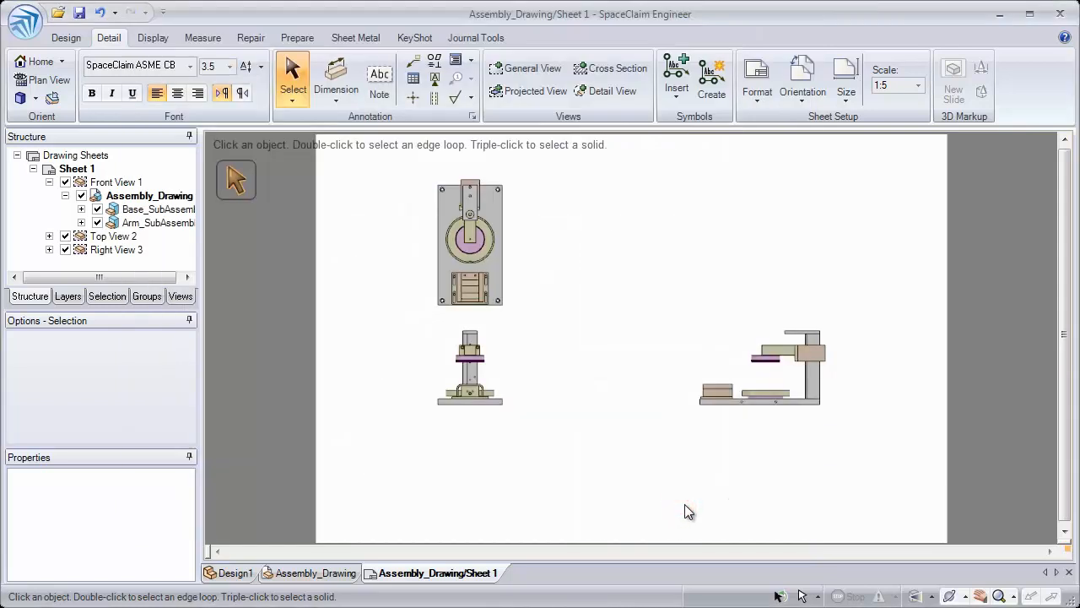
click(470, 367)
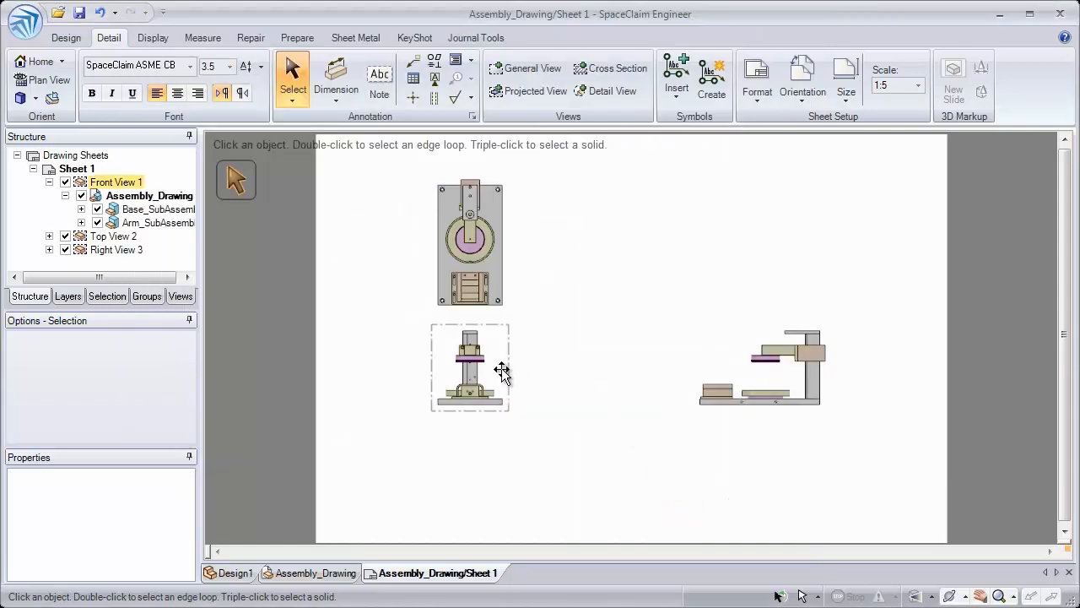
mouse_move(506, 372)
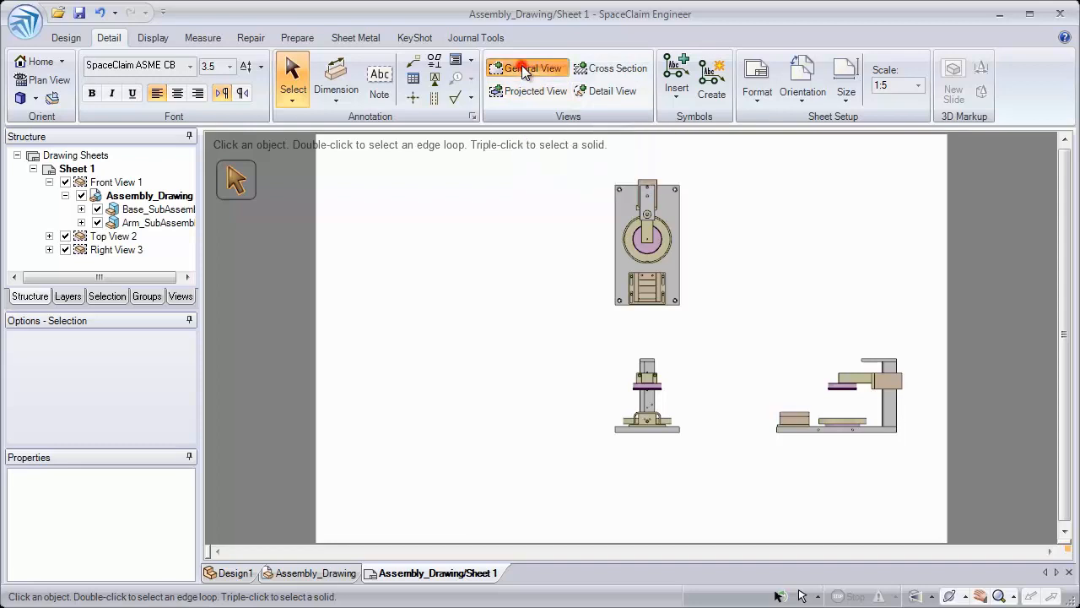
Place an isometric view at the sheet's upper right at scale 1:4
click(527, 68)
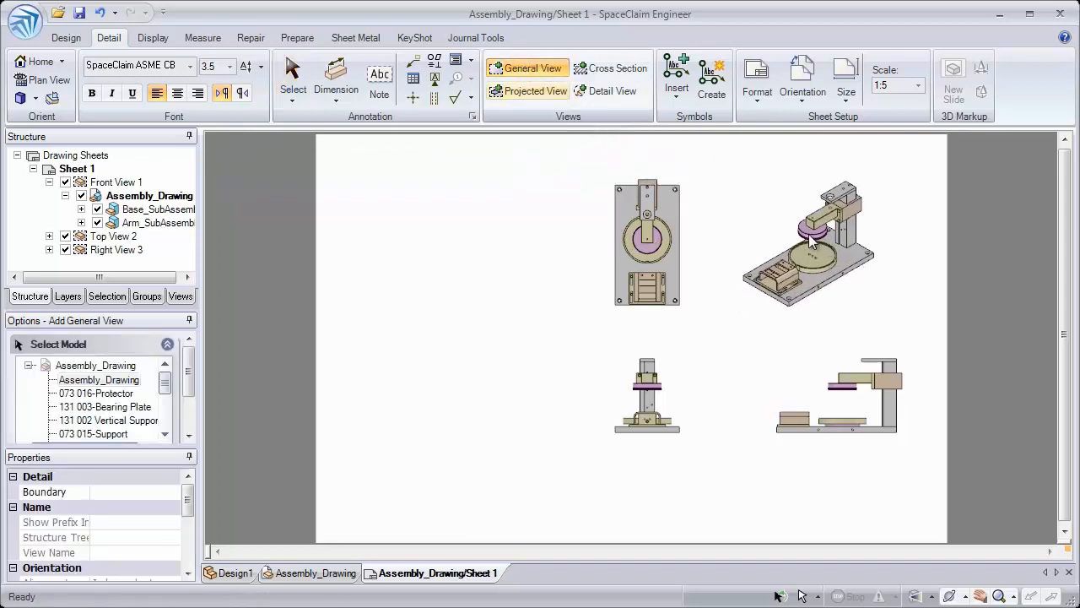
click(808, 244)
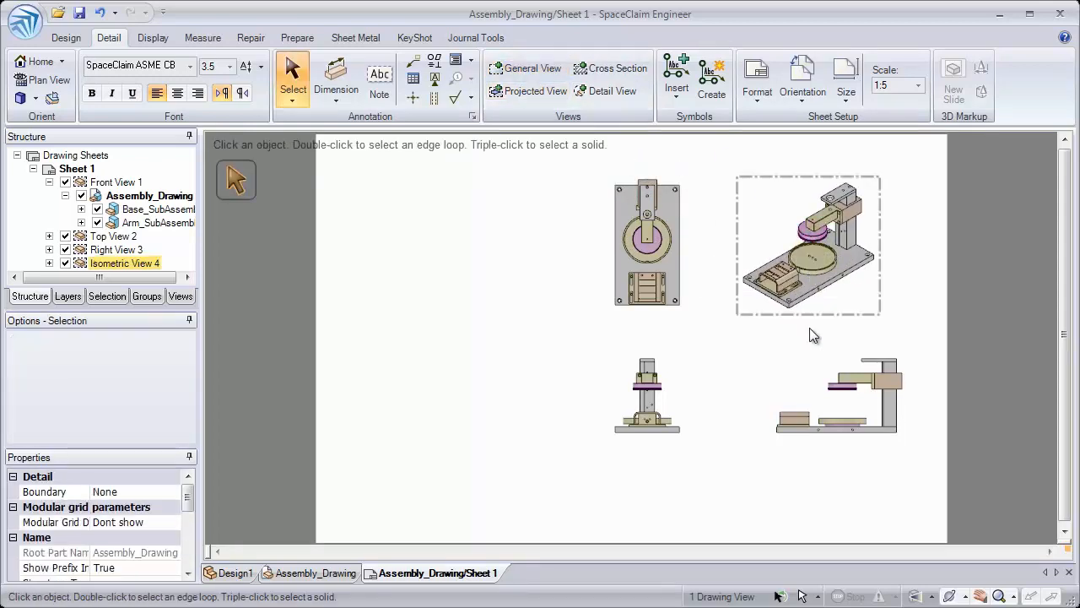
mouse_move(883, 233)
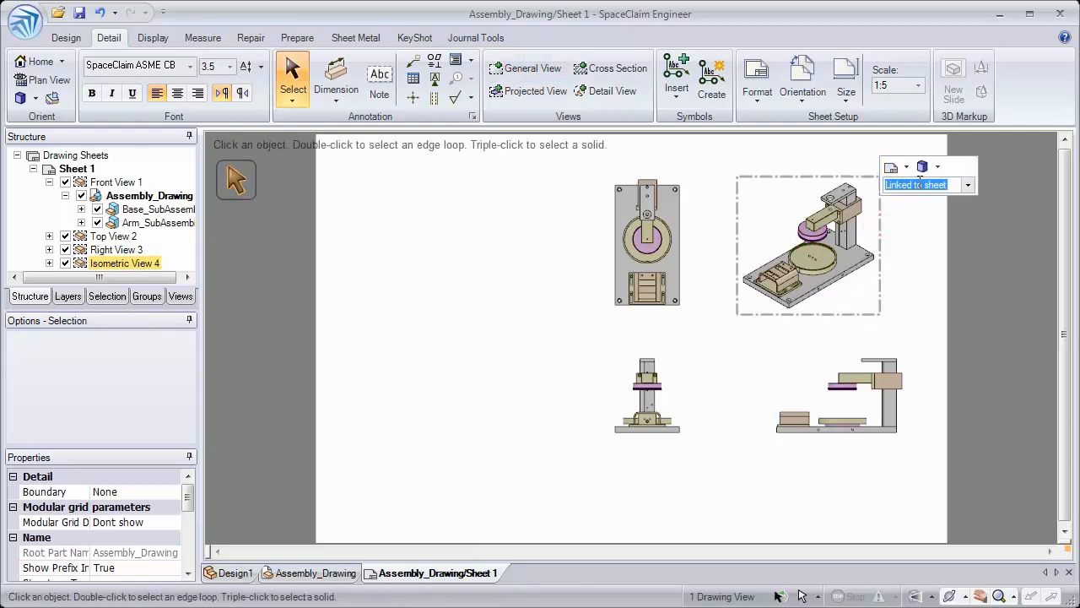
click(968, 184)
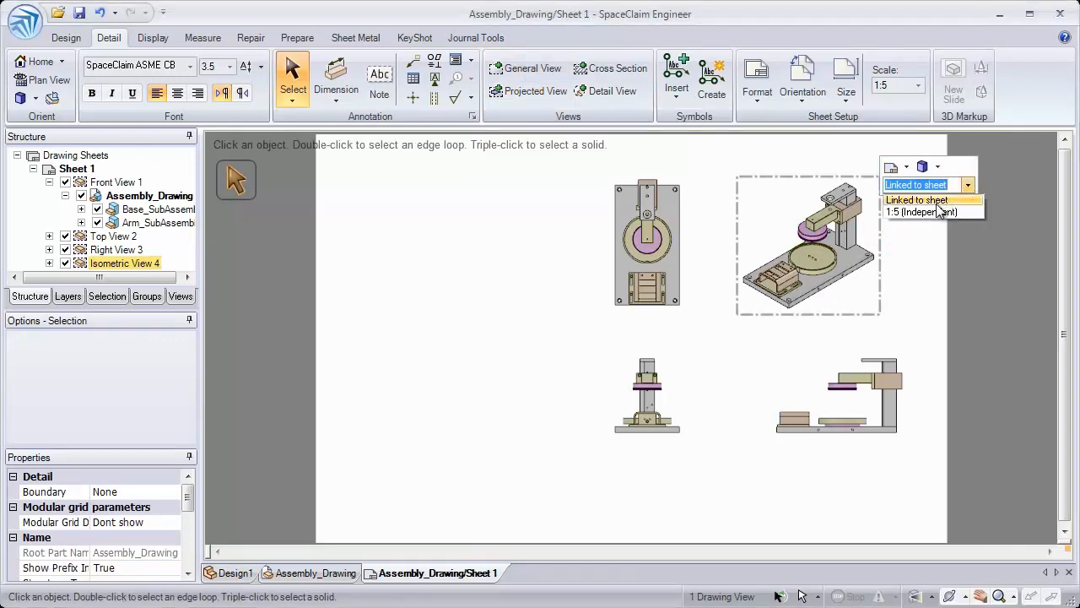
click(922, 211)
text(1:4)
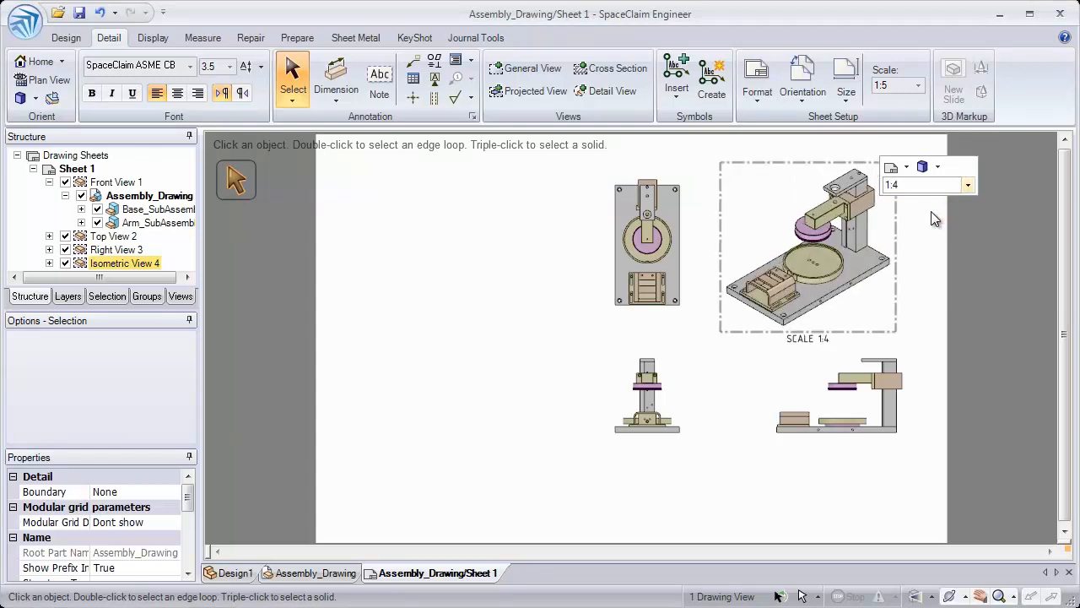
Keep the pictorial view shaded and switch its orientation to Trimetric
click(892, 166)
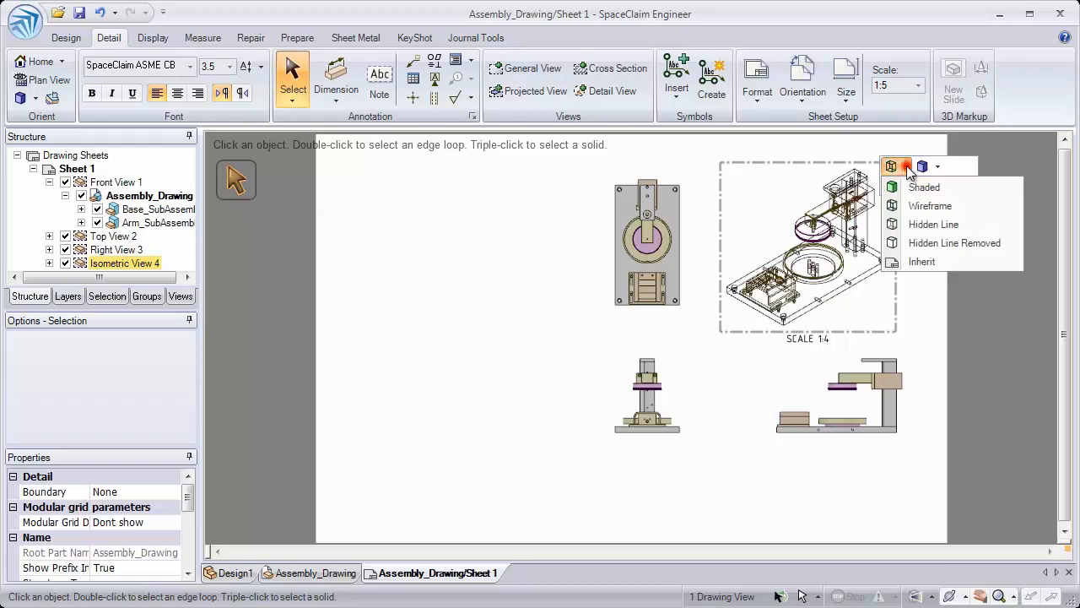
click(924, 186)
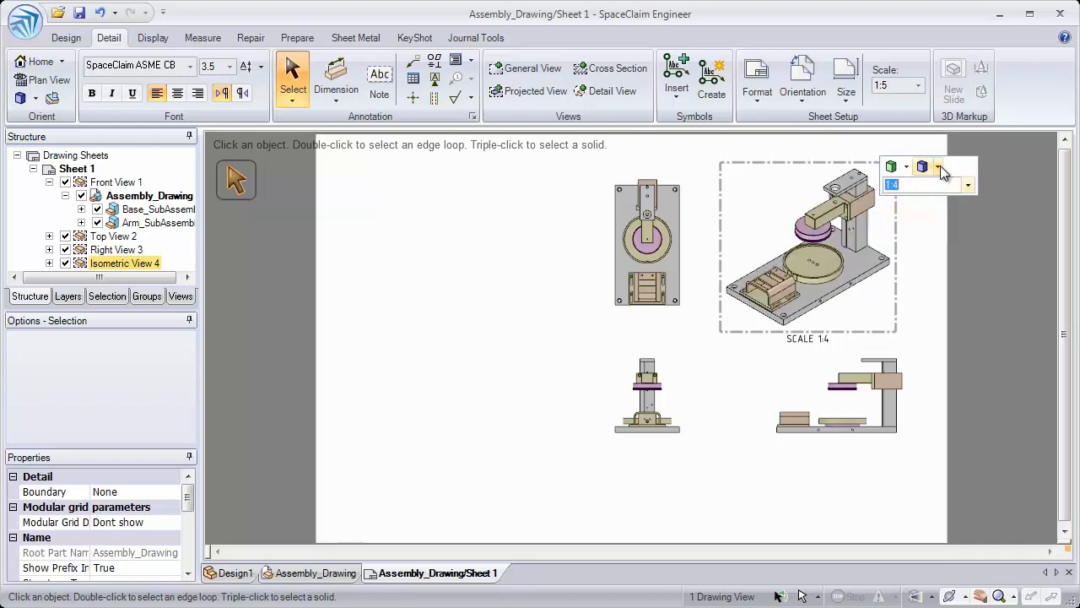
click(936, 166)
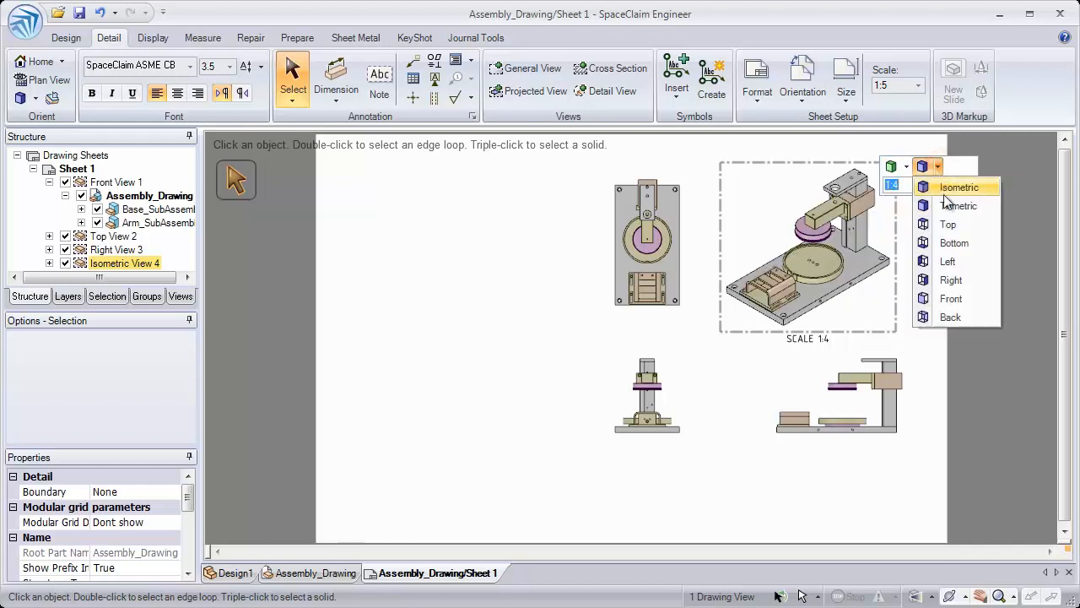
mouse_move(949, 207)
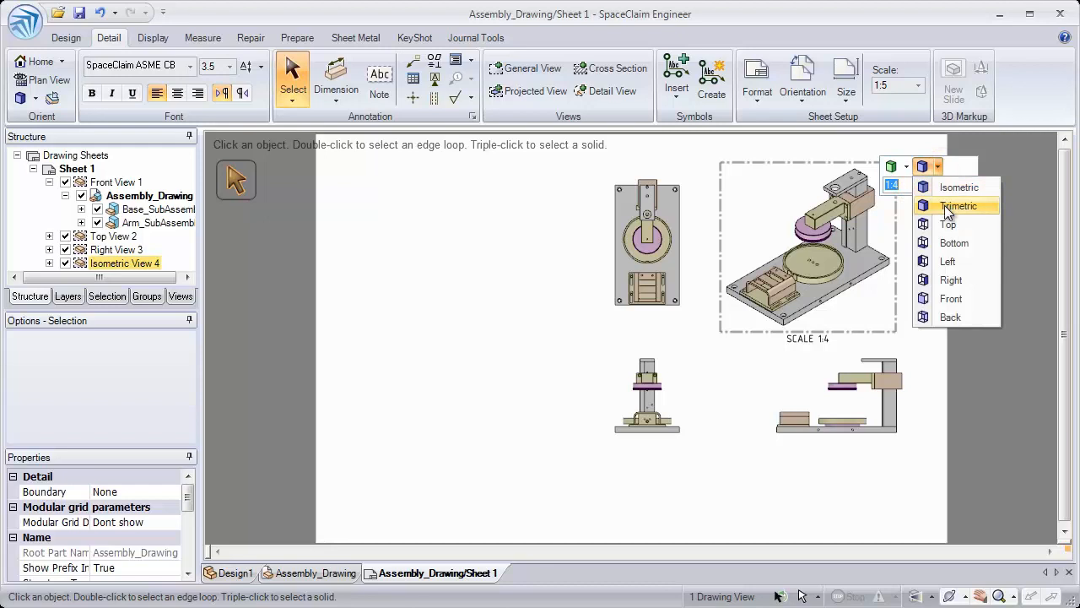
click(958, 205)
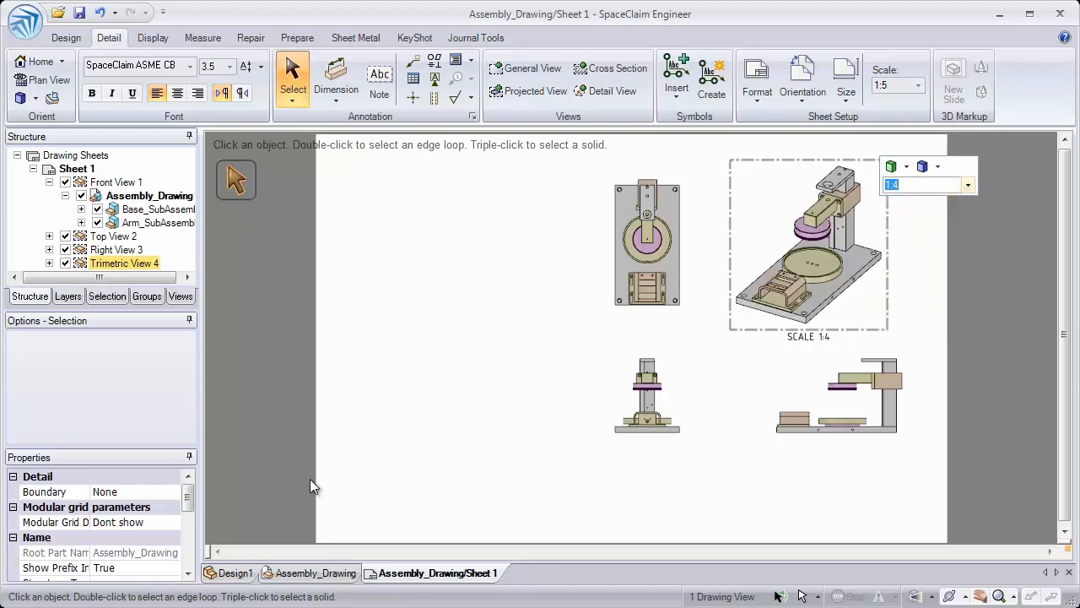
Save the rotated assembly orientation as view 'Custom' and apply it to Sheet 1's pictorial view
click(317, 573)
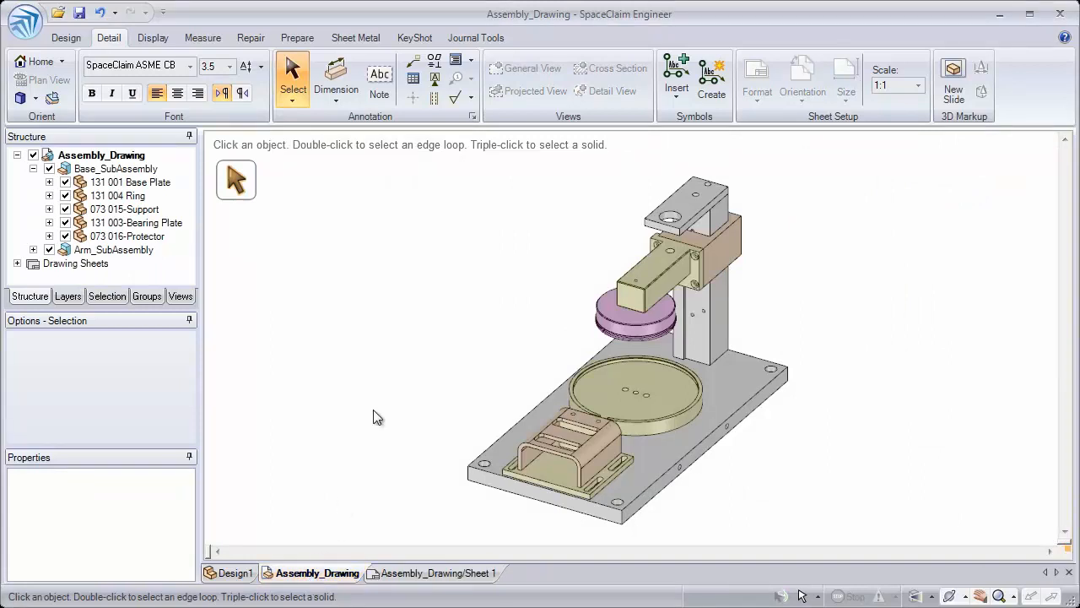
click(641, 389)
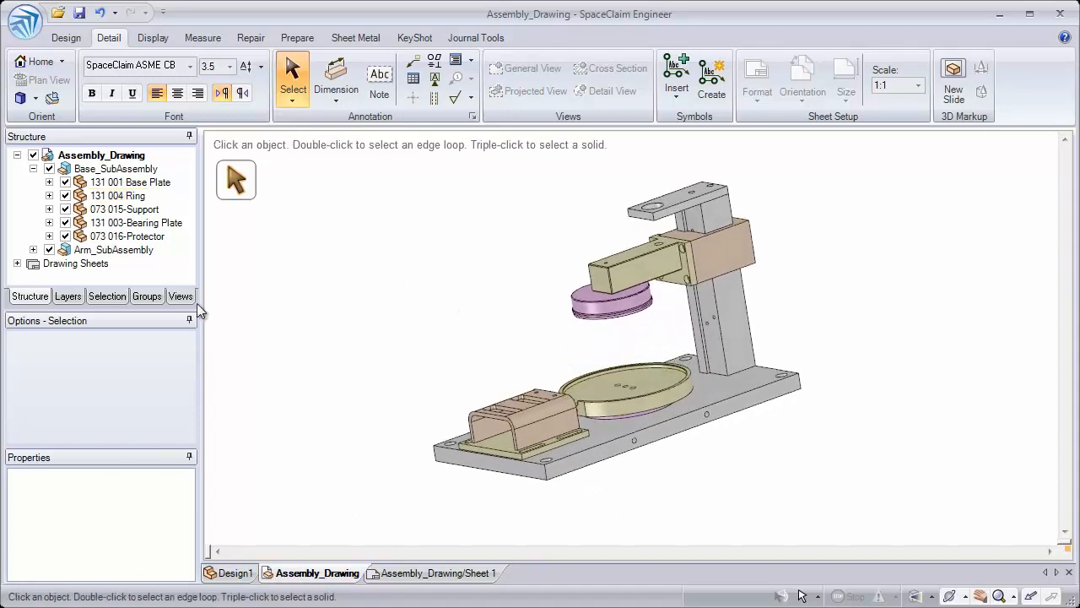
click(180, 295)
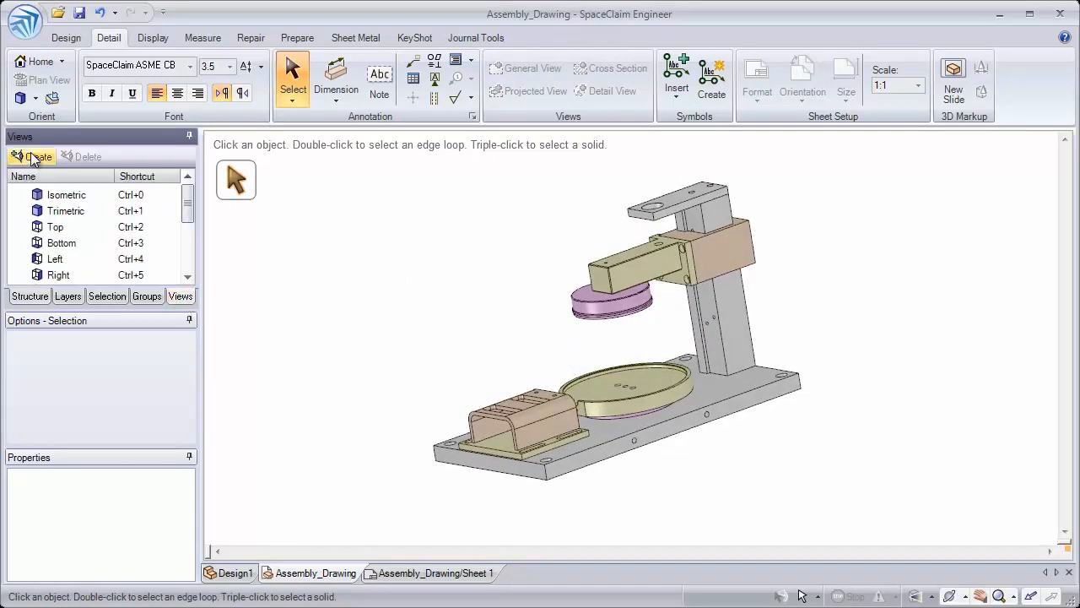
click(31, 156)
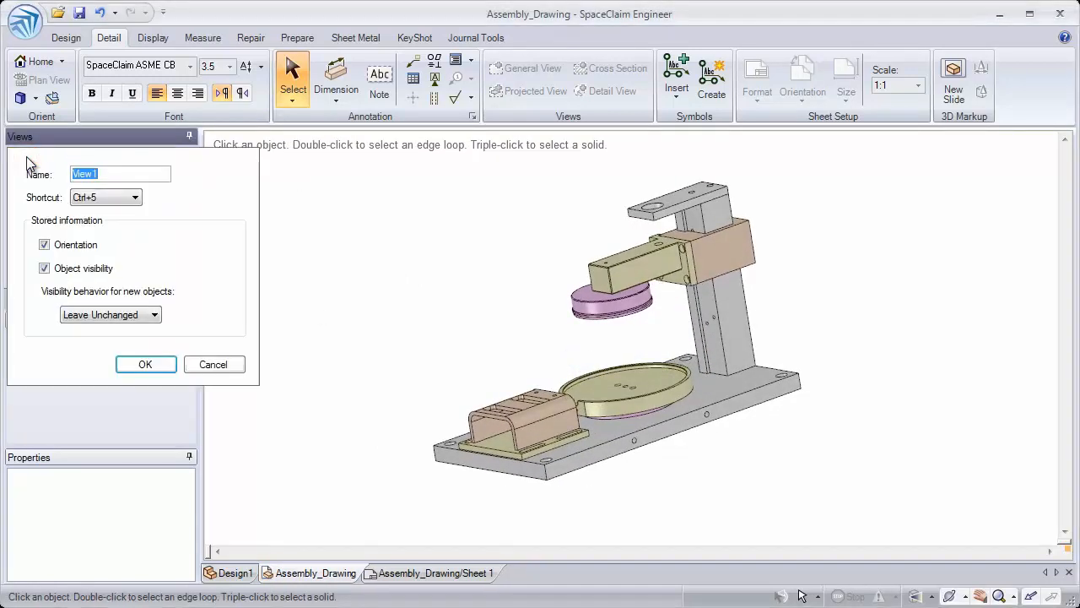
text(Custom)
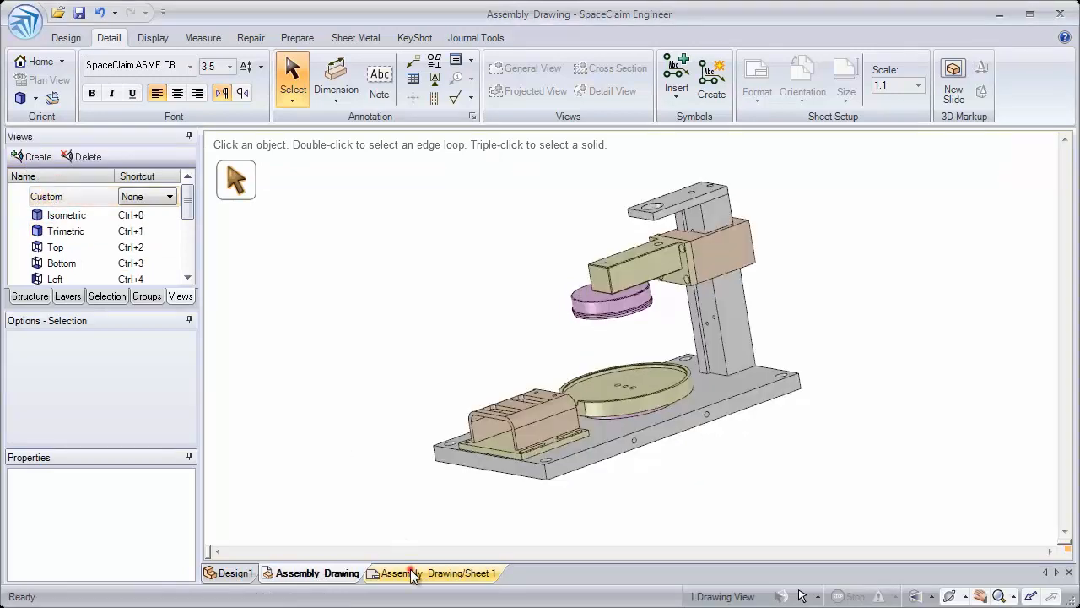
click(439, 573)
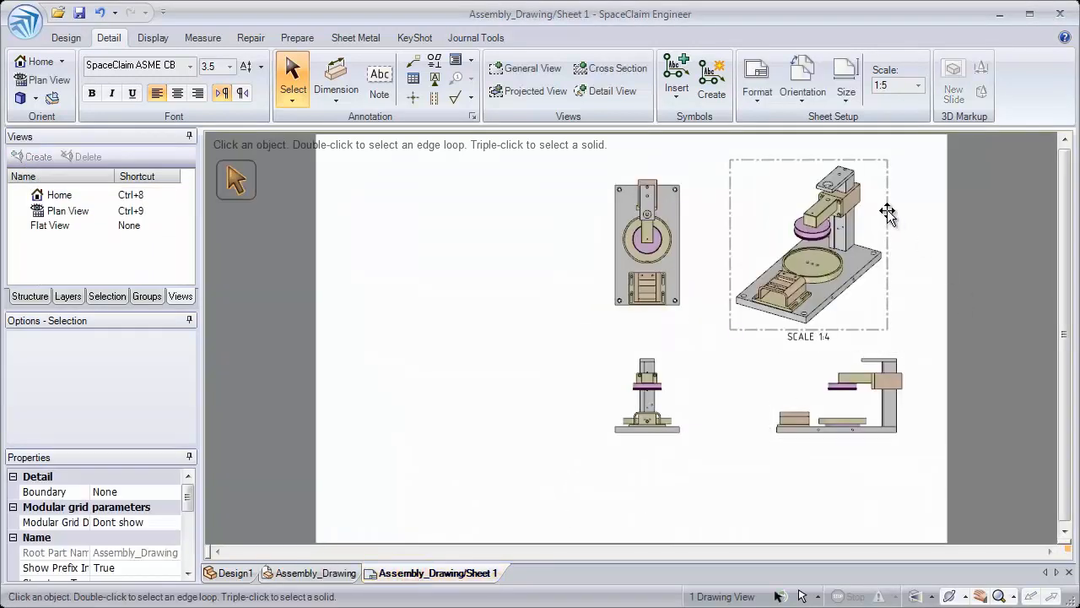
click(946, 144)
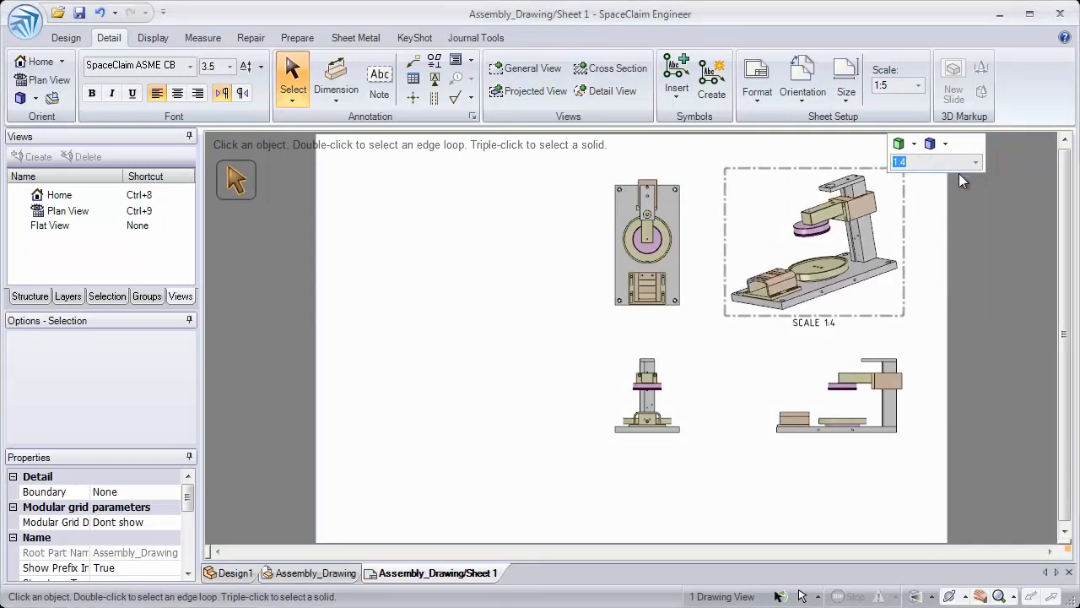
mouse_move(610, 68)
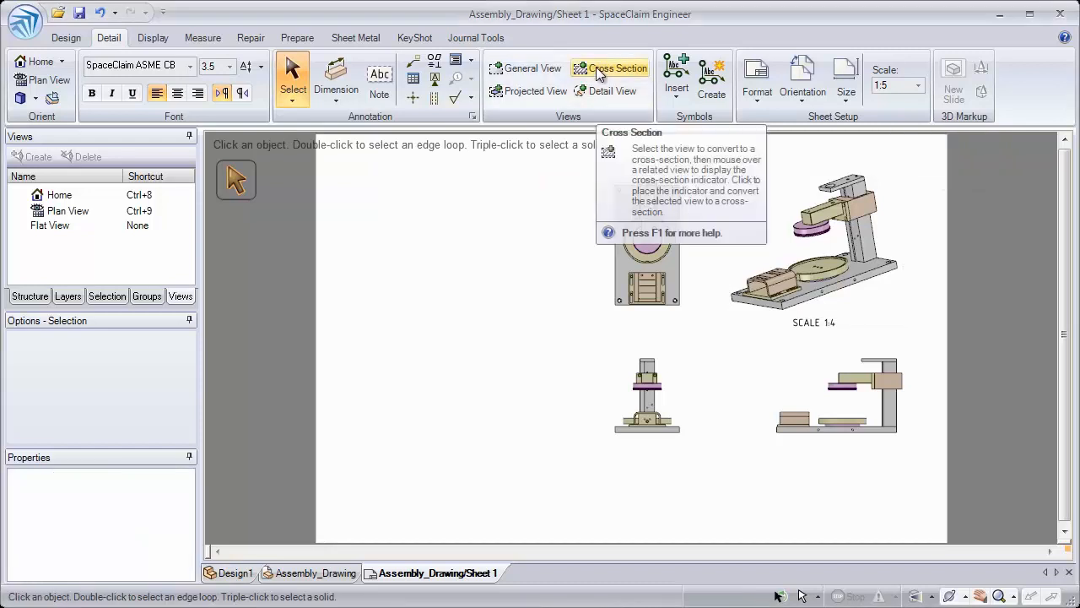
Create Section A-A with a vertical cutting plane through the ring centre
click(609, 68)
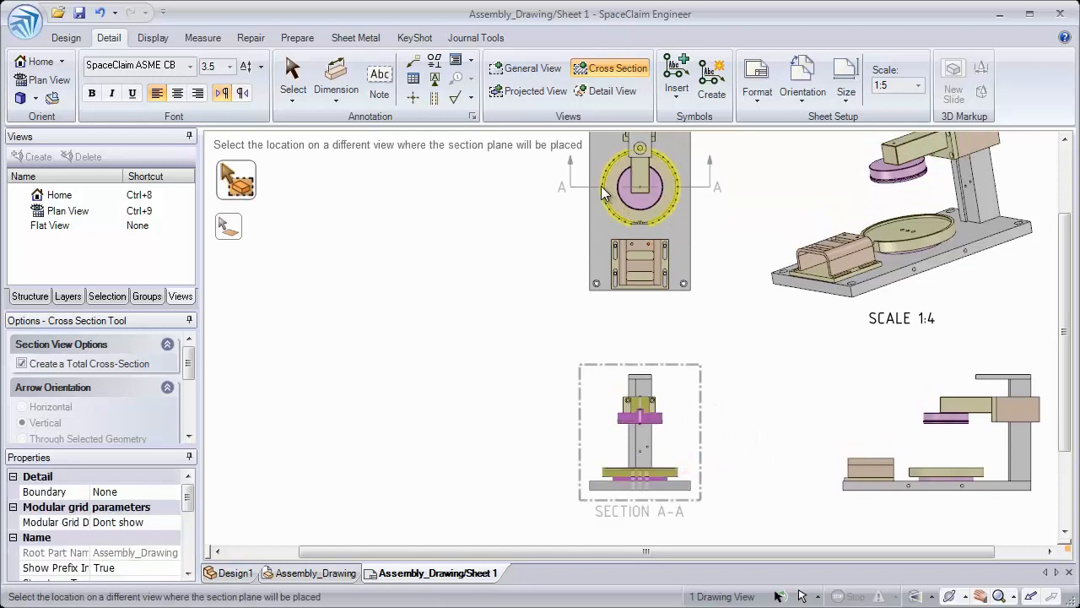
click(639, 187)
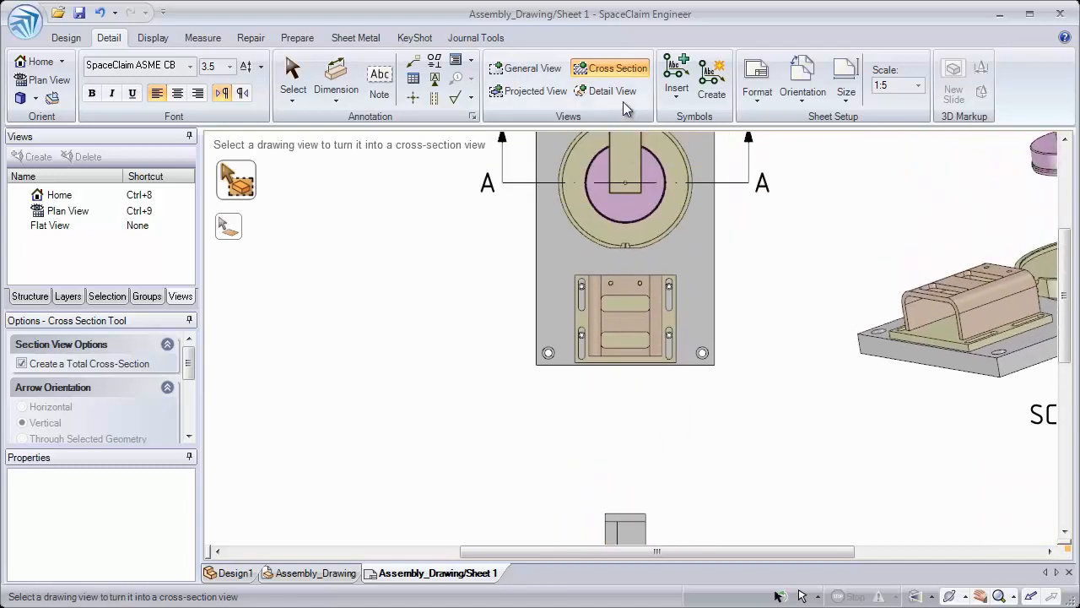
Create Detail A of the right slot on the front view at scale 1:1
click(611, 90)
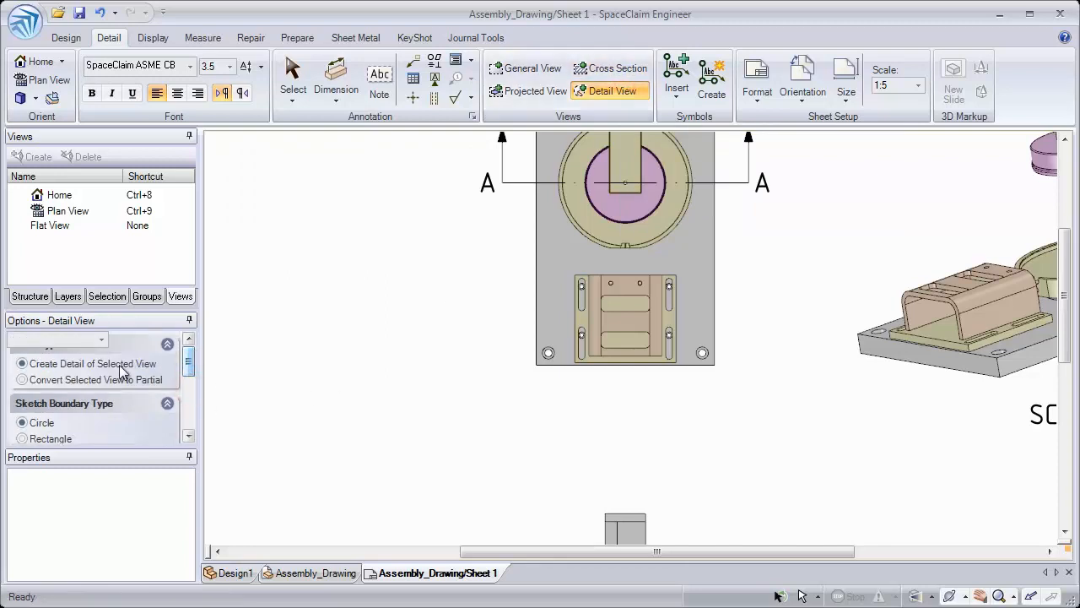
mouse_move(92, 363)
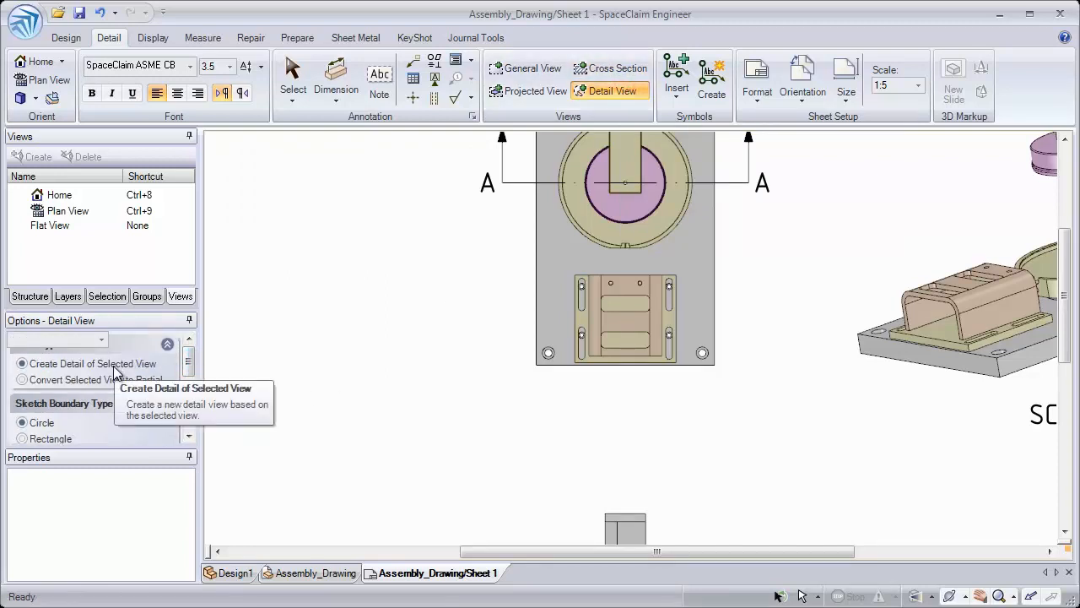
mouse_move(118, 379)
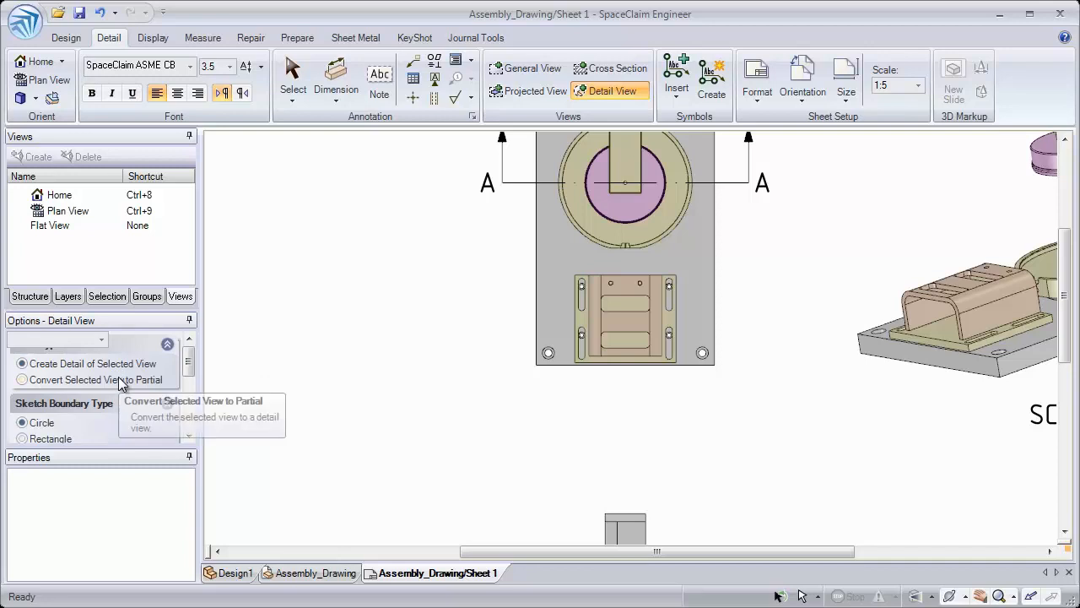
mouse_move(175, 385)
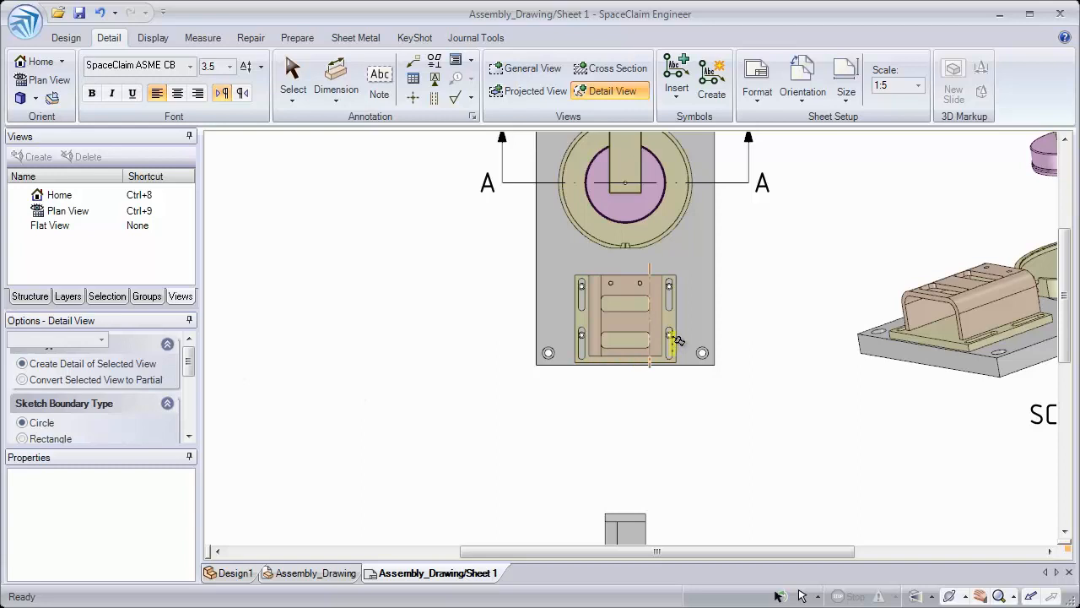
mouse_move(684, 346)
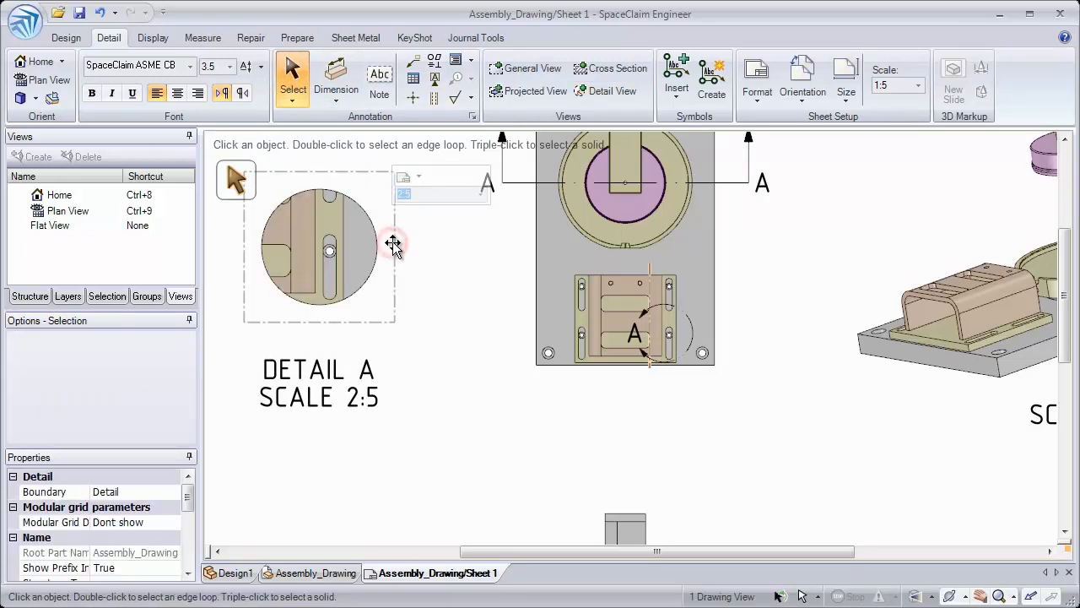
click(417, 179)
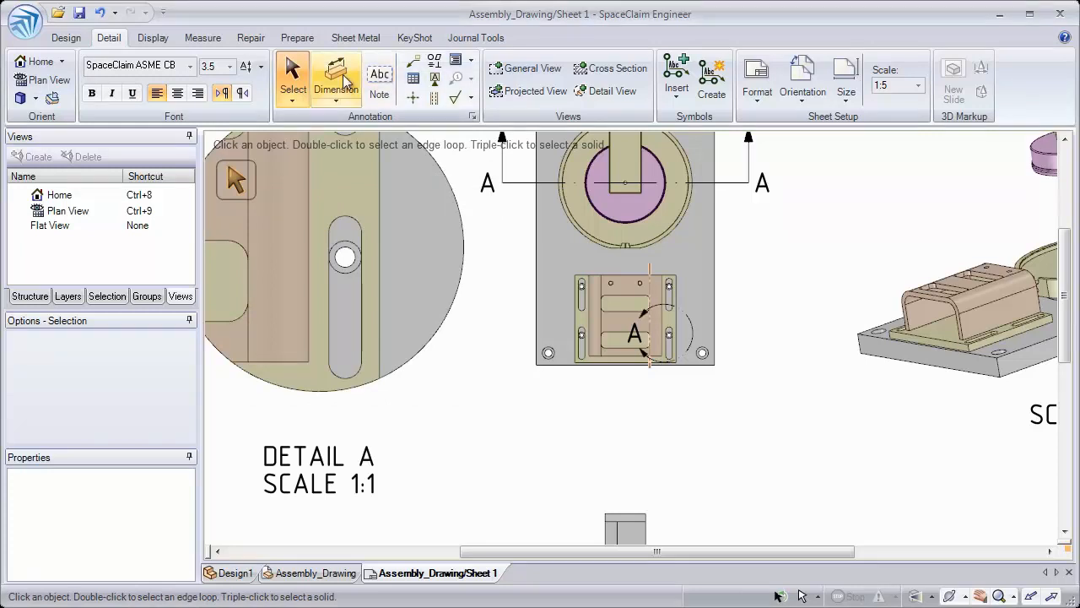
Dimension the front view with 108mm and 45mm fixture heights and R82.5mm ring radius
click(336, 76)
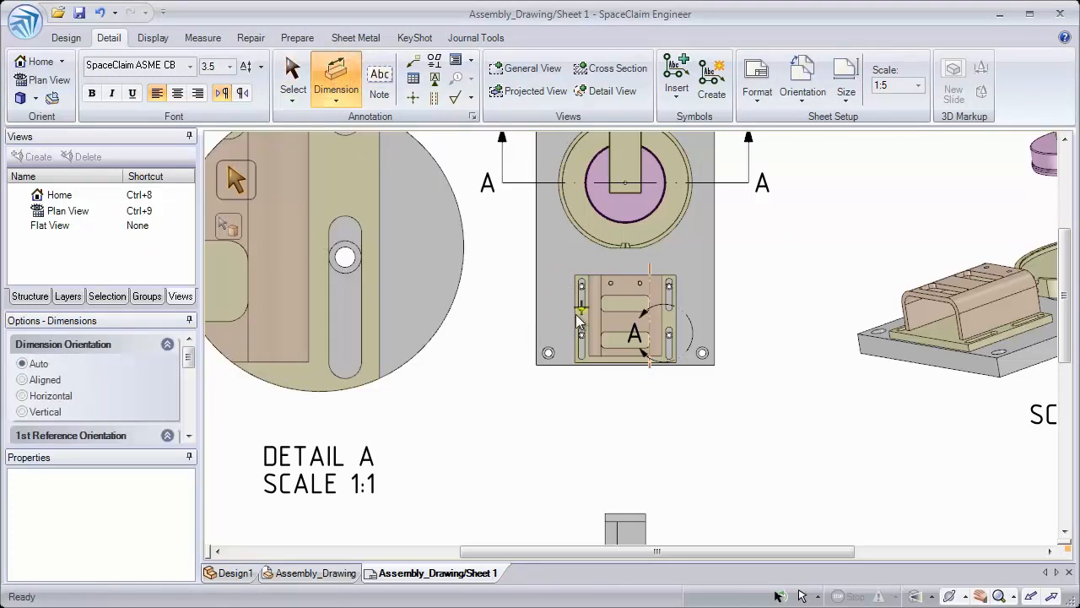
click(581, 314)
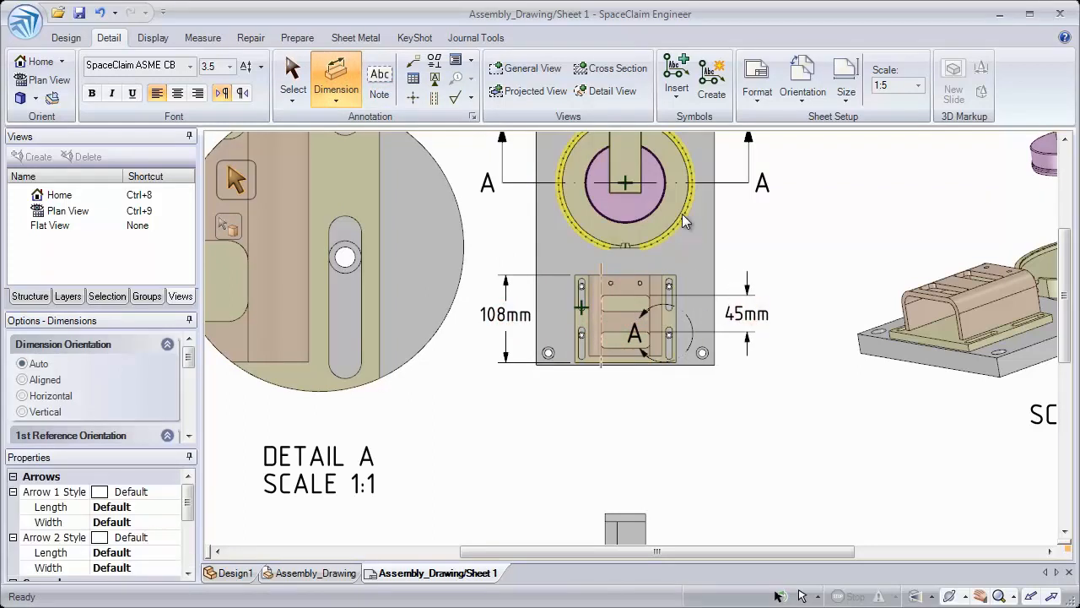
click(687, 211)
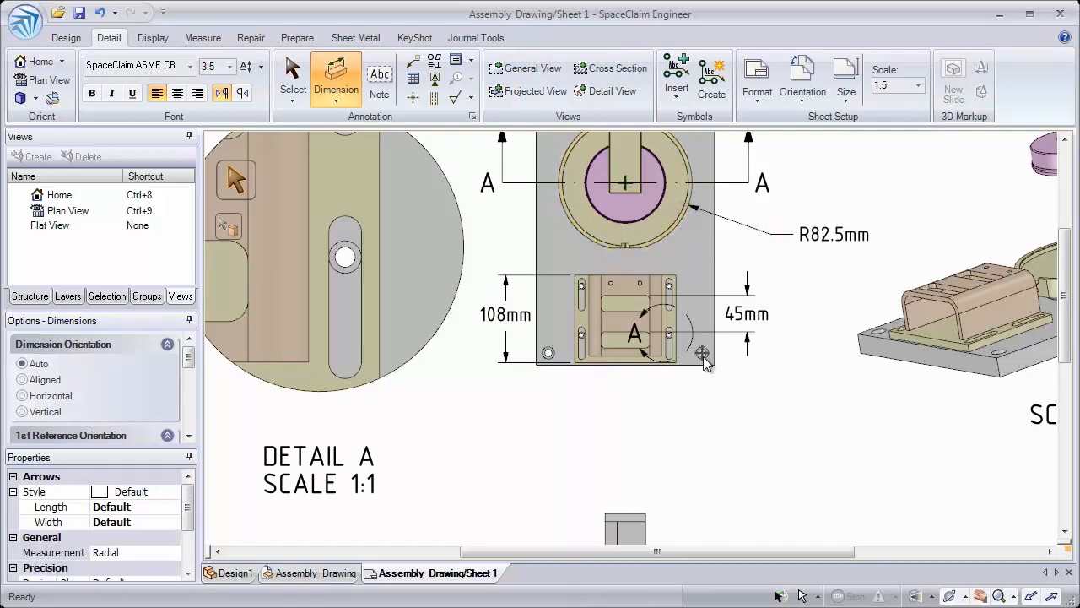
click(703, 353)
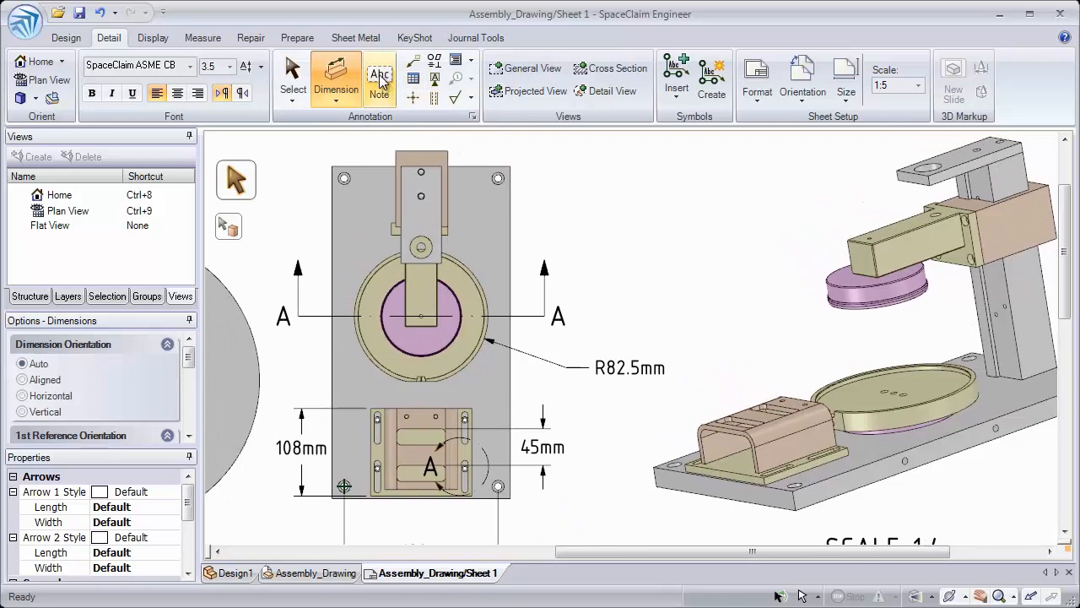
Add the note 'Same Size Holes' with its leader on the top-right plate hole
click(380, 76)
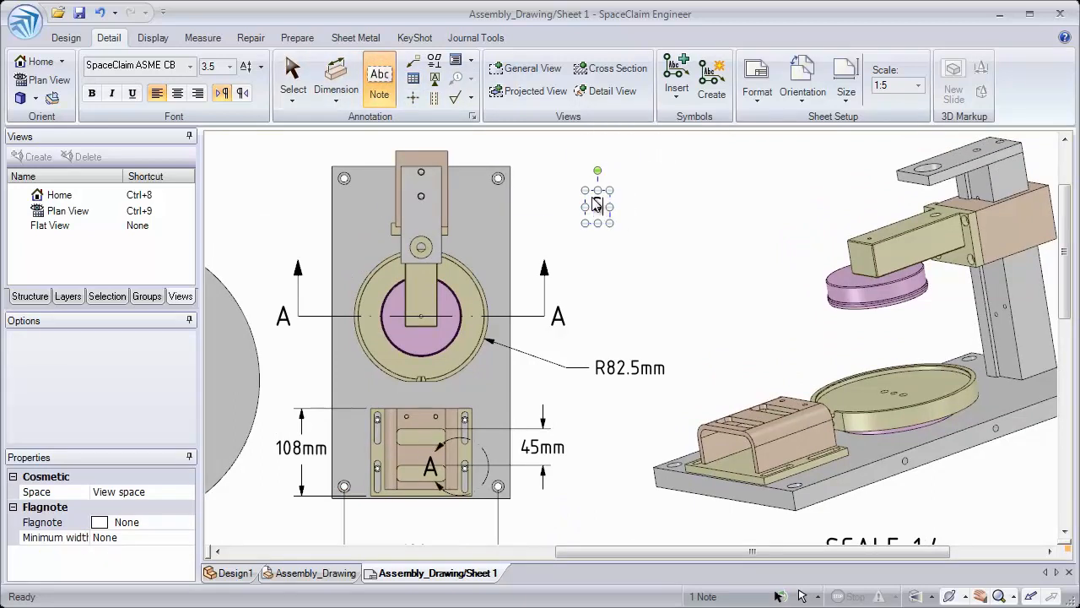
text(Same Size)
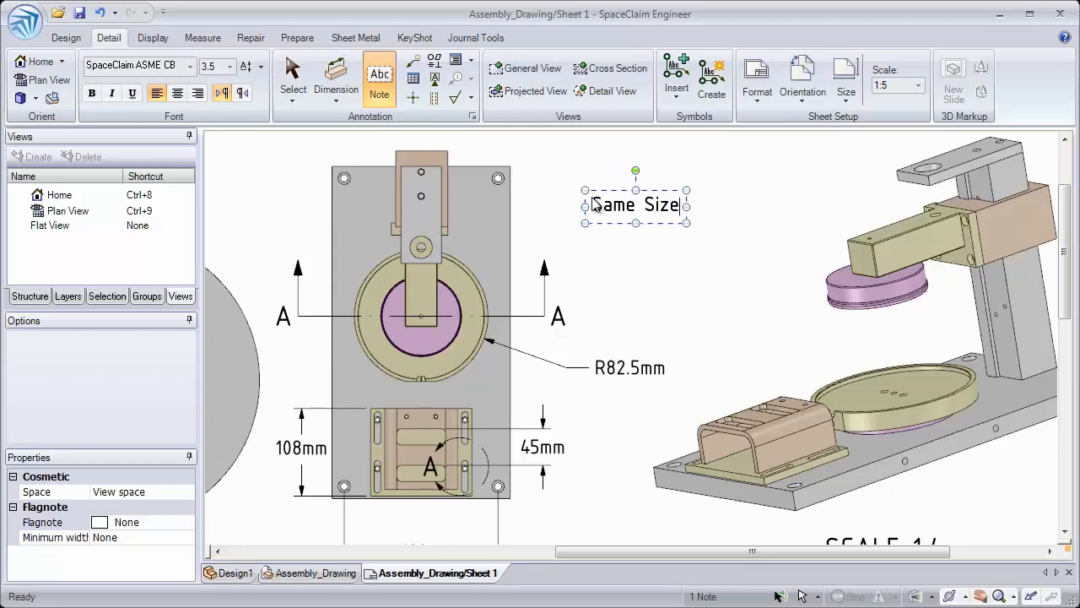
text(Holes)
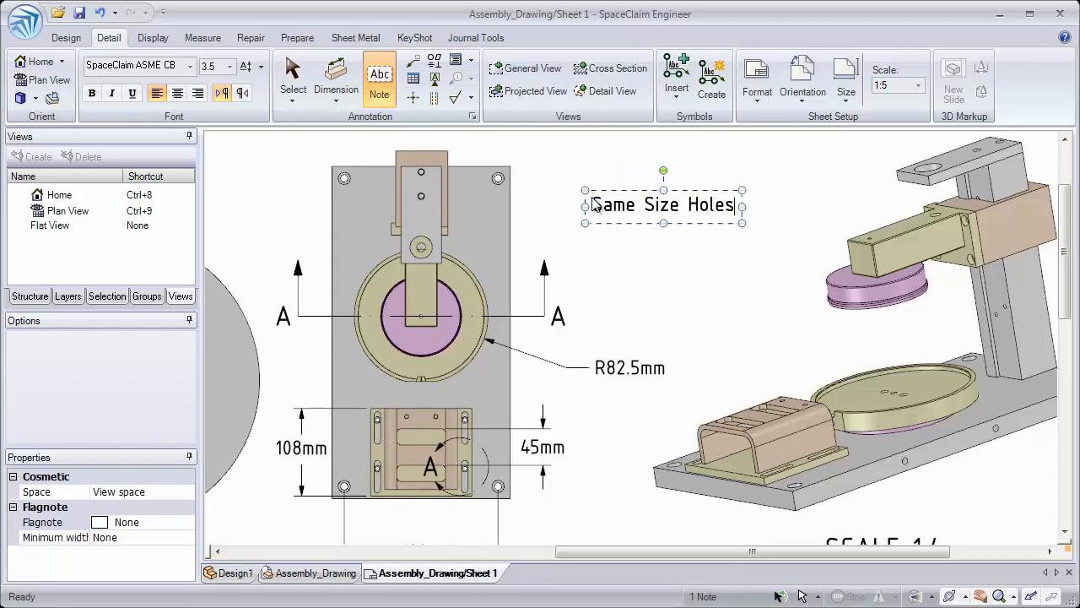
right_click(663, 204)
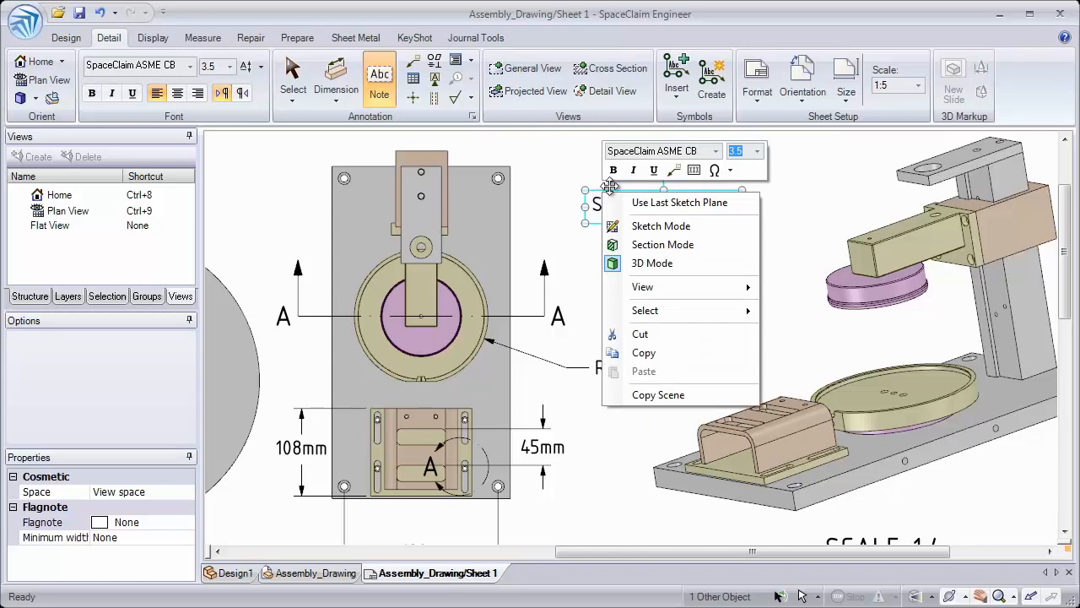
mouse_move(715, 170)
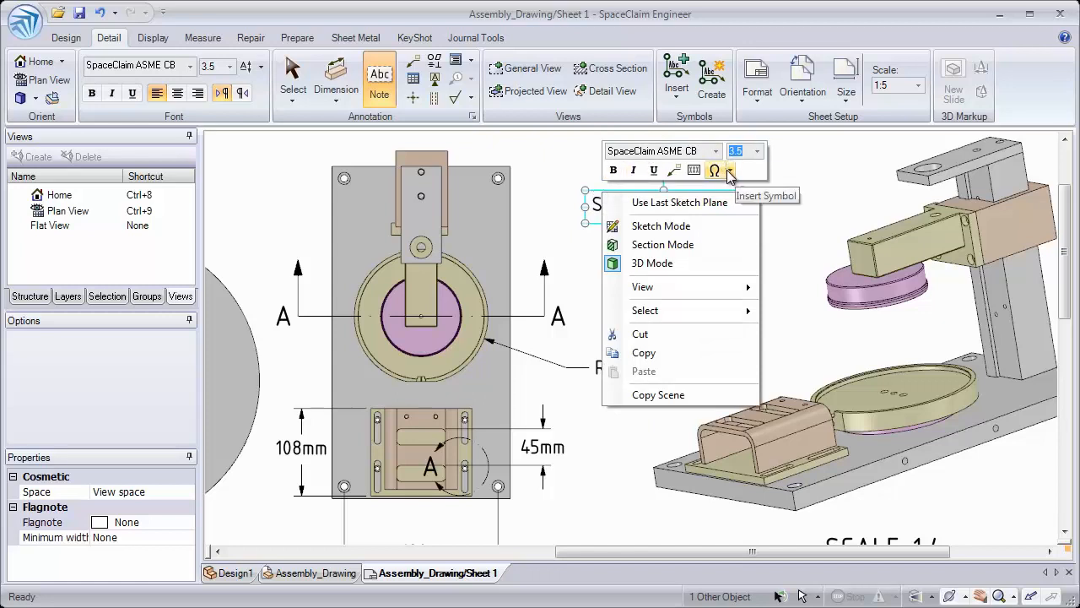
mouse_move(676, 172)
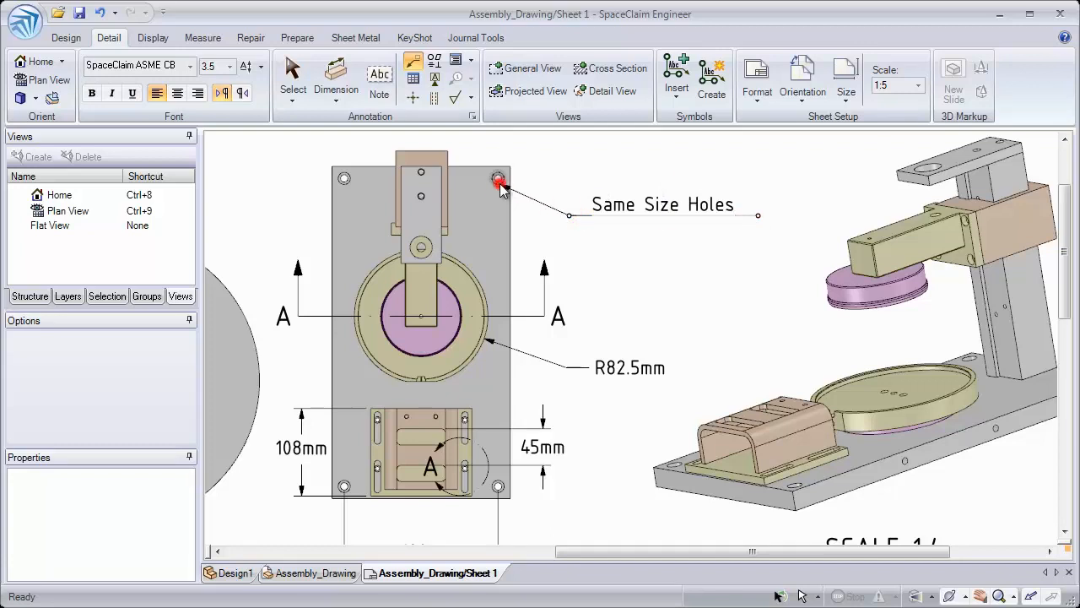
click(379, 76)
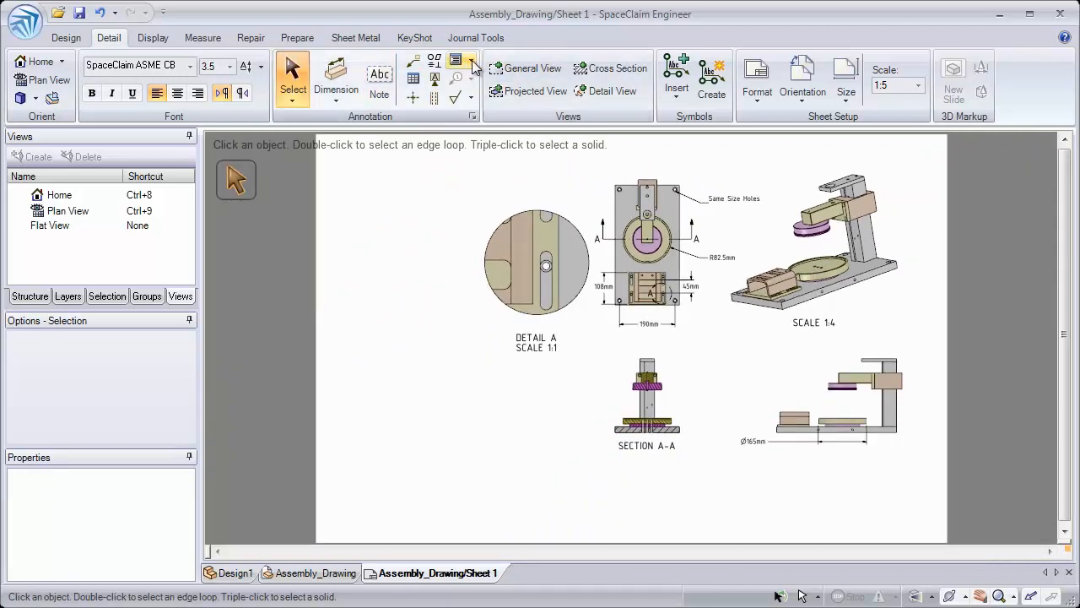
Place a Top Level BOM, delete it, then place an Indented BOM instead
click(471, 61)
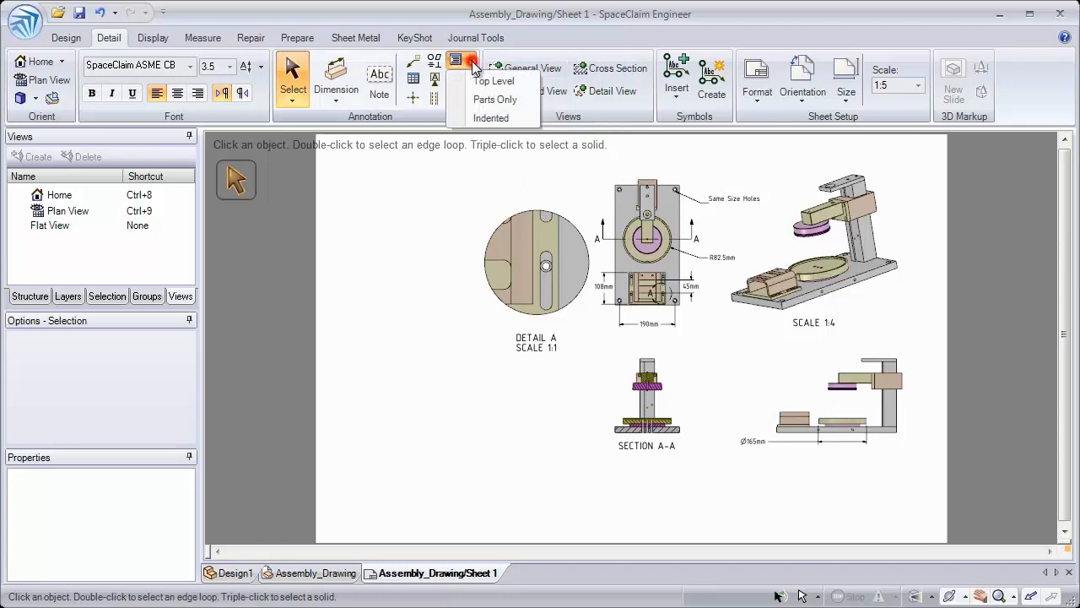
mouse_move(493, 81)
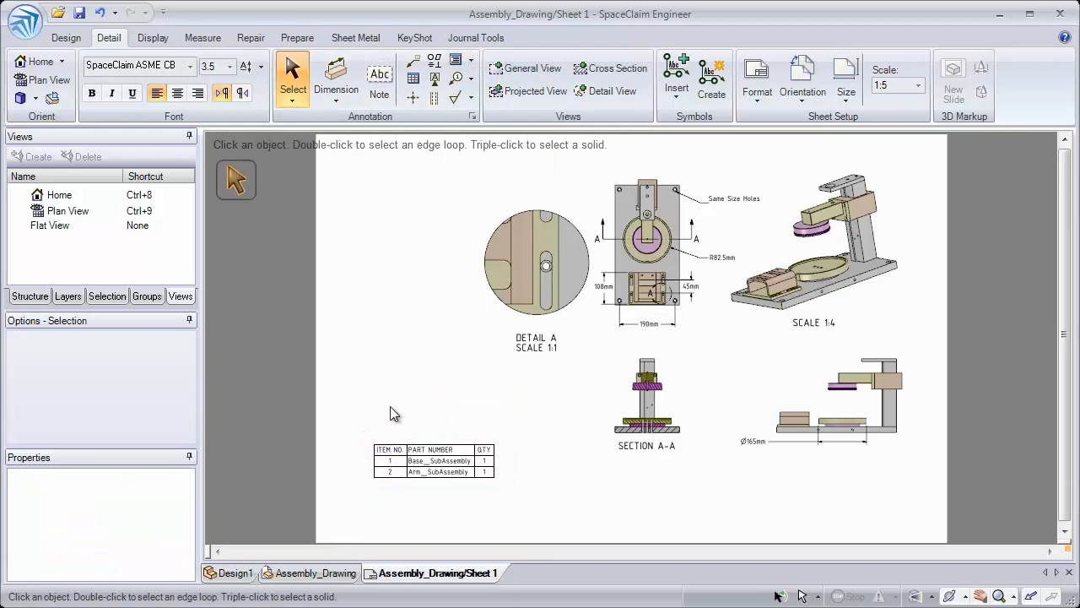
mouse_move(361, 414)
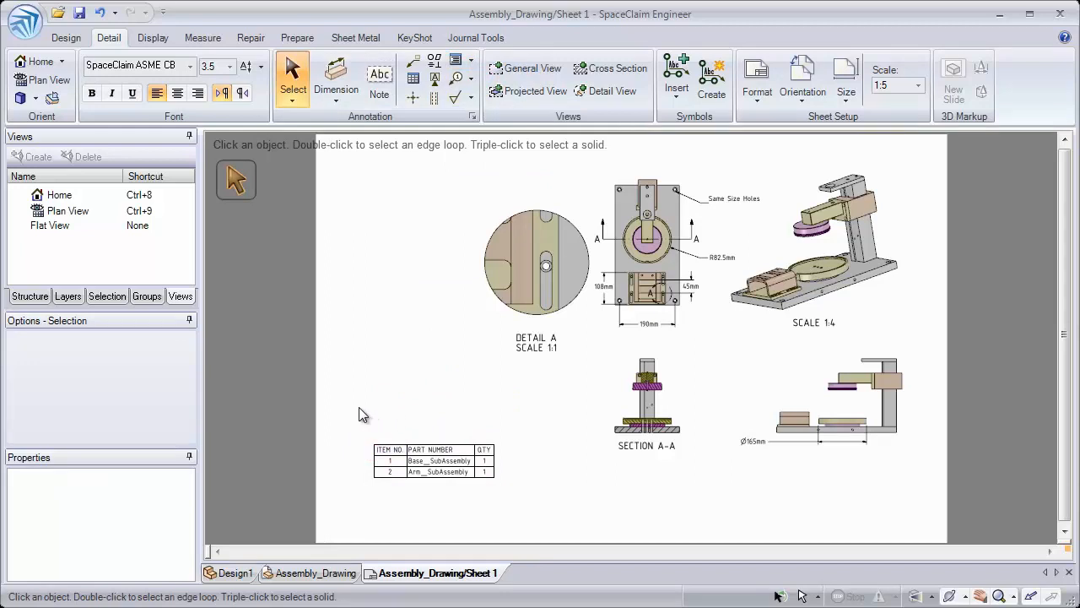
click(432, 460)
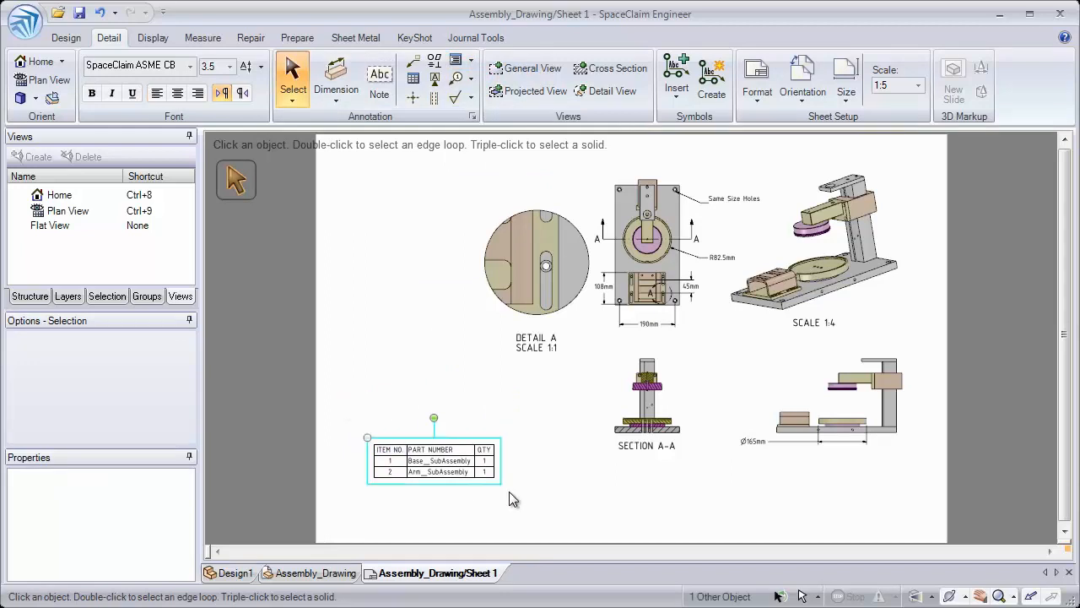
click(455, 59)
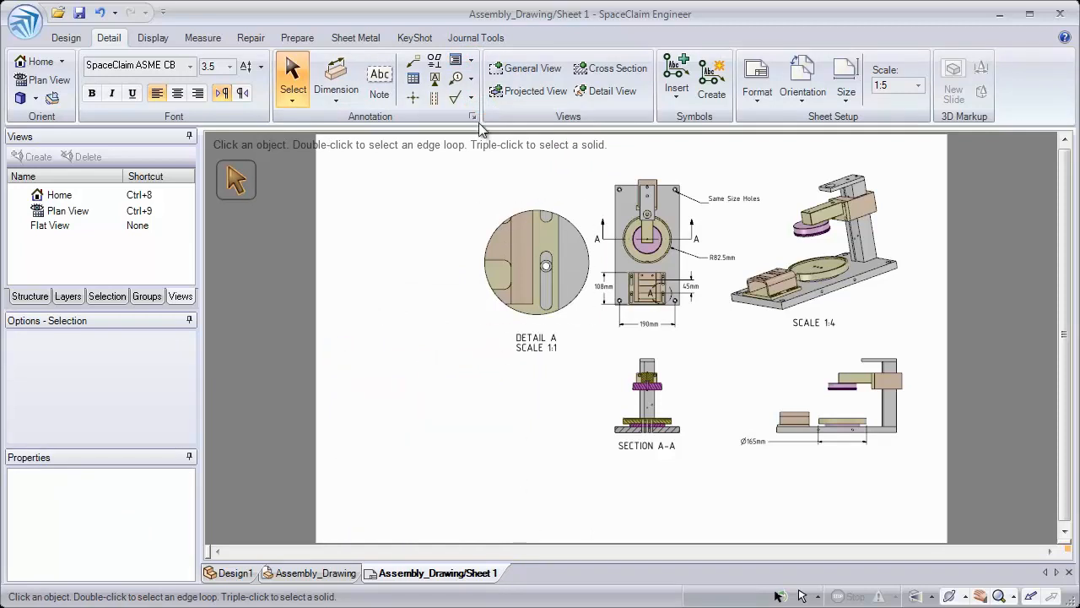
click(462, 58)
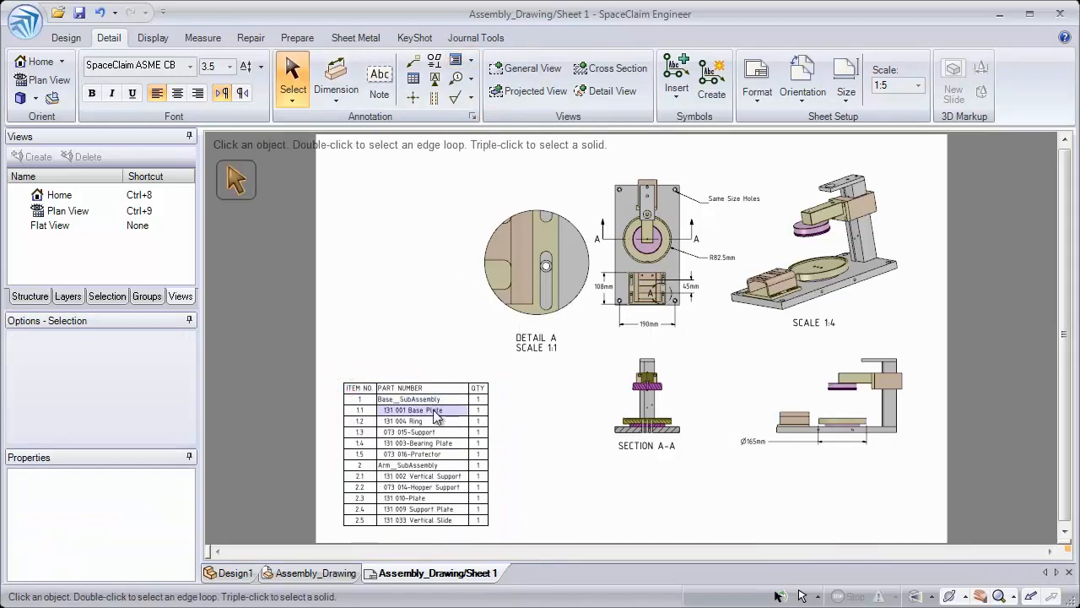
Widen the BOM table rightward, reposition it, and select the QTY column header
click(410, 399)
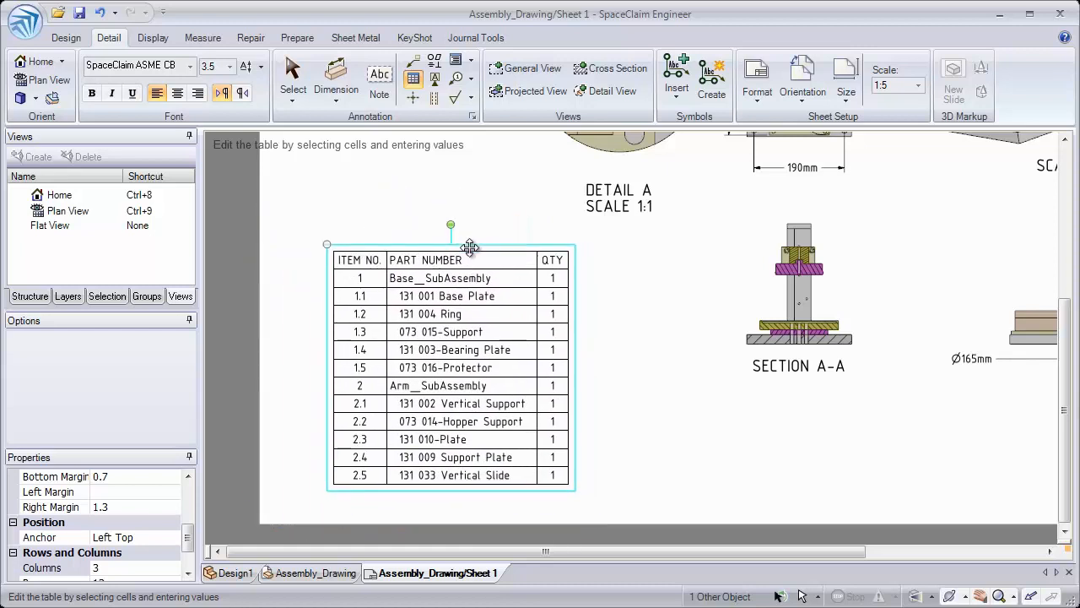
click(523, 383)
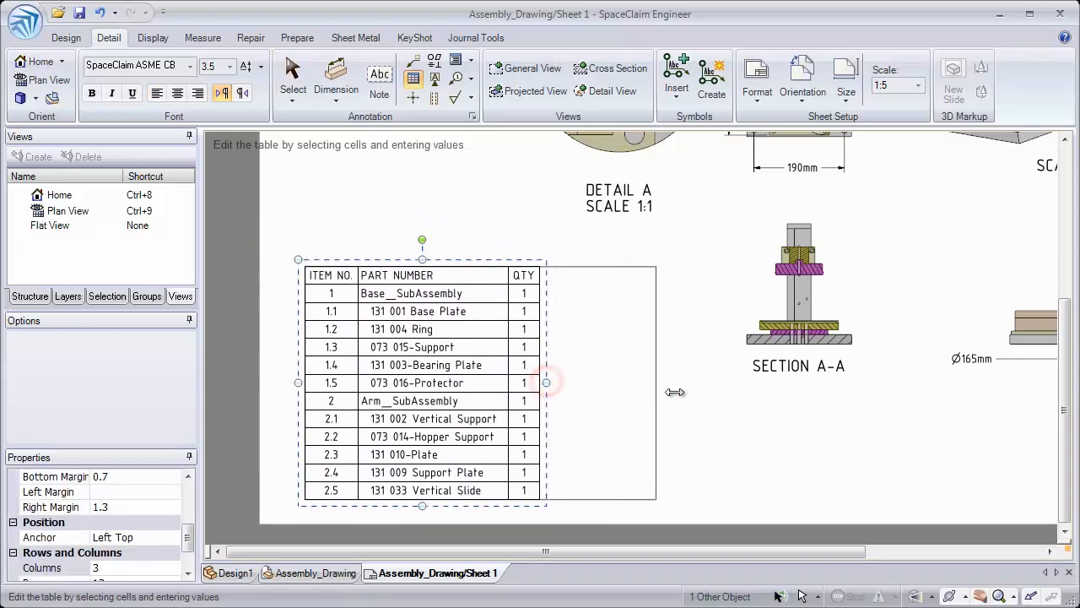
drag(546, 382, 661, 383)
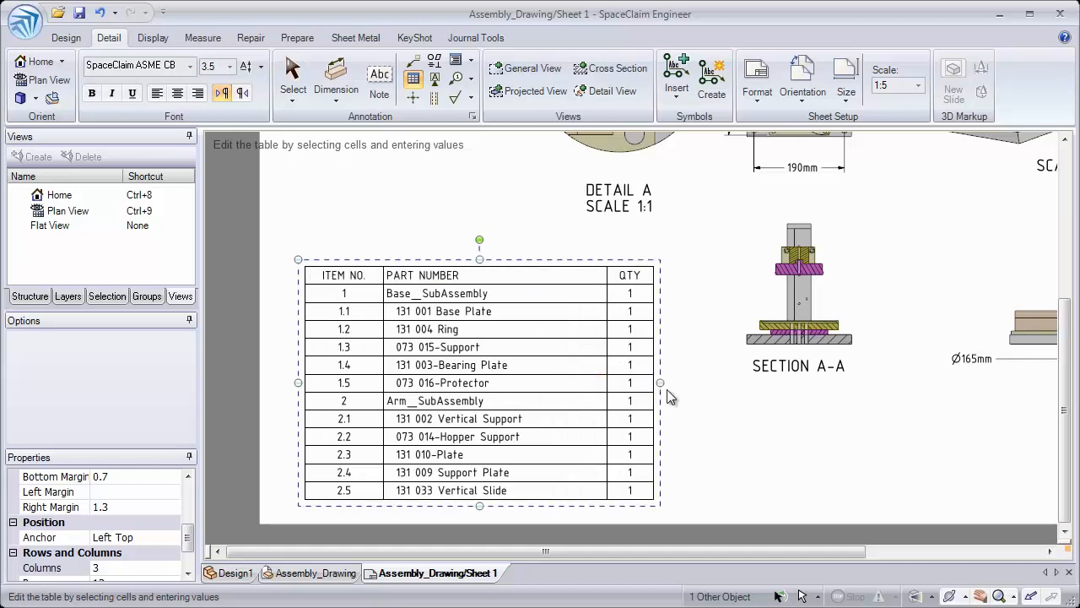
mouse_move(497, 257)
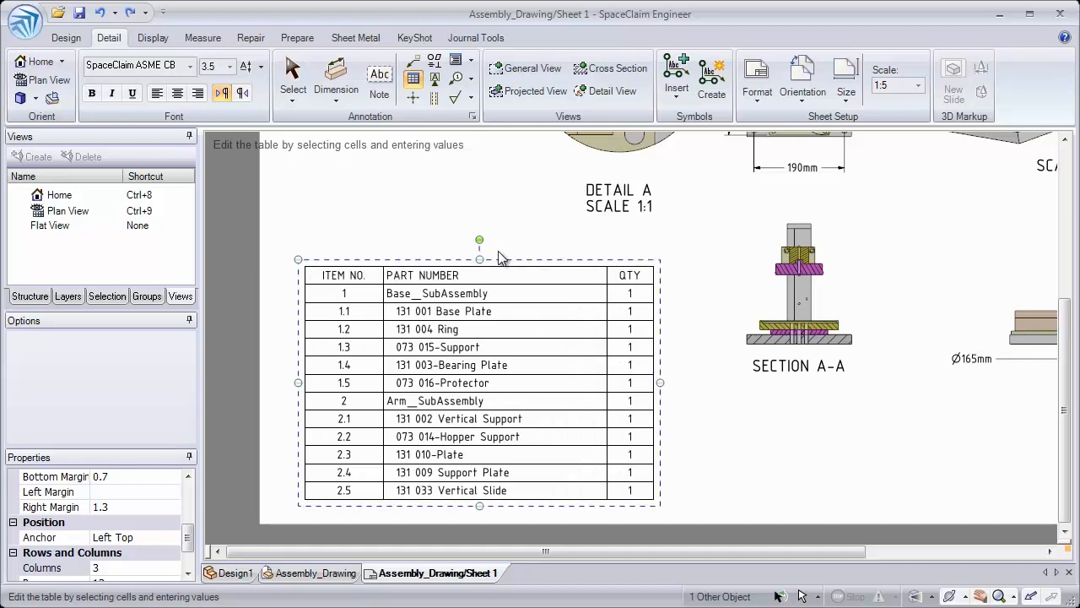
drag(479, 240, 422, 258)
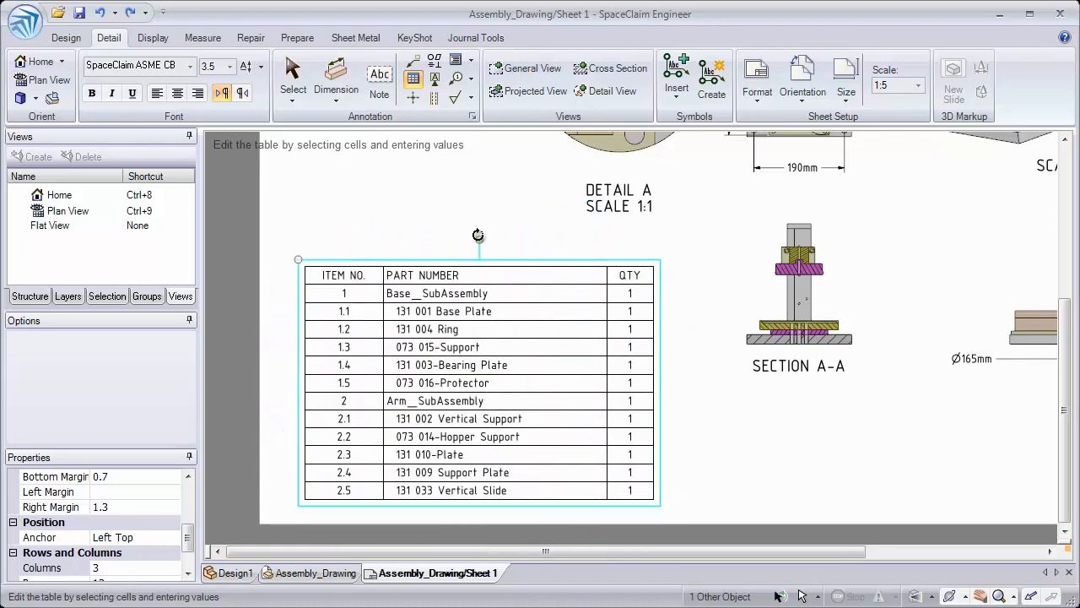
click(629, 275)
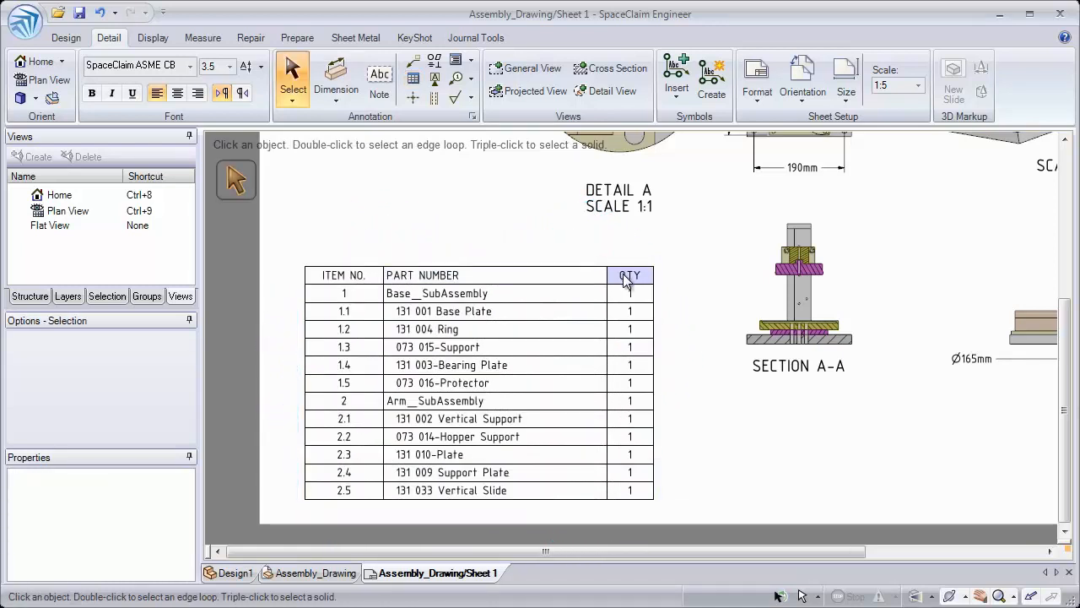
click(629, 275)
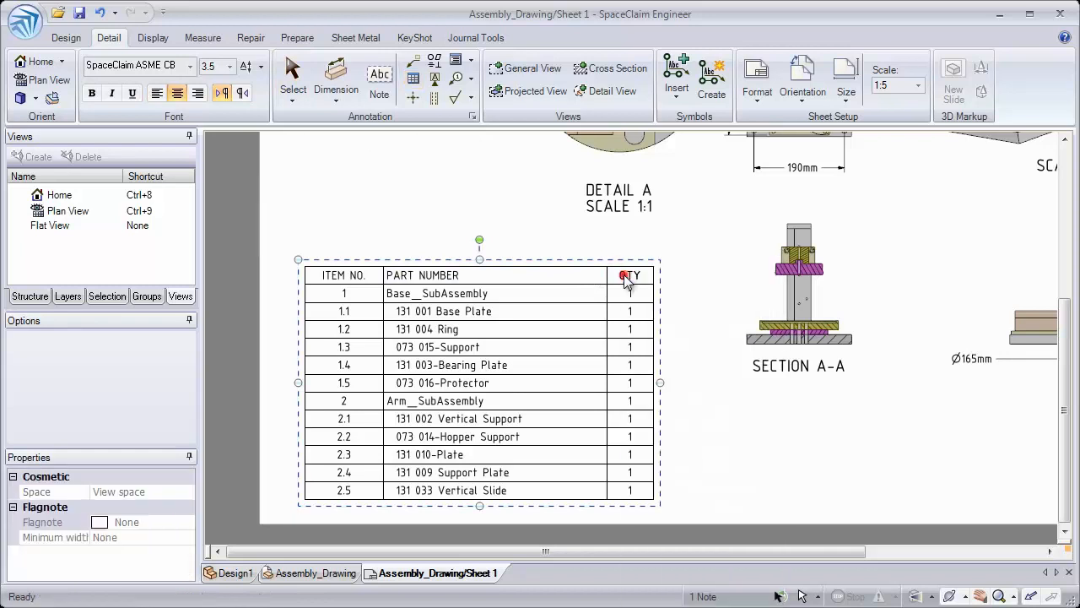
right_click(630, 275)
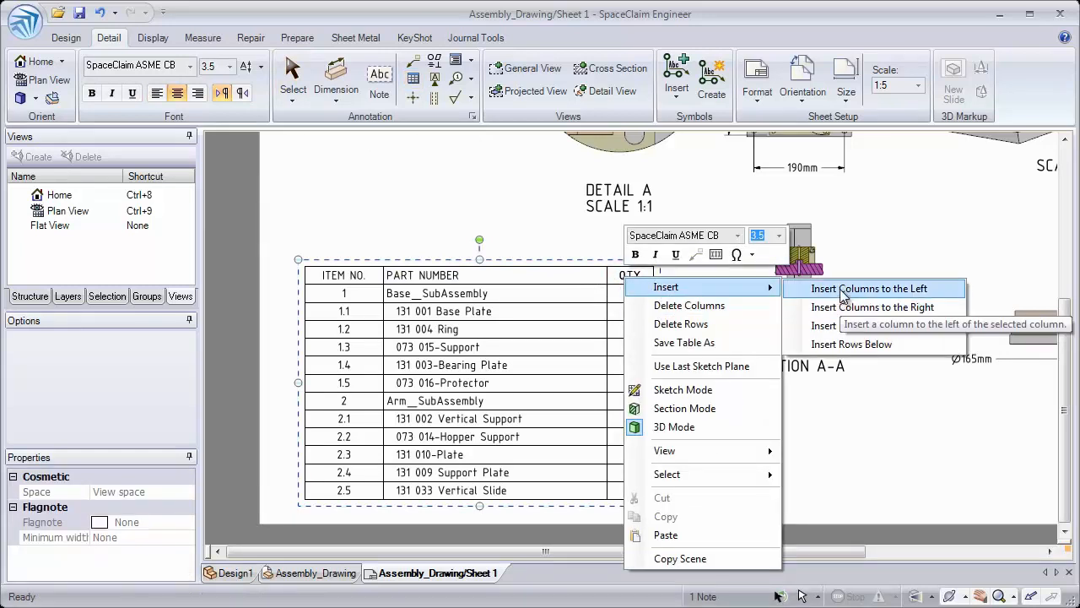
mouse_move(836, 350)
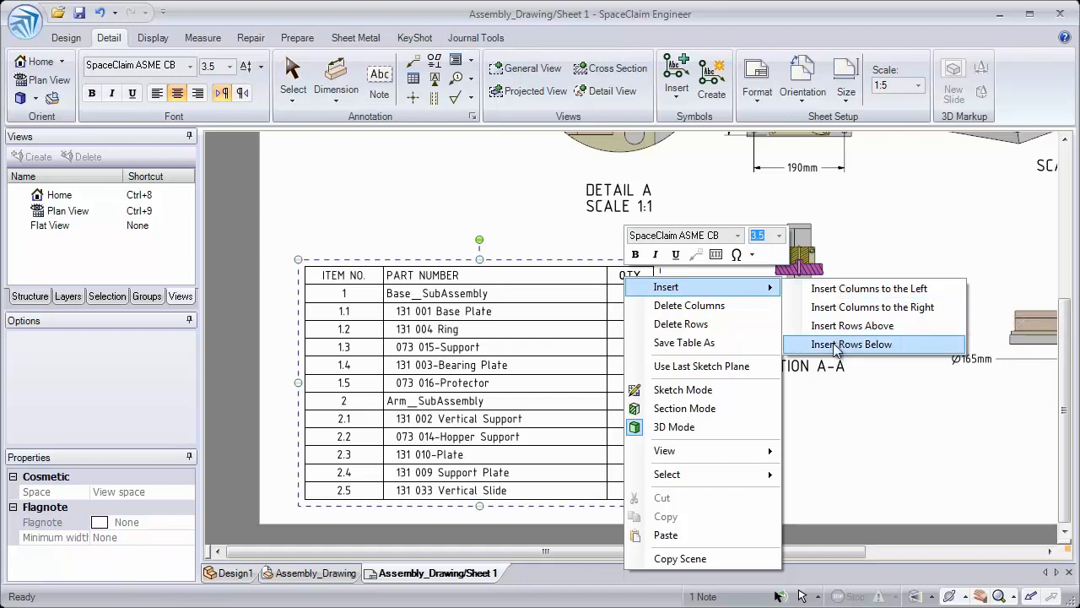
mouse_move(869, 287)
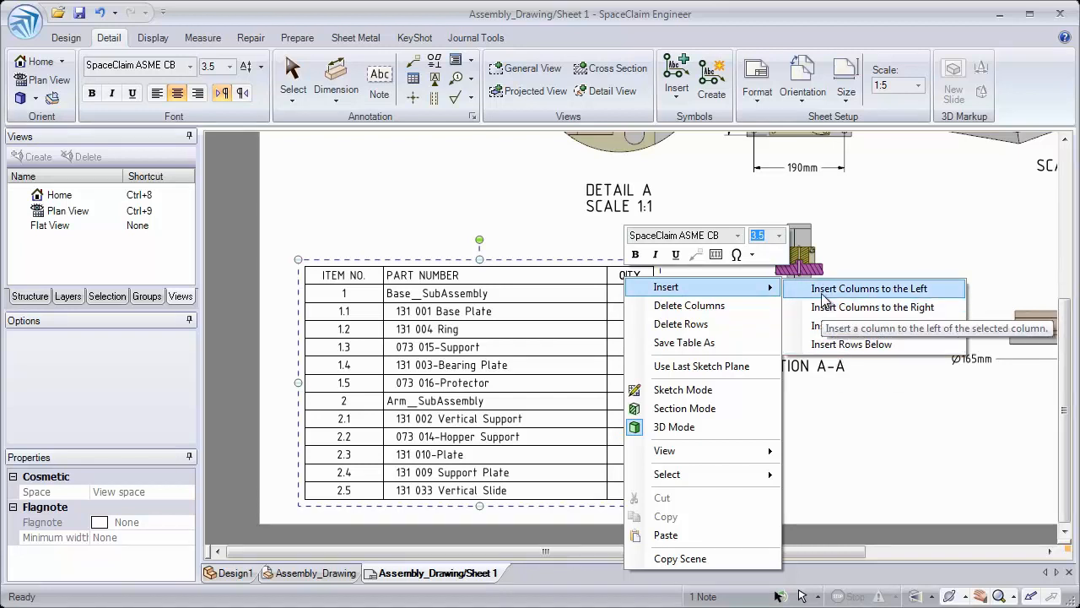
Insert a blank BOM column to the left of QTY
click(867, 287)
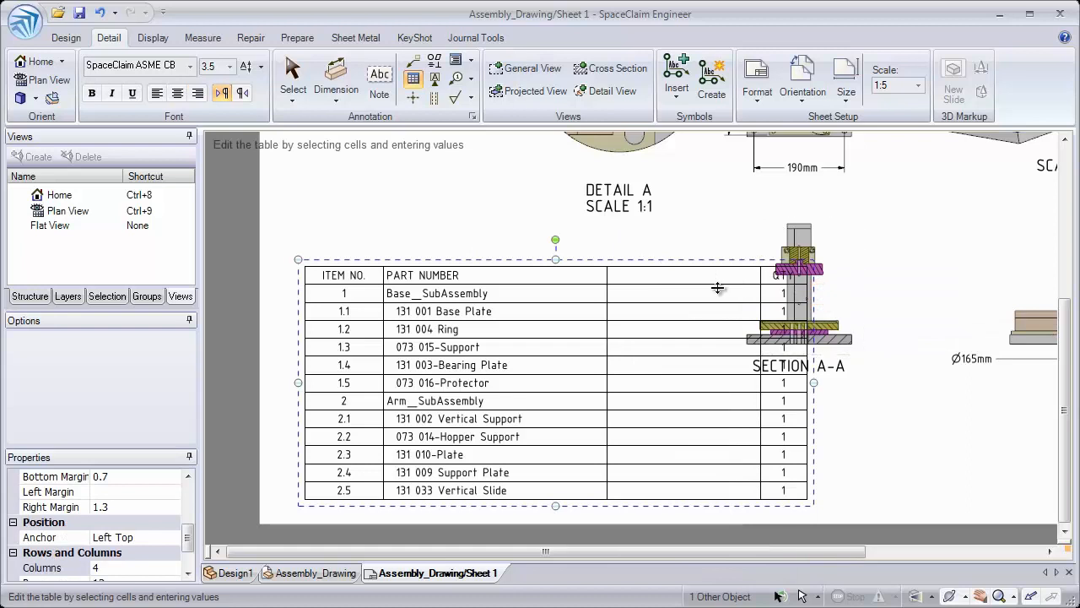
mouse_move(682, 283)
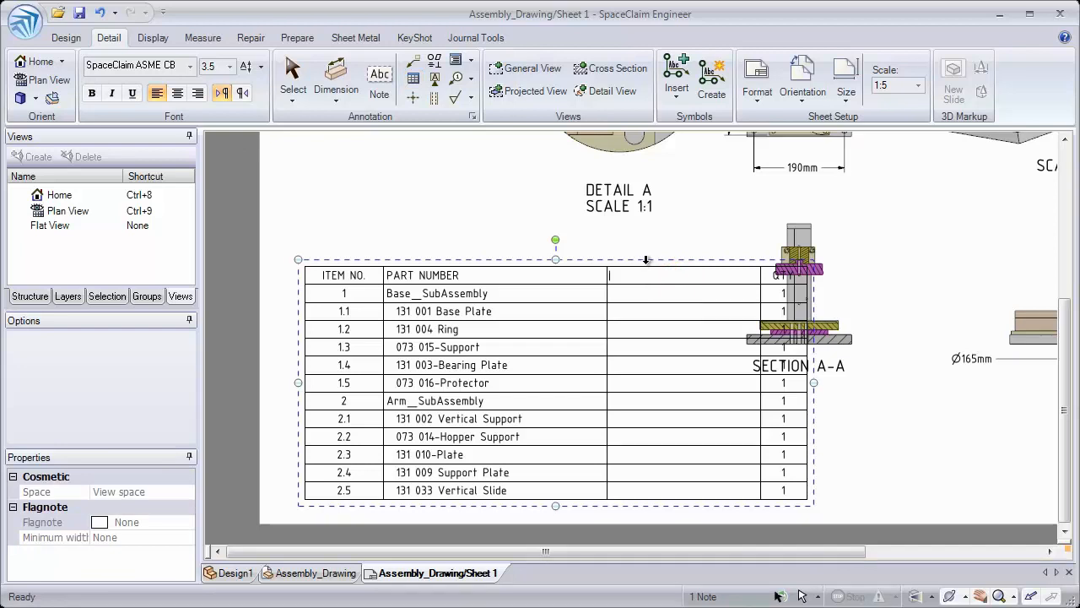
Set the new column's type to Material Property and its value to Volume
click(684, 293)
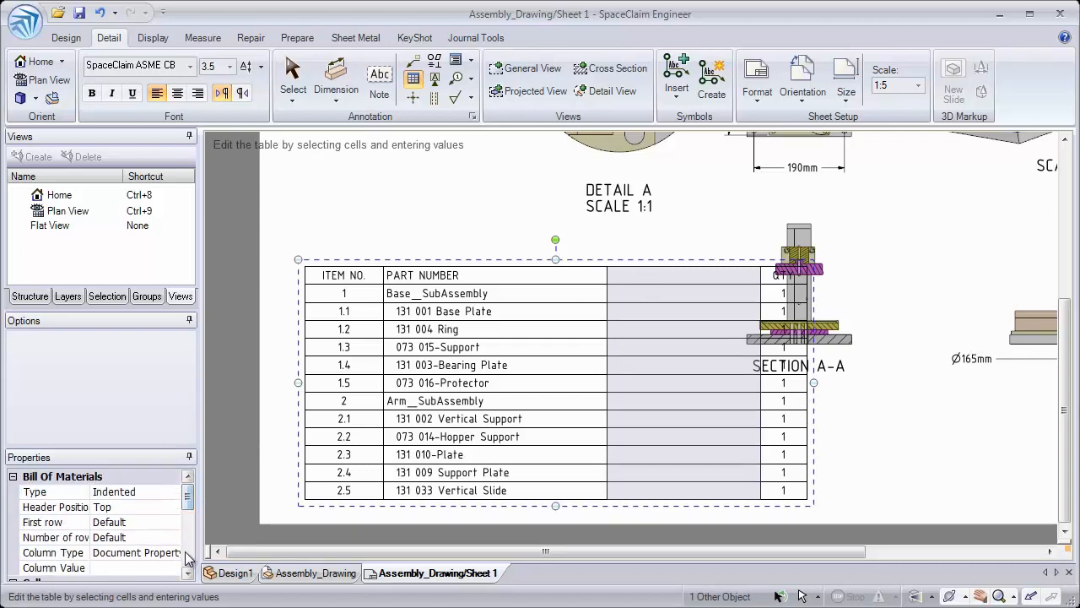
click(173, 553)
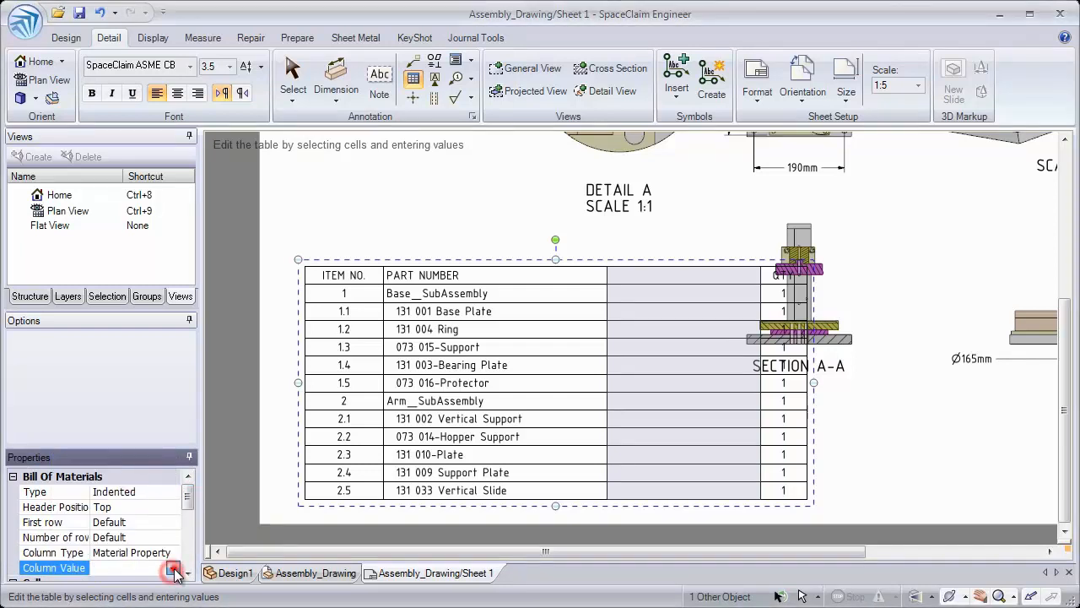
click(174, 567)
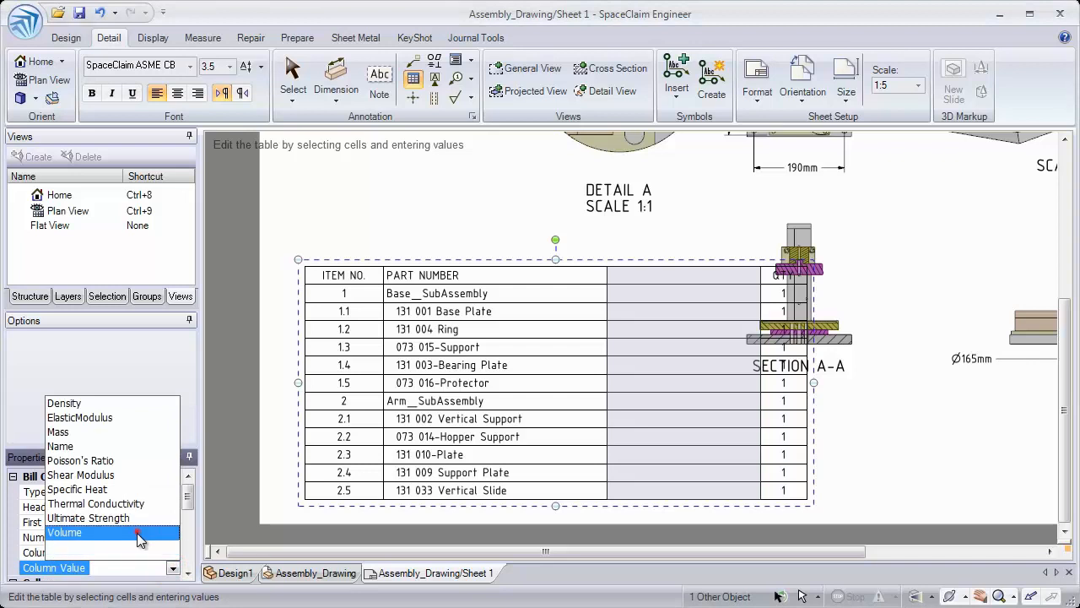
click(64, 533)
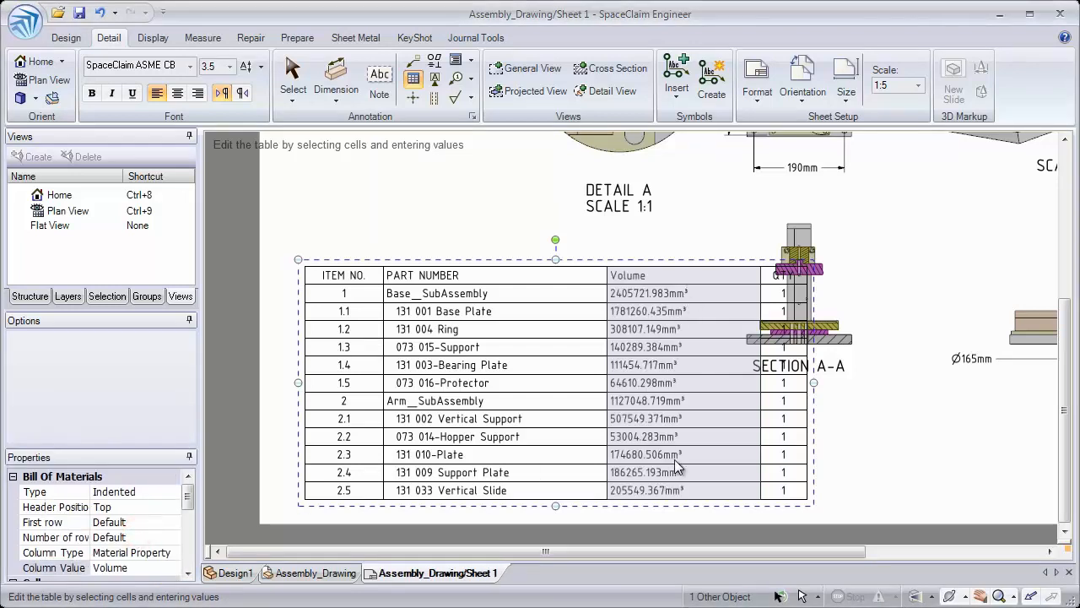
click(799, 283)
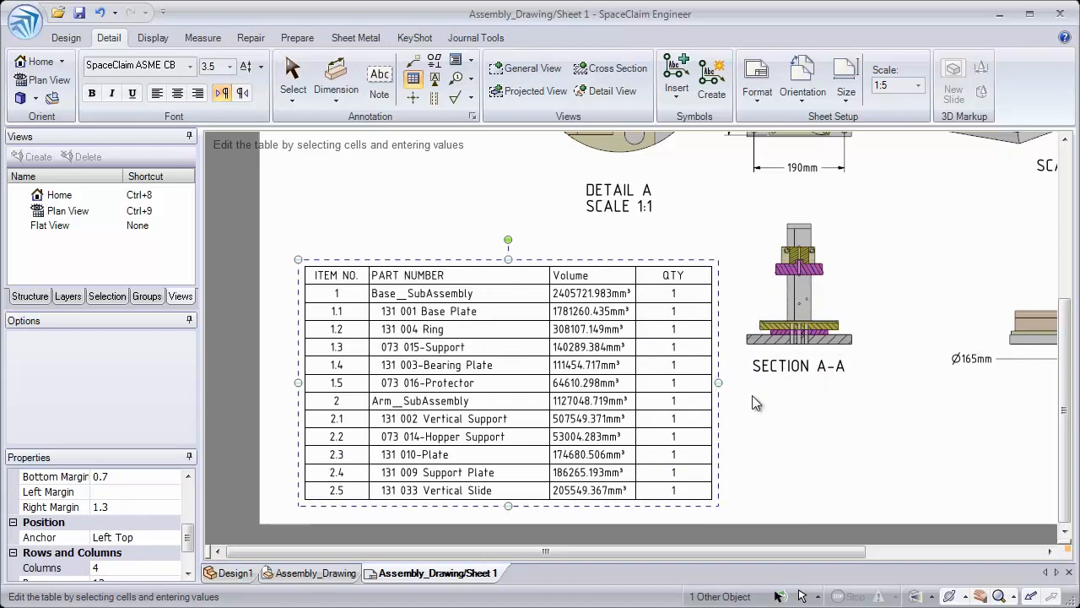
click(436, 364)
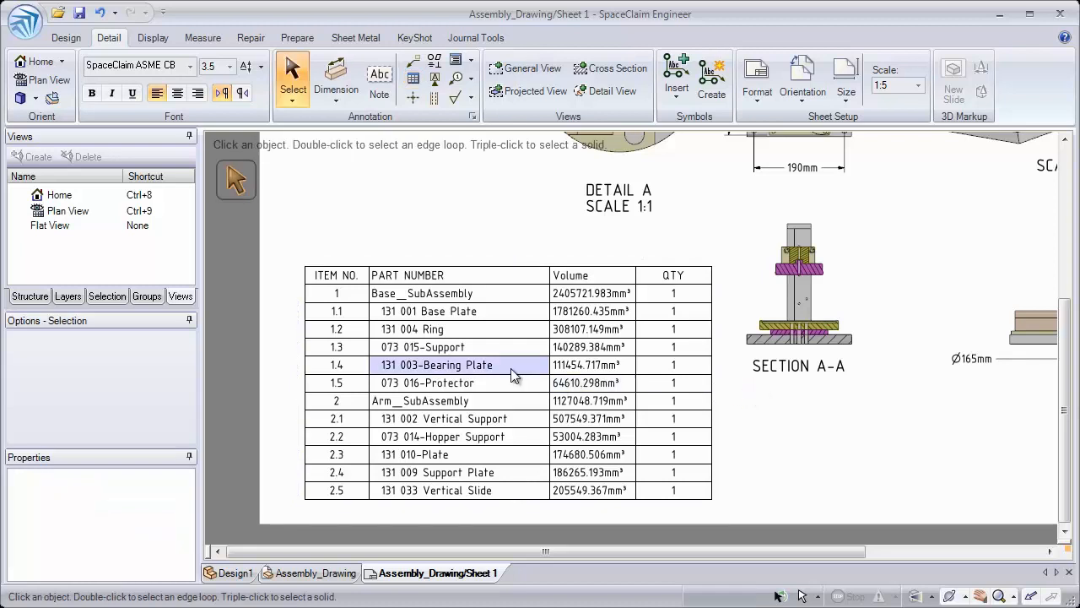
right_click(506, 364)
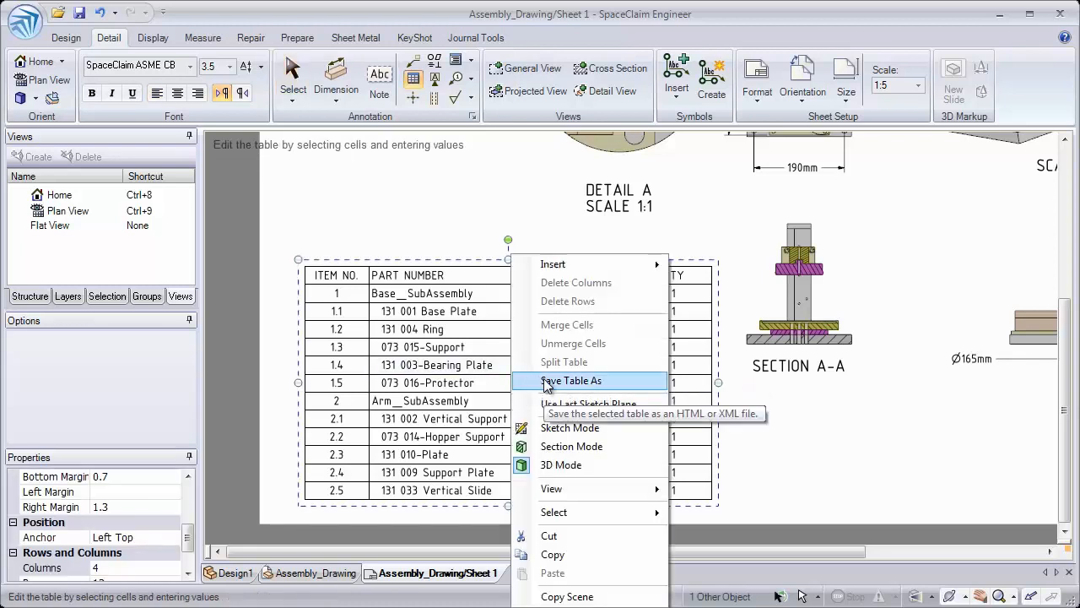
click(571, 380)
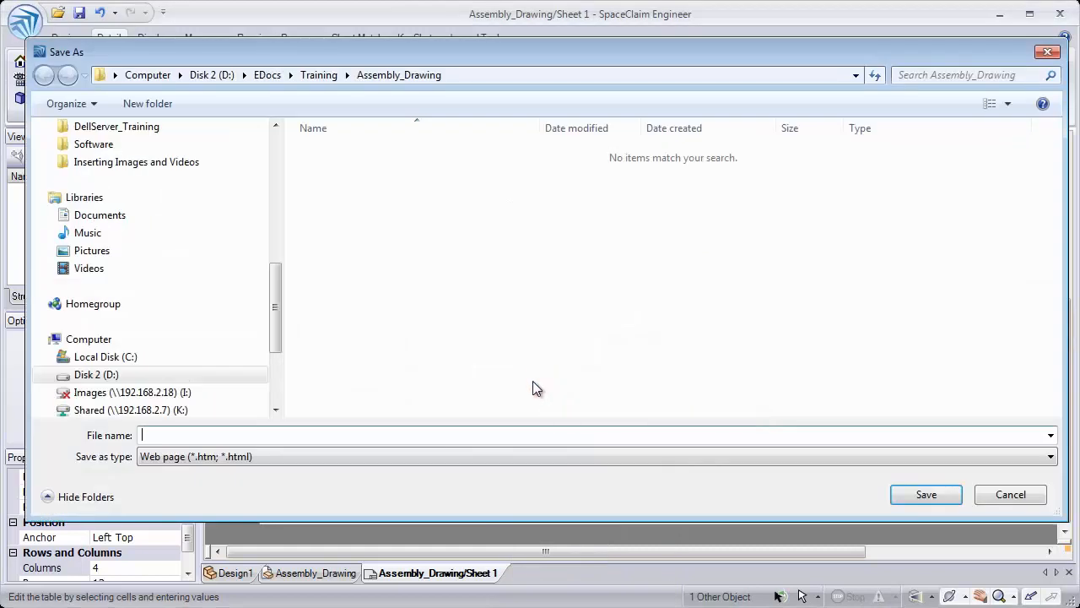
click(1049, 457)
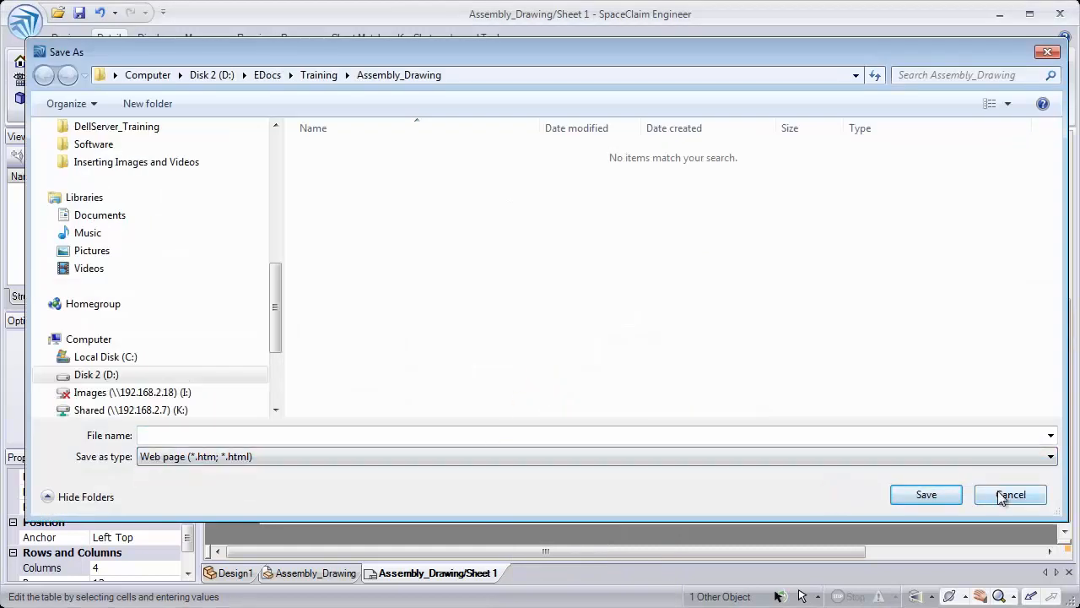
click(1010, 493)
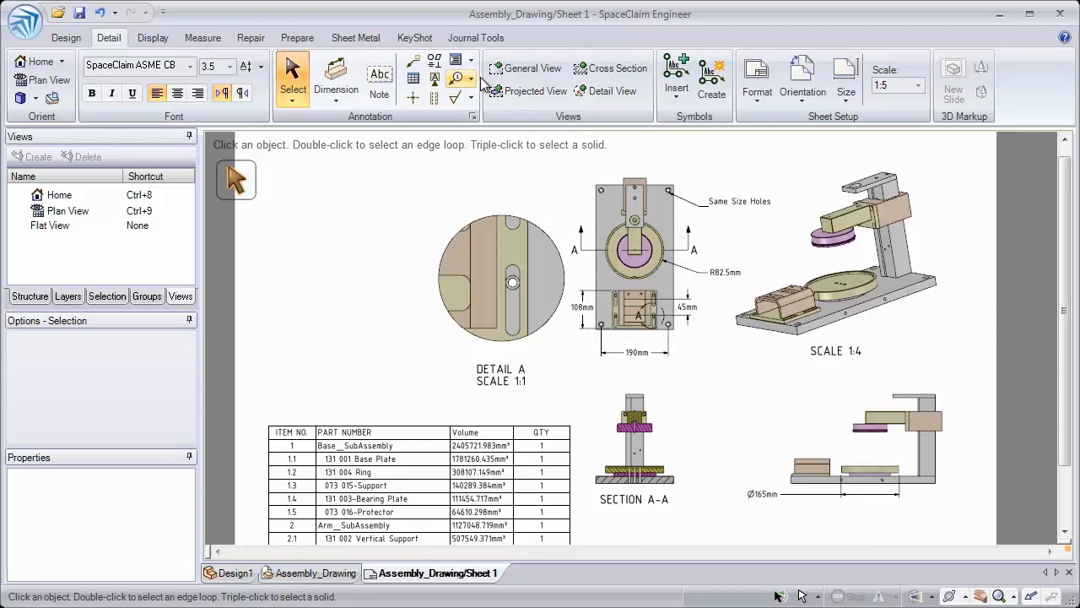
Attach an Item Number balloon reading 1.2 to the plan-view ring and position it
click(460, 78)
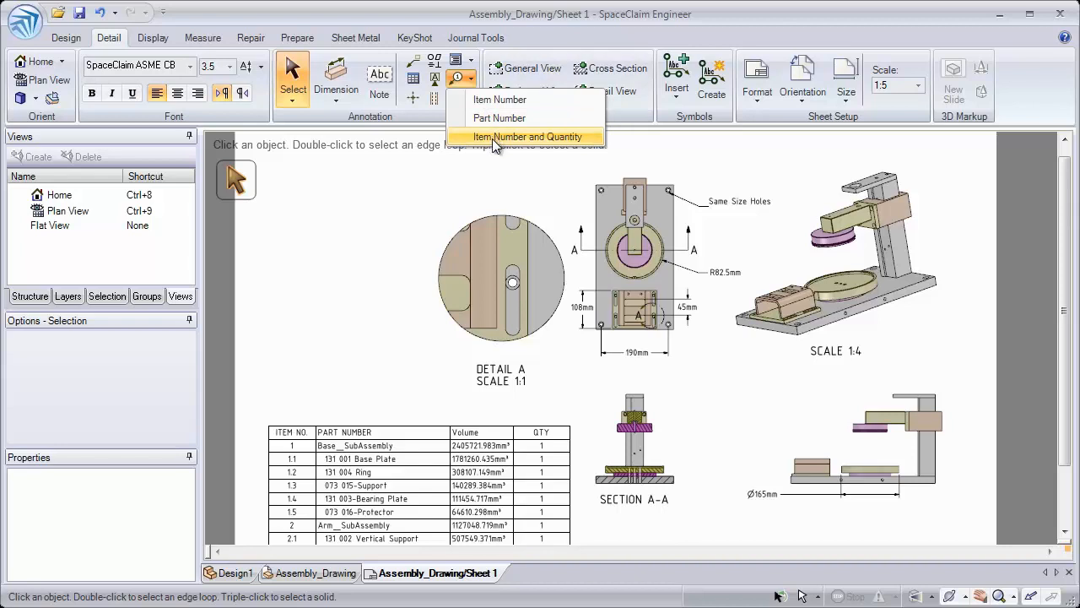
mouse_move(499, 100)
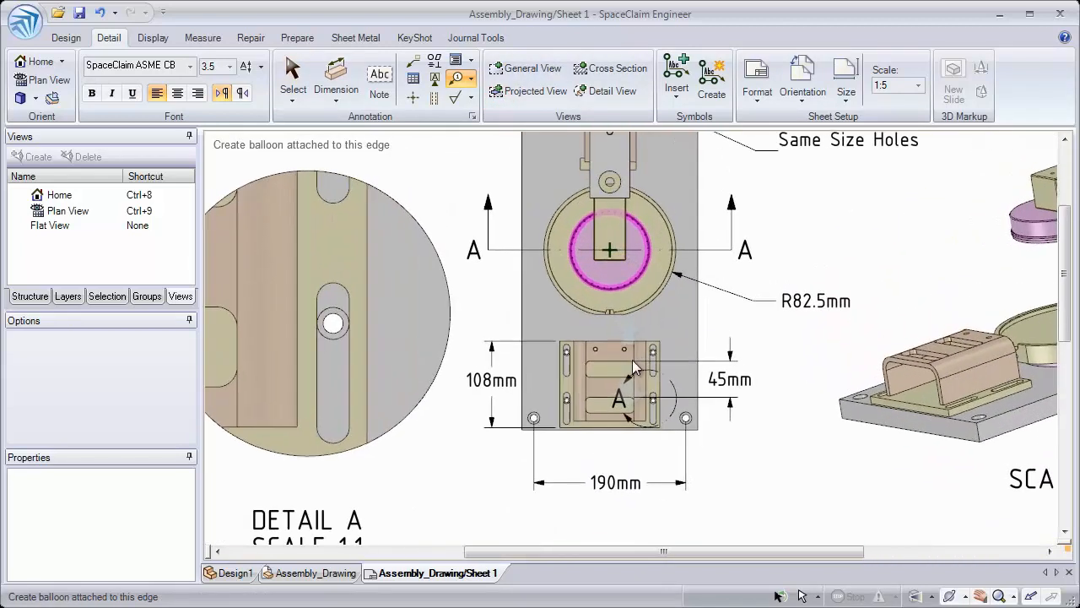
mouse_move(662, 282)
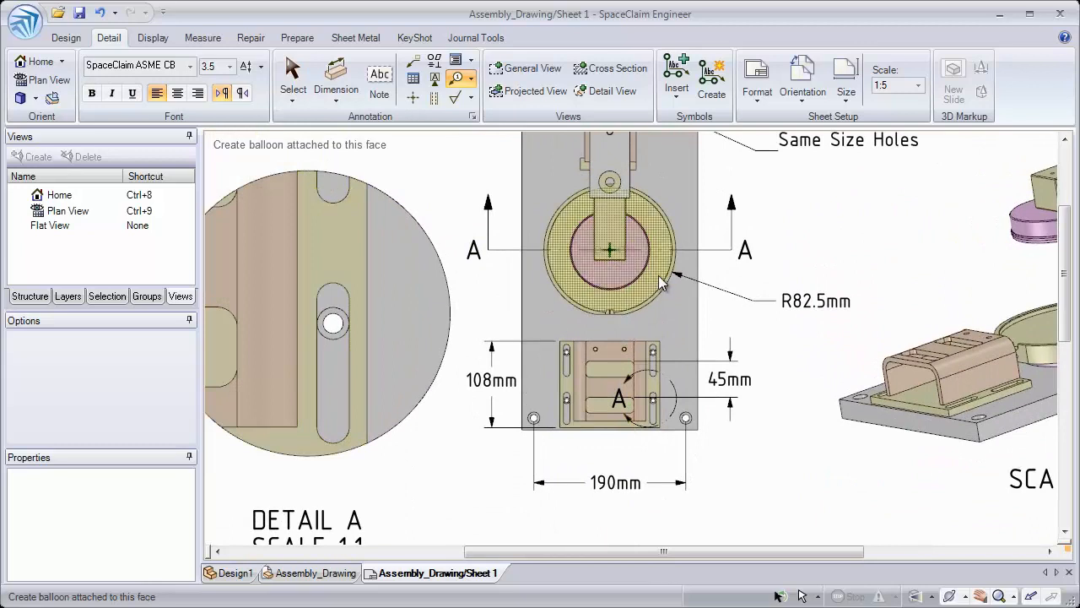
click(657, 277)
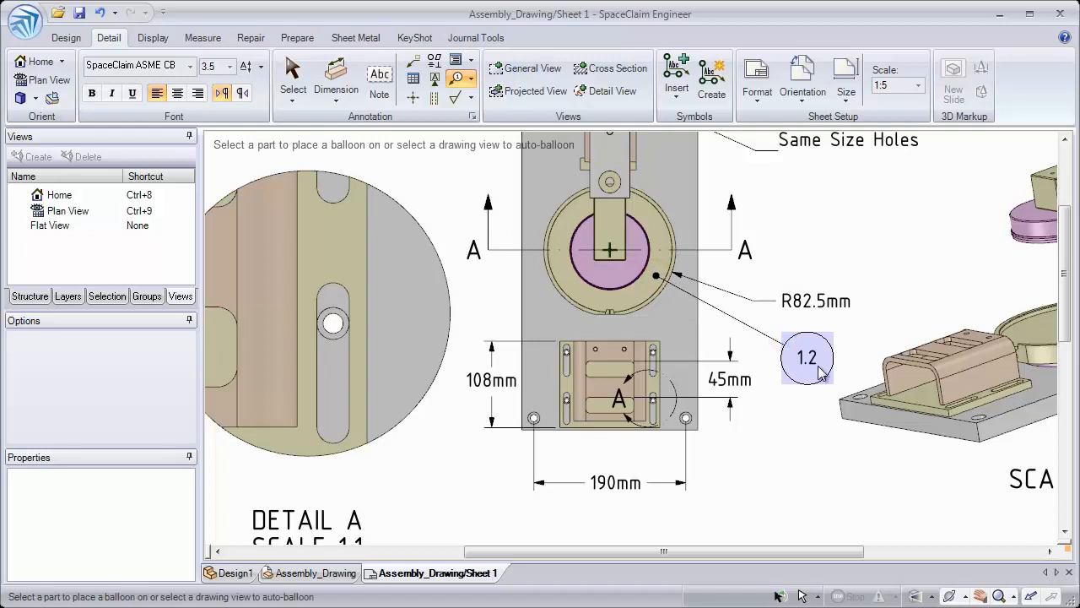
drag(806, 357, 791, 373)
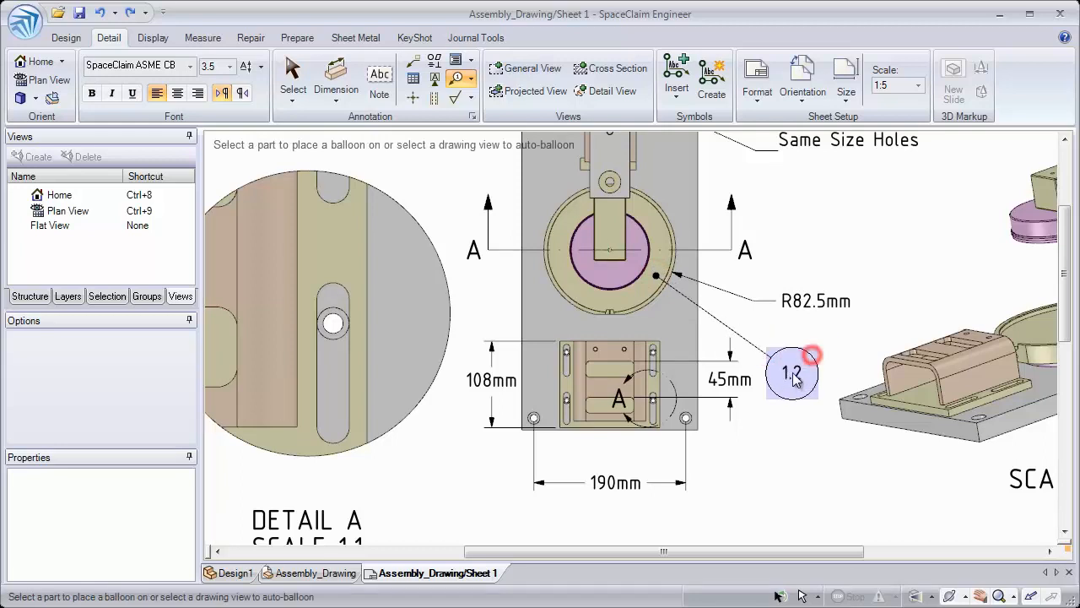
drag(792, 374, 802, 363)
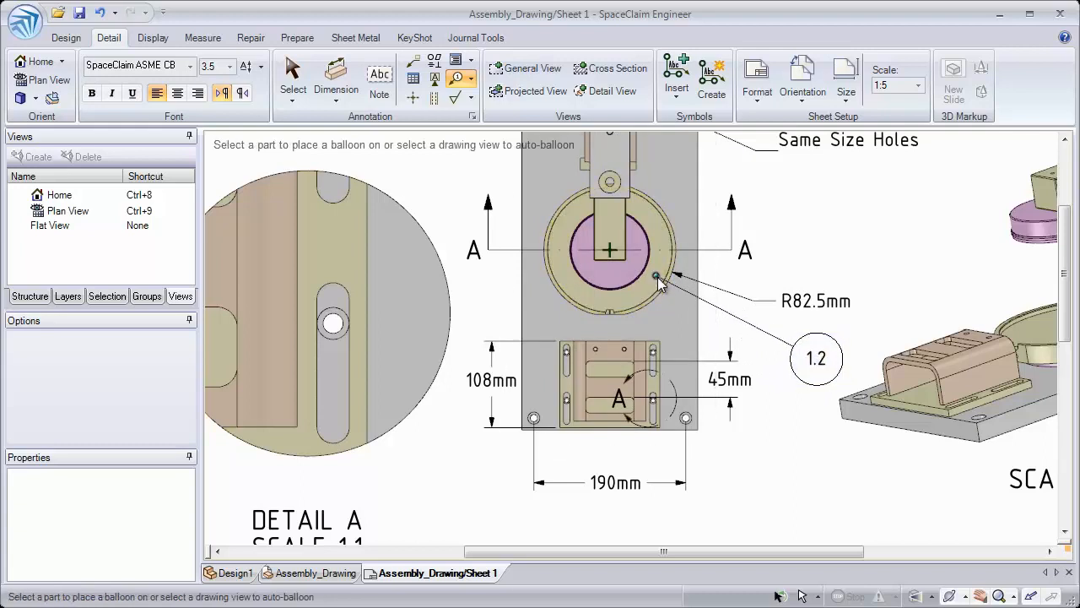
click(656, 276)
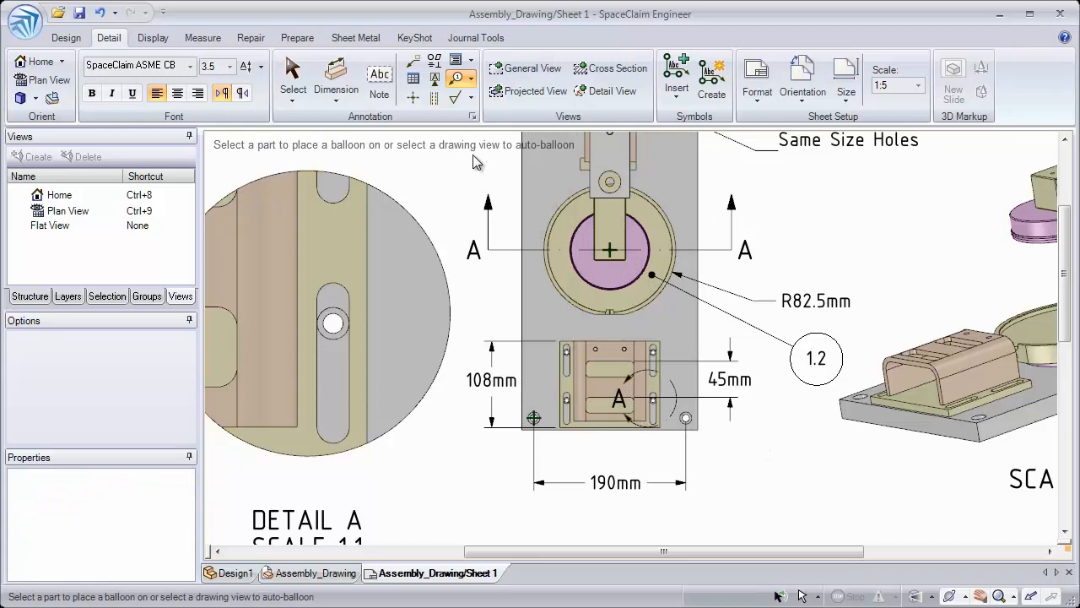
mouse_move(480, 175)
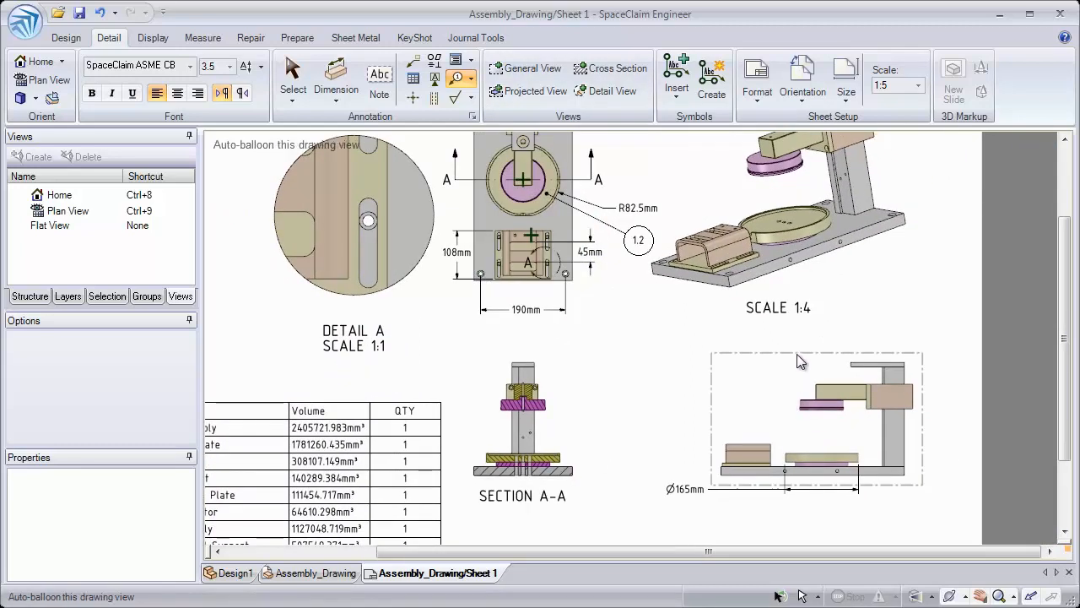
mouse_move(757, 360)
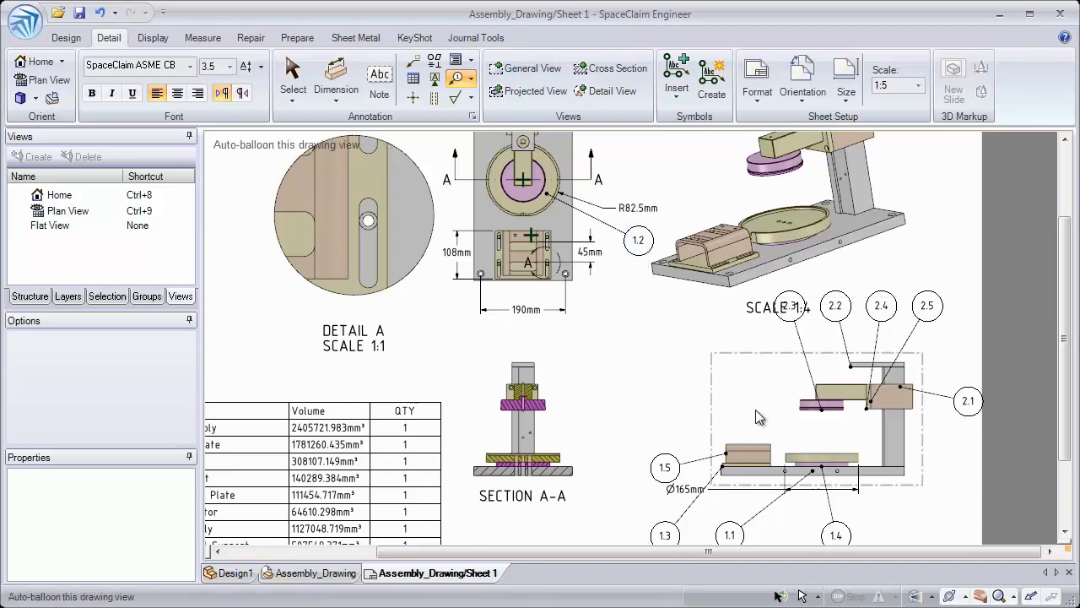
mouse_move(458, 242)
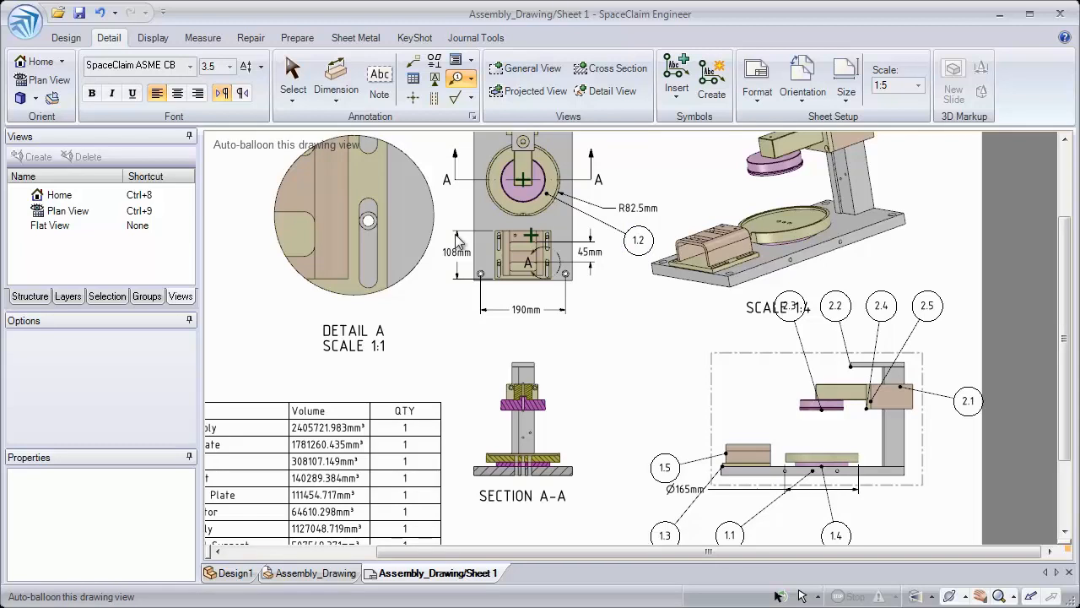
Auto-balloon the side view's parts with items 1.1–1.5 and 2.1–2.5
click(435, 572)
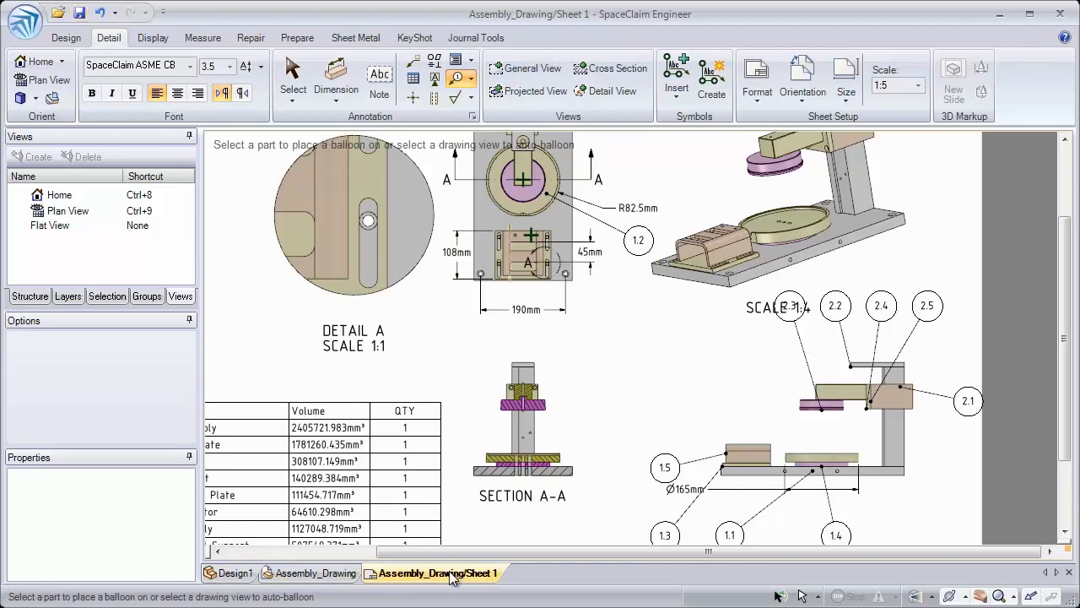
Visit the 3D Assembly_Drawing design, show the Structure tree, and return to Sheet 1
click(318, 572)
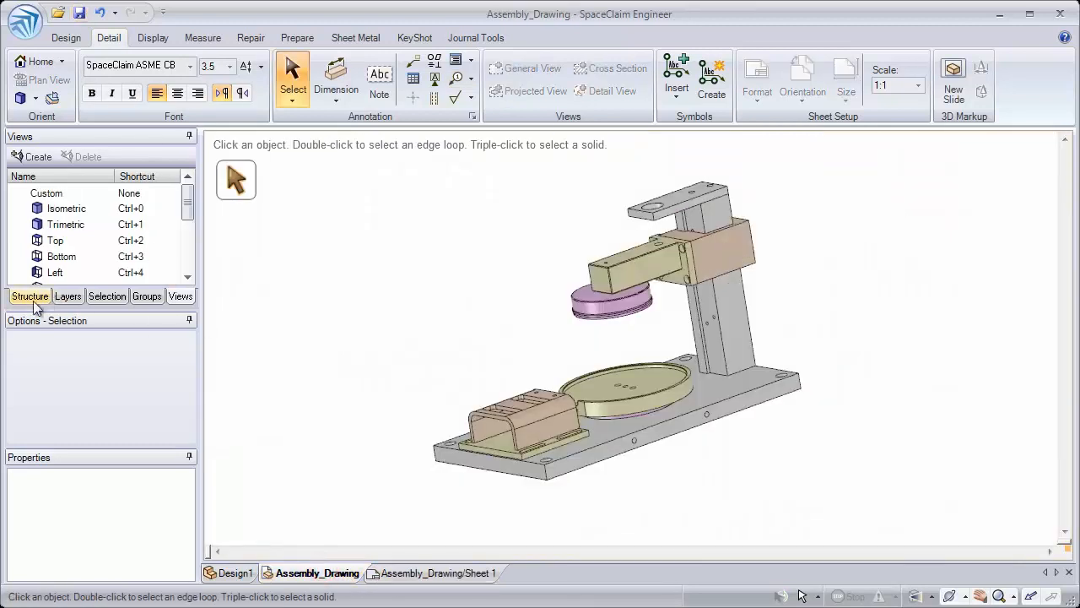
click(29, 295)
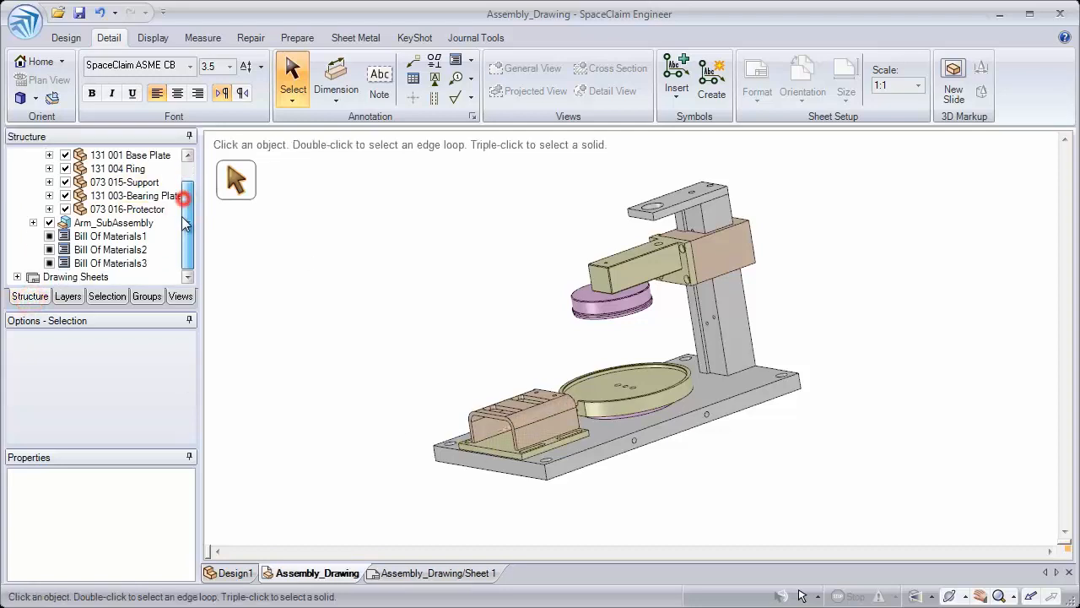
mouse_move(74, 277)
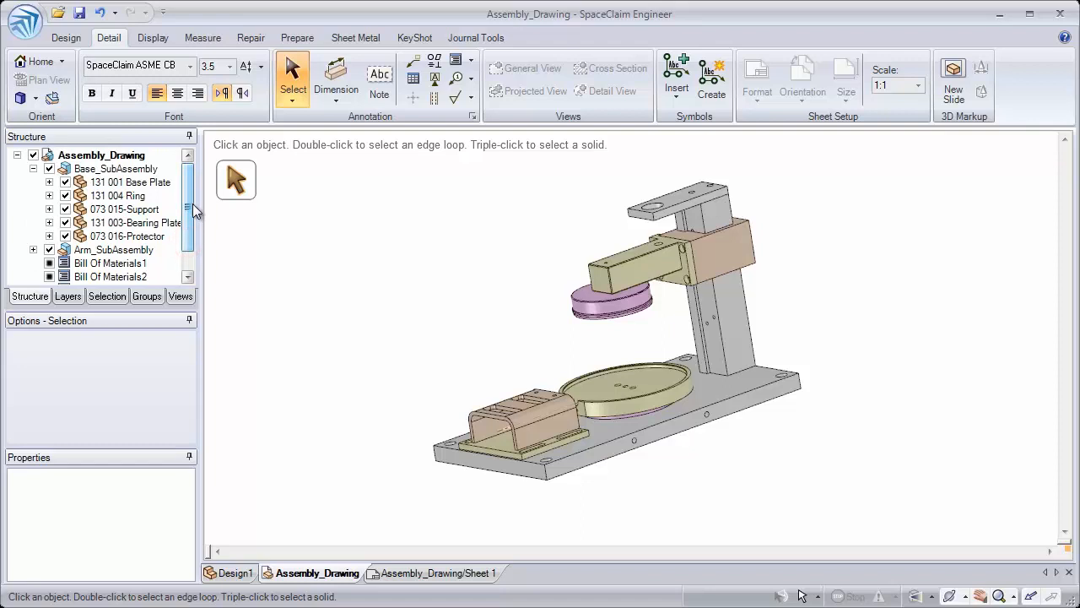
click(433, 572)
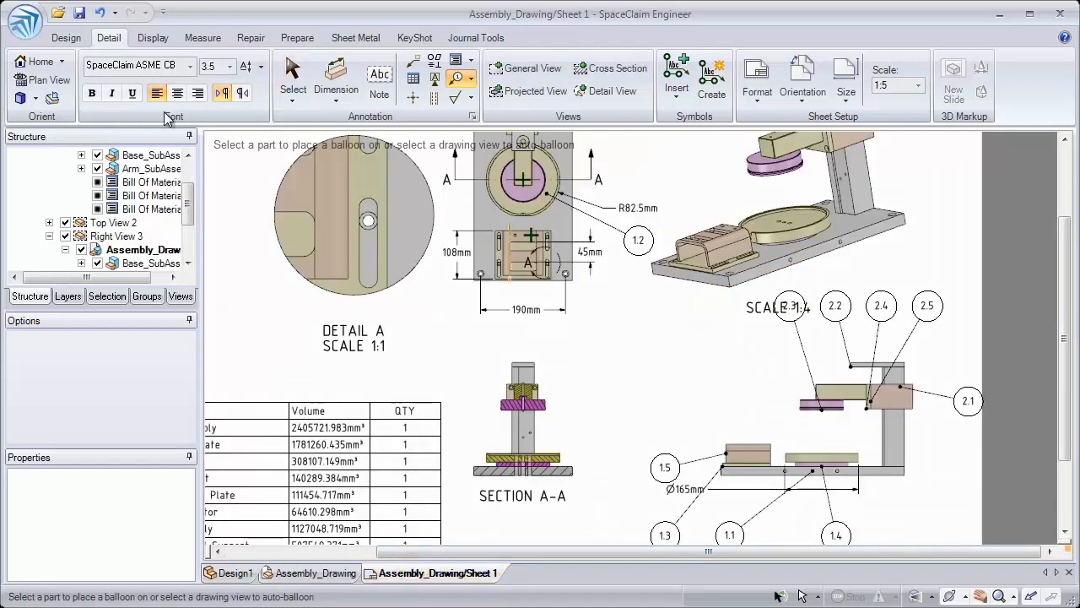
Save the drawing as Assembly_Drawing.scdoc in the training folder
click(24, 18)
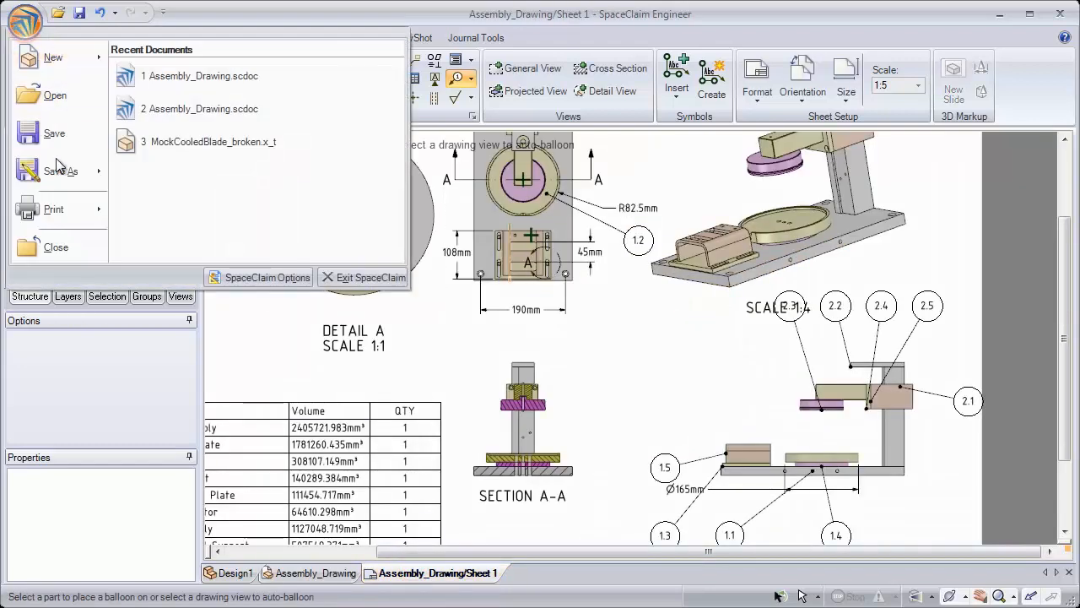
click(61, 170)
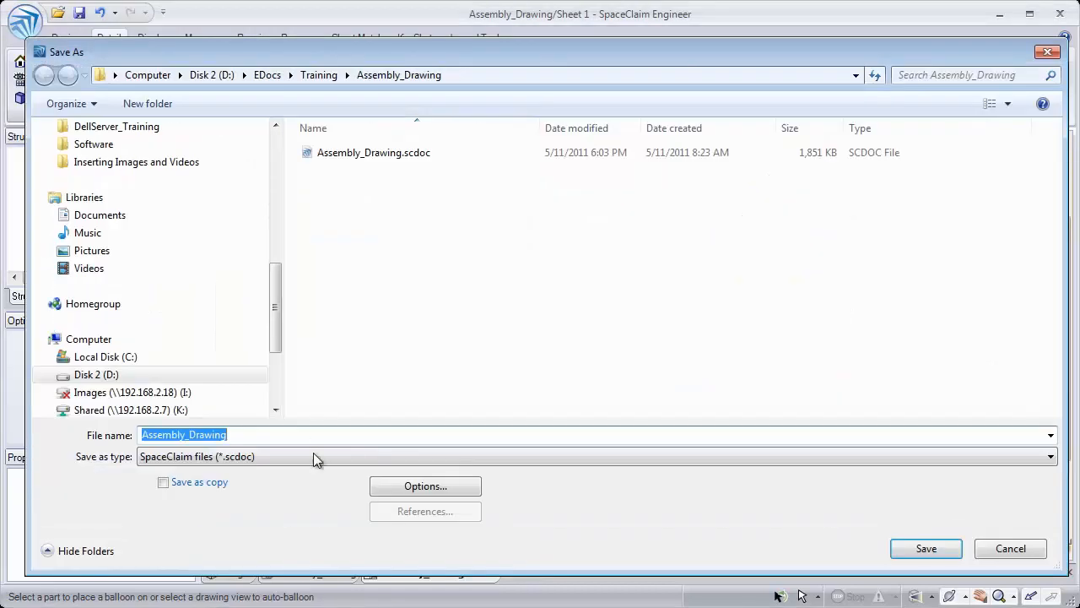
click(1049, 456)
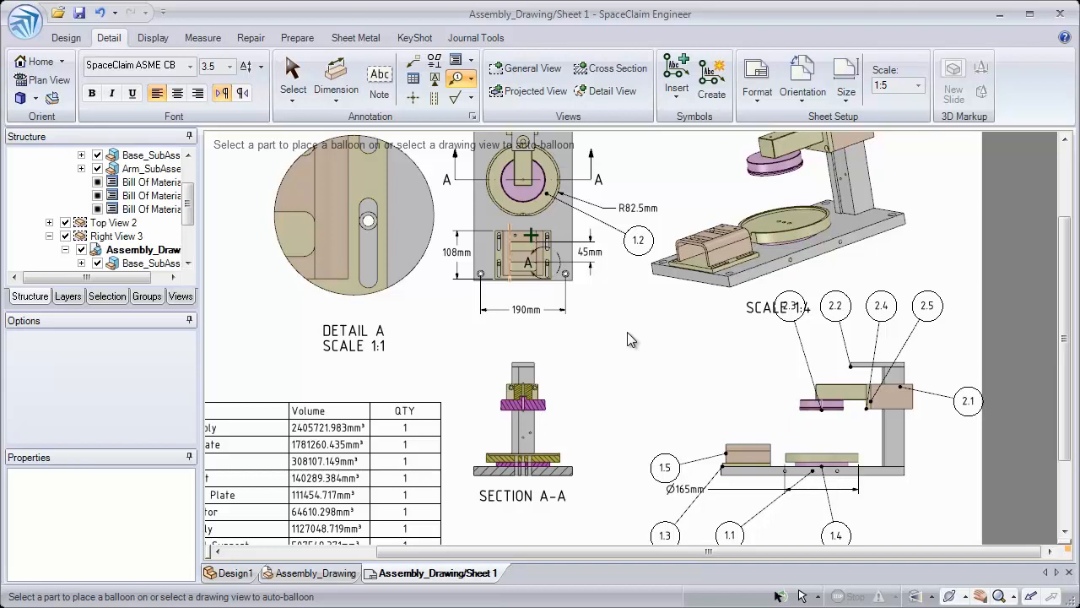
key(f1)
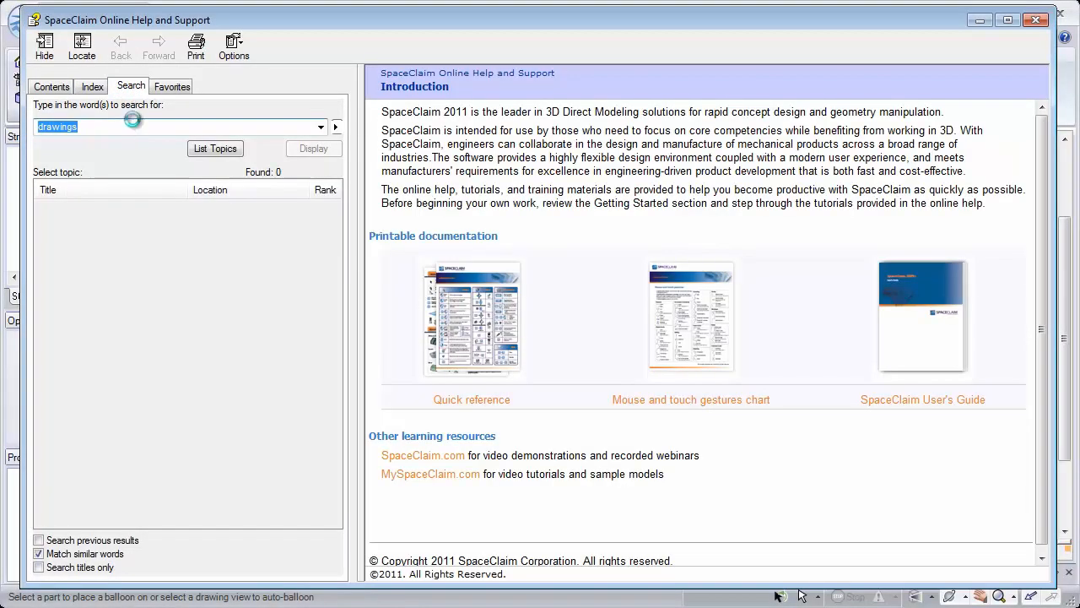
Search help for 'drawings', listing 112 matching topics
click(215, 149)
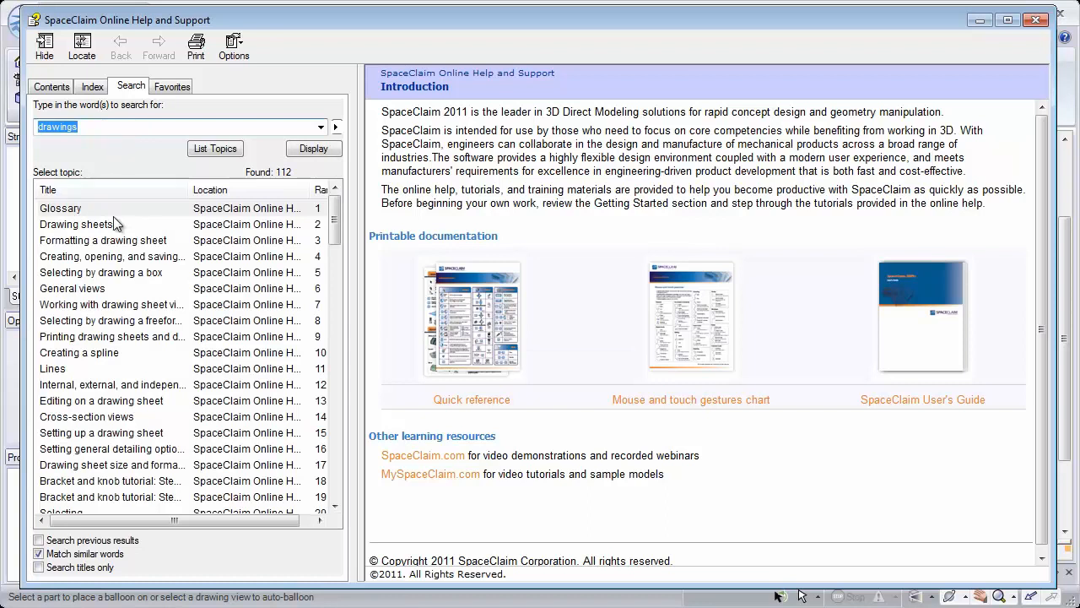
mouse_move(112, 249)
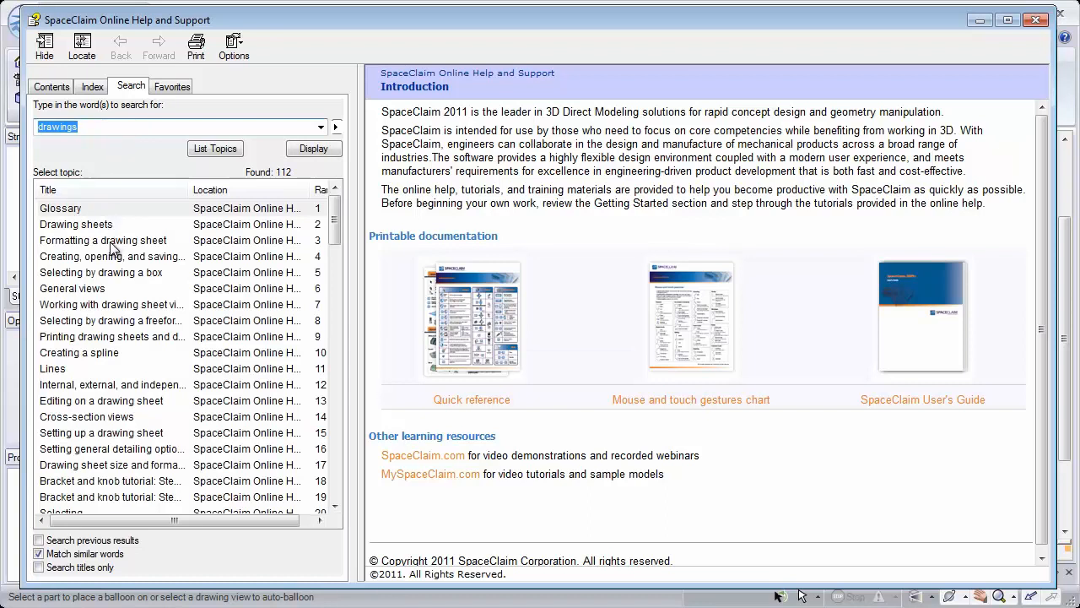